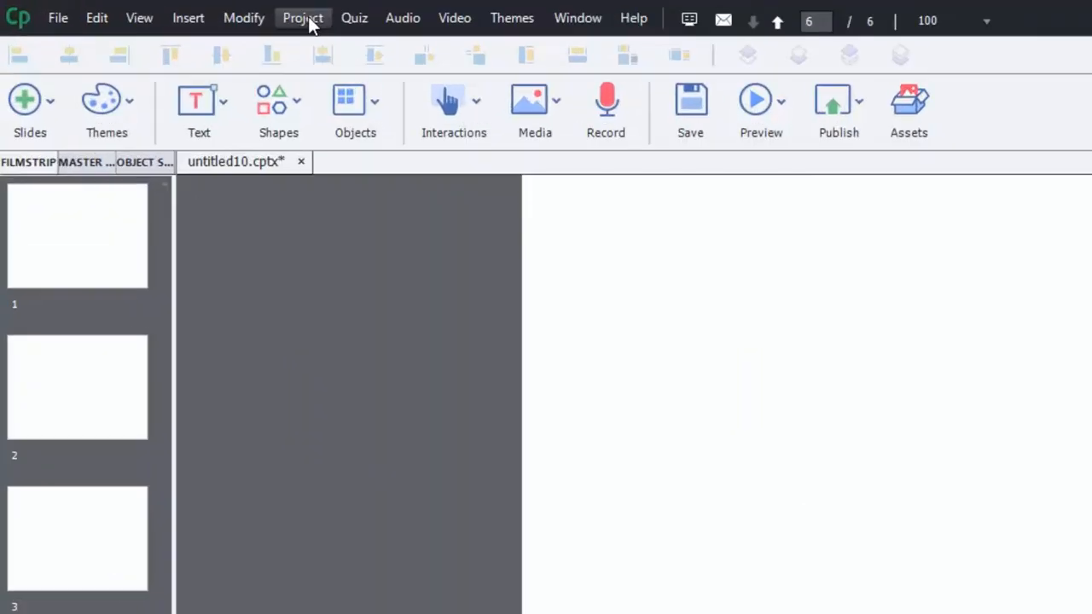
# Bring up the Skin Editor's TOC panel via Project > Table of Contents
pyautogui.click(302, 17)
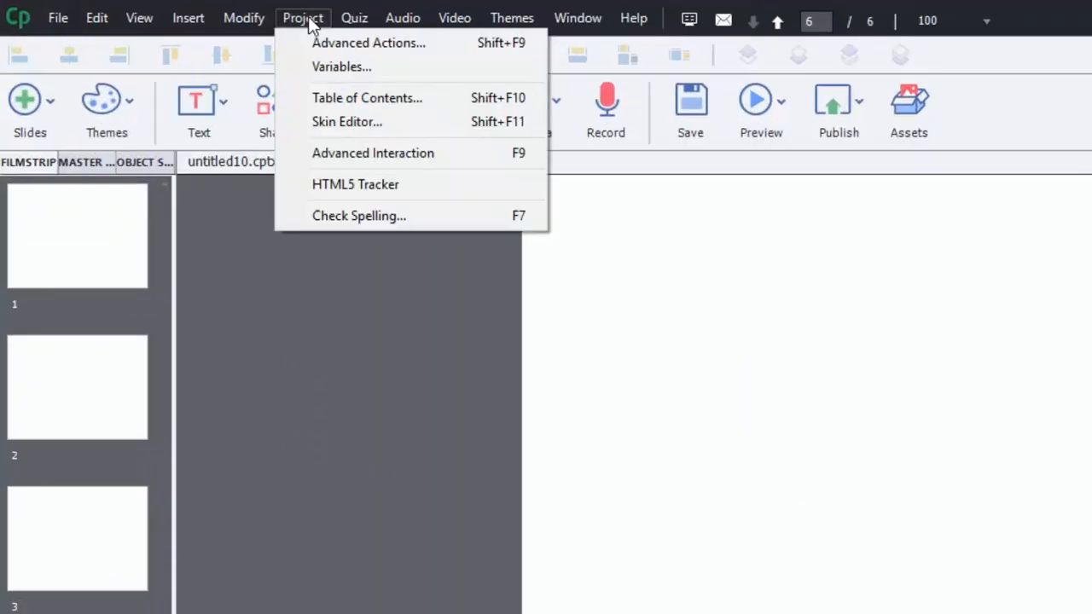
pyautogui.moveTo(367, 97)
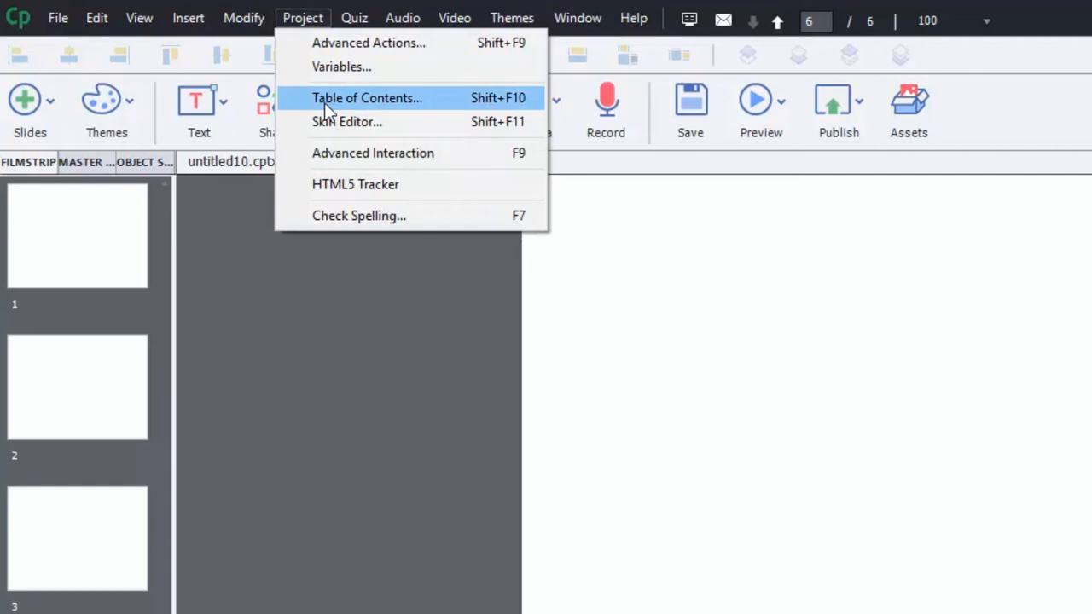
pyautogui.click(346, 121)
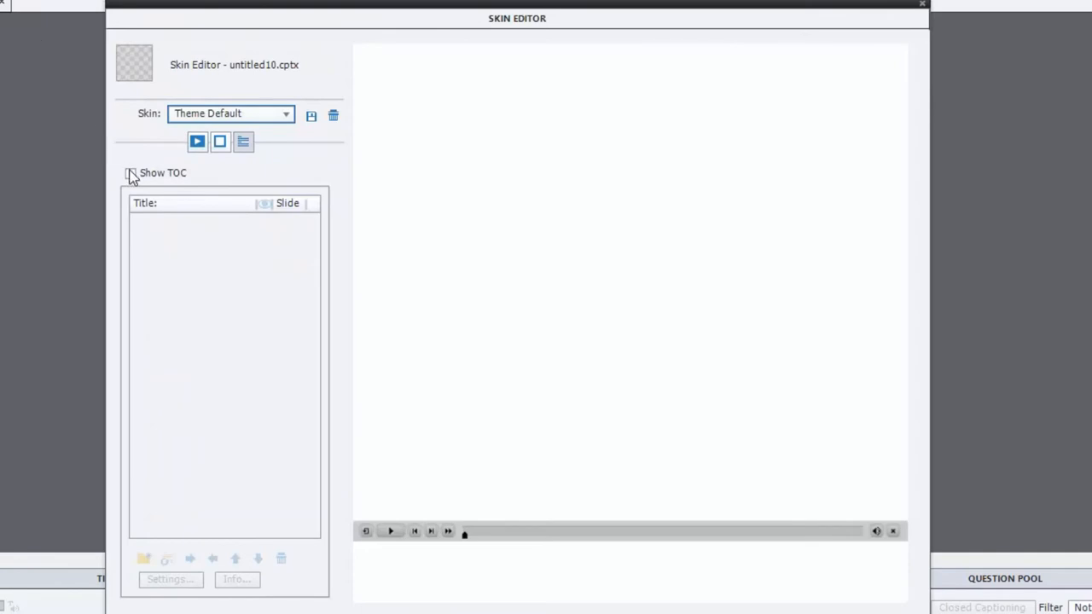
# Enable Show TOC so Slides 1–6 appear, and select the Slide 1 entry
pyautogui.click(129, 174)
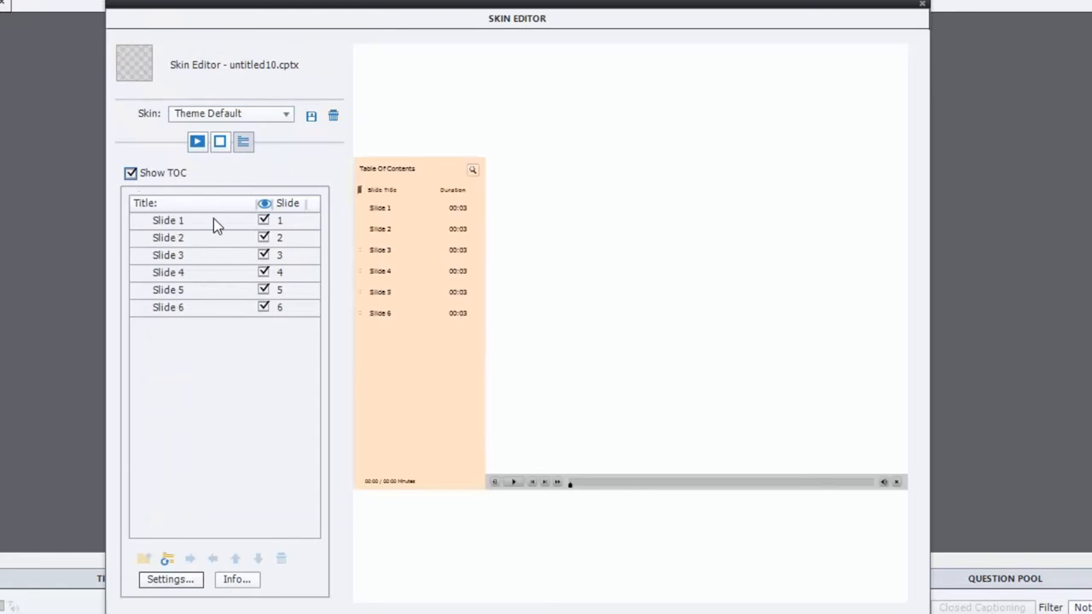
pyautogui.moveTo(204, 245)
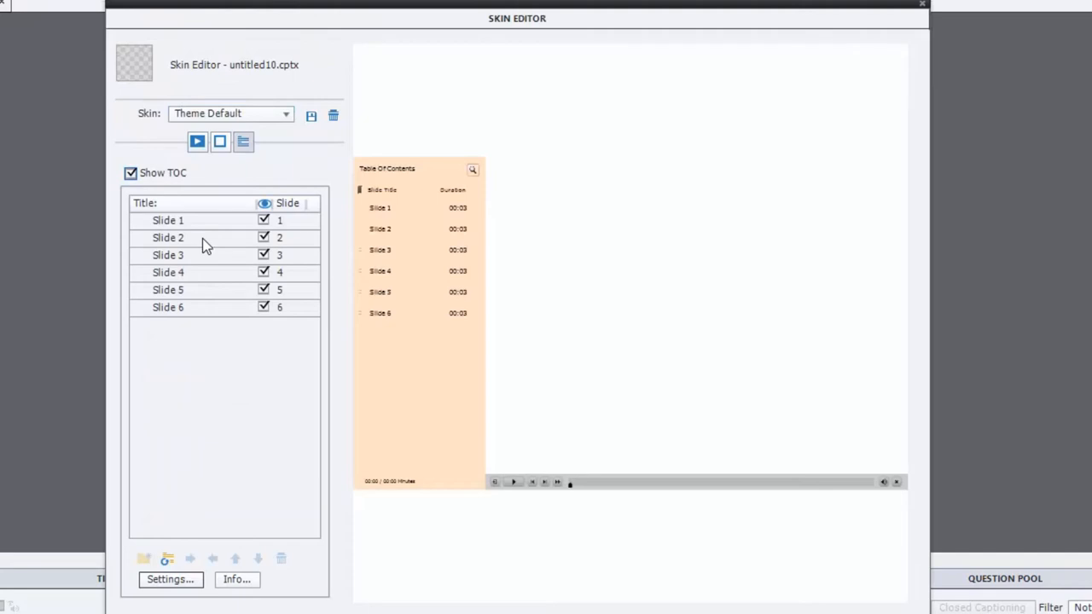
pyautogui.moveTo(198, 237)
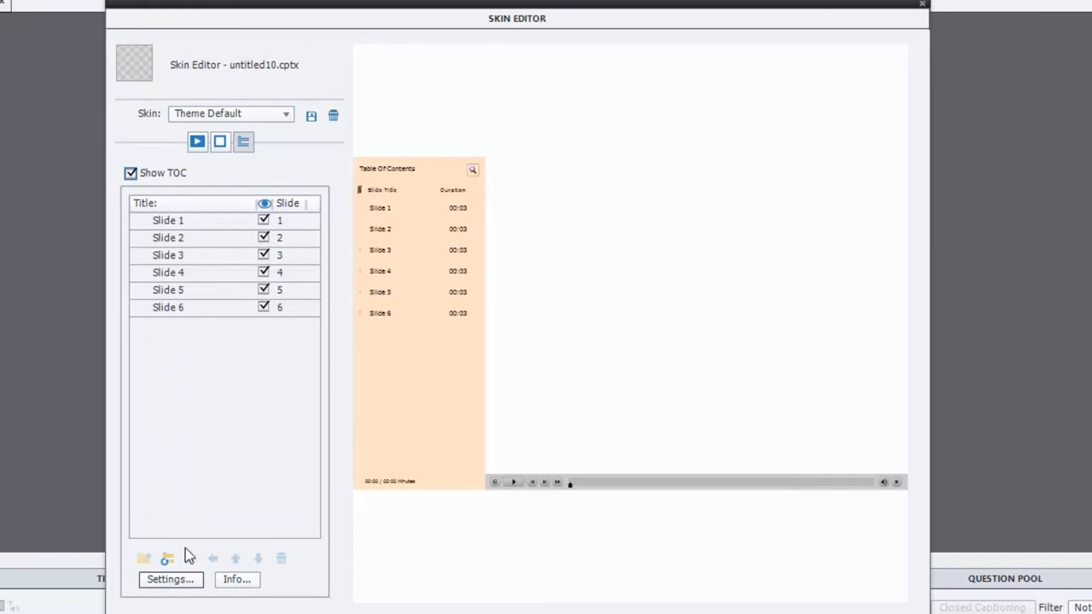
pyautogui.moveTo(249, 256)
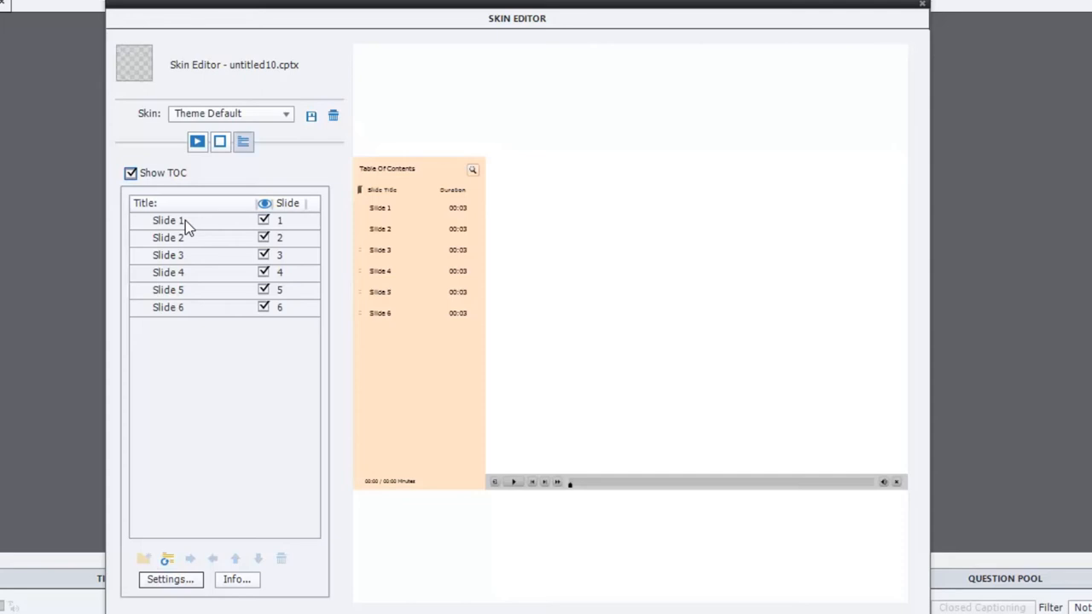
pyautogui.click(167, 220)
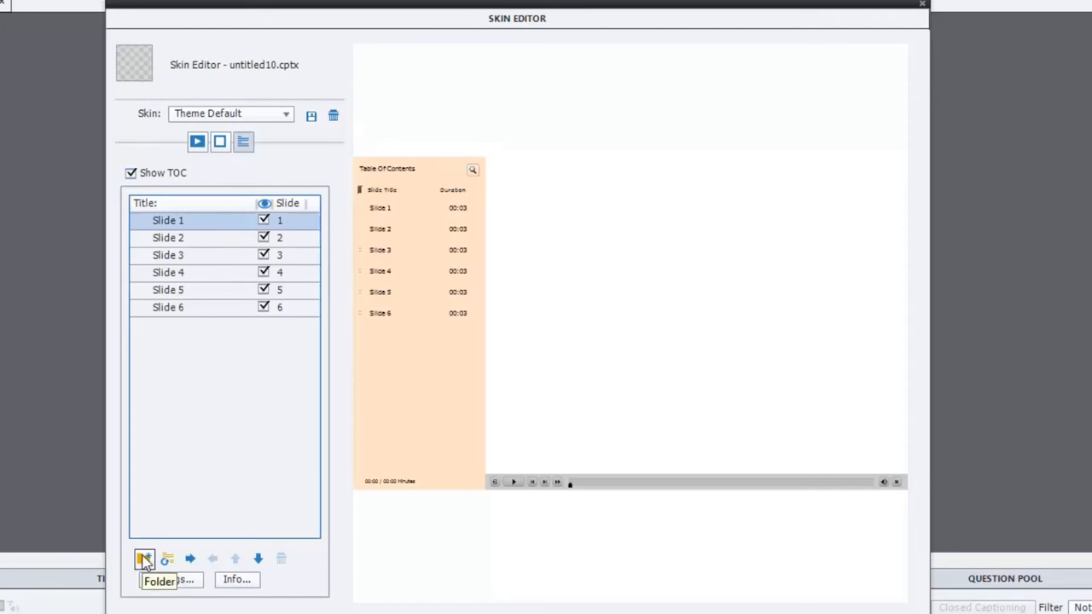
# Add a folder entry named Module 1 and nest Slides 1–3 beneath it
pyautogui.click(143, 560)
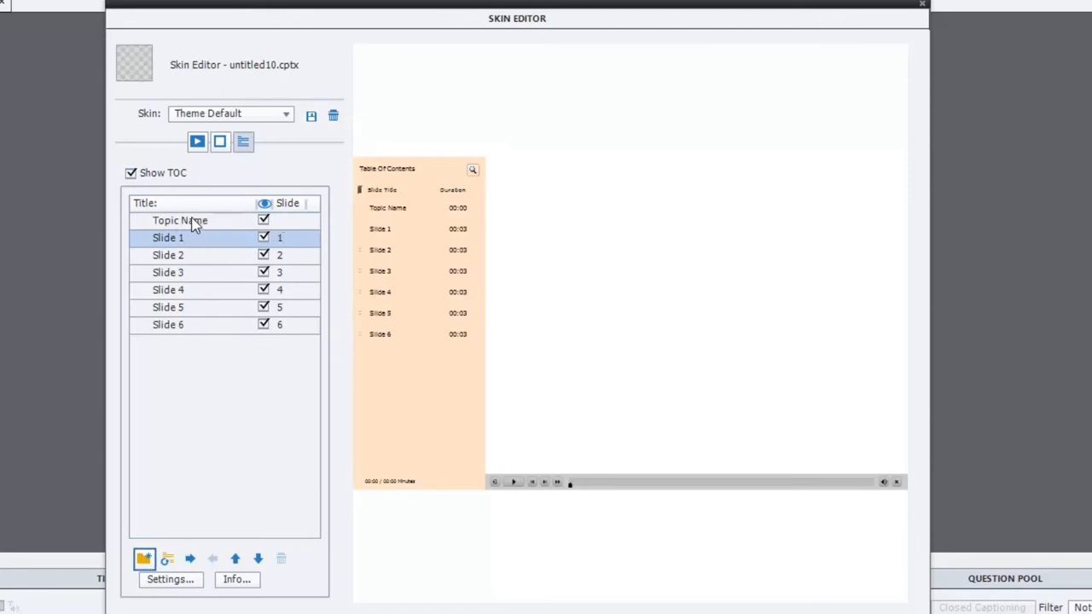
pyautogui.doubleClick(181, 220)
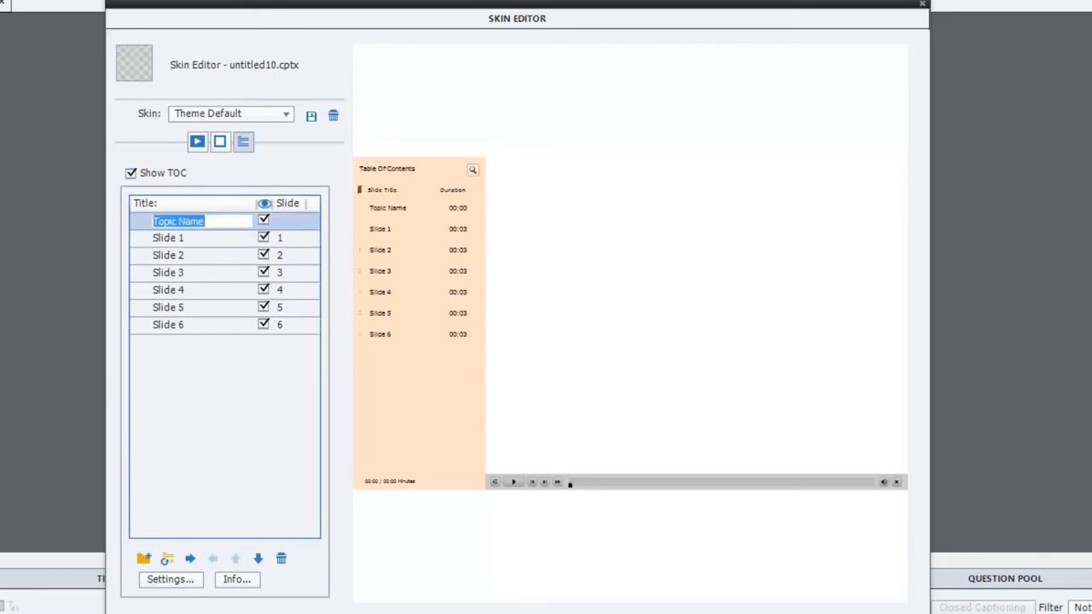
pyautogui.write('Module 1')
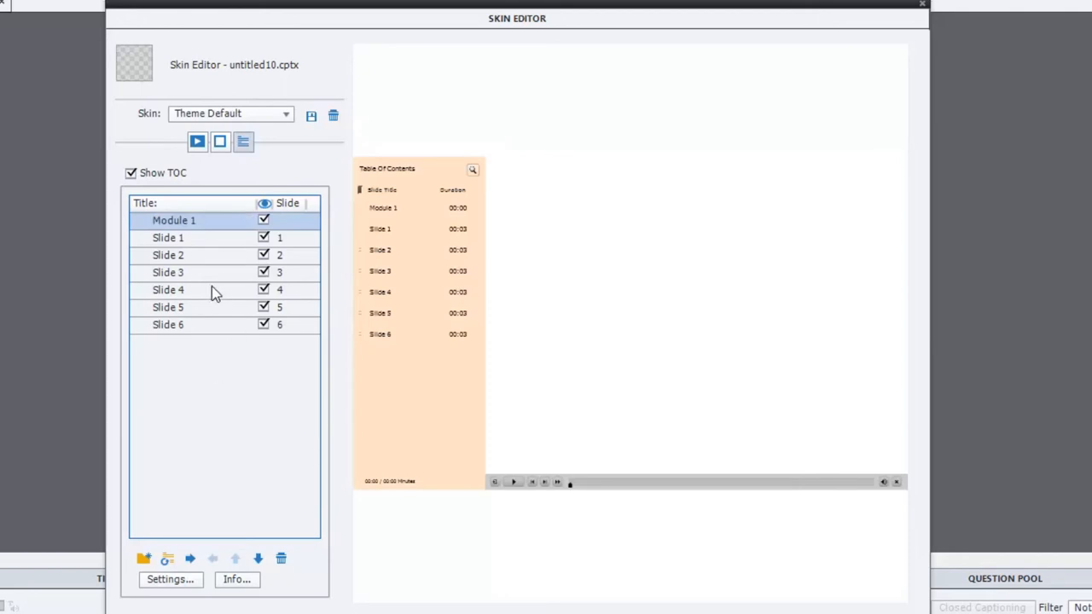
pyautogui.moveTo(181, 256)
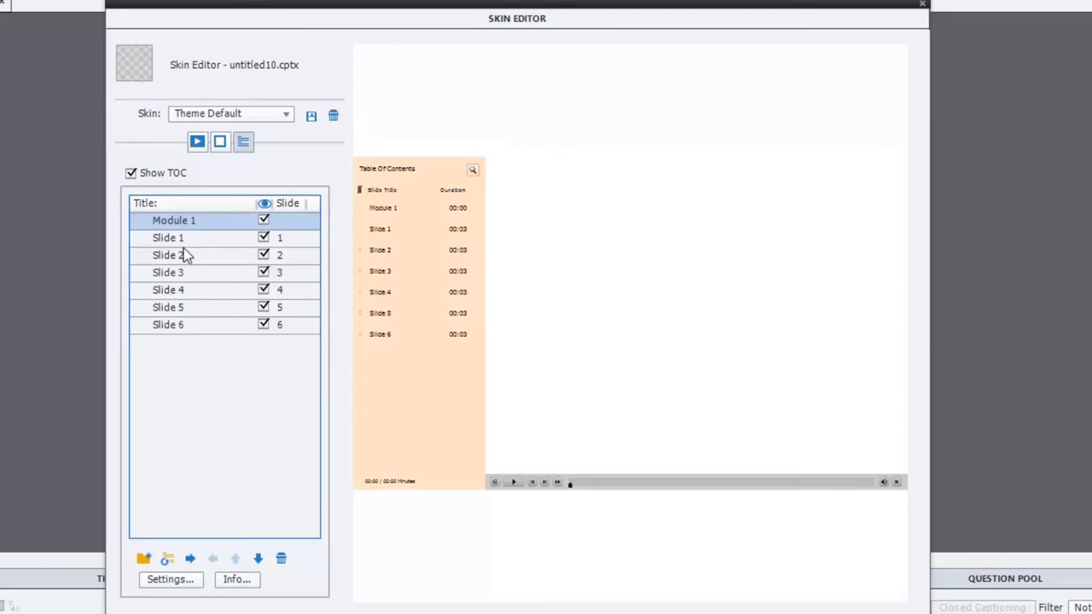
pyautogui.click(168, 237)
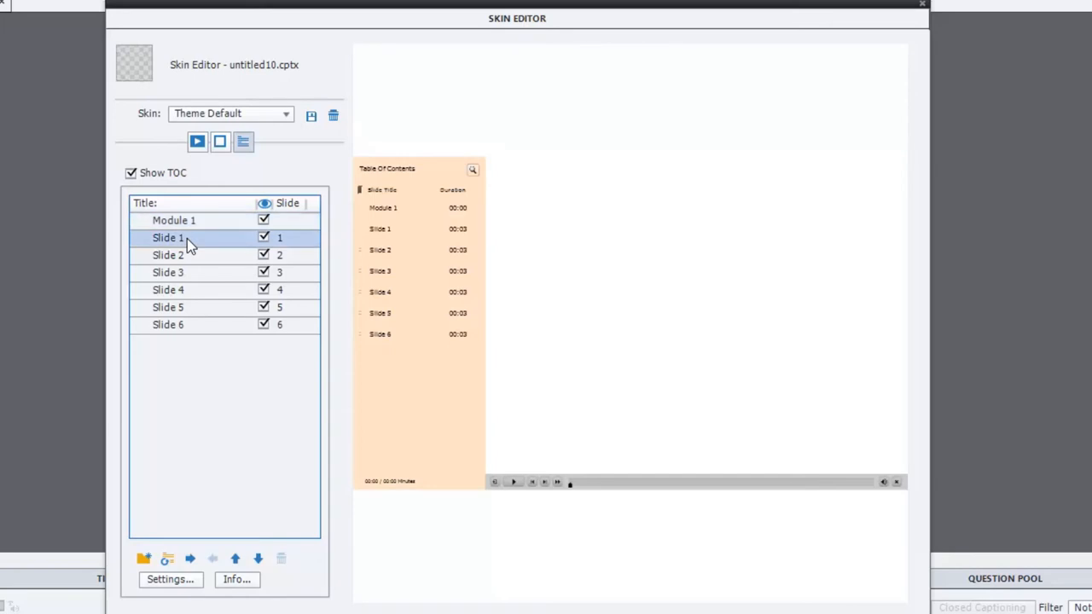
pyautogui.moveTo(186, 245)
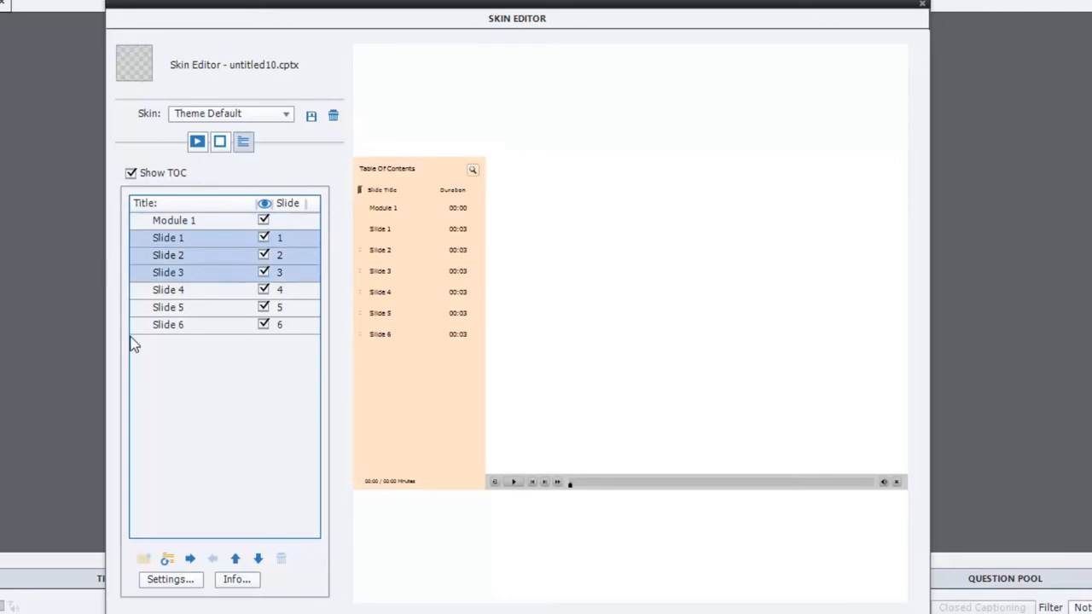
pyautogui.moveTo(191, 559)
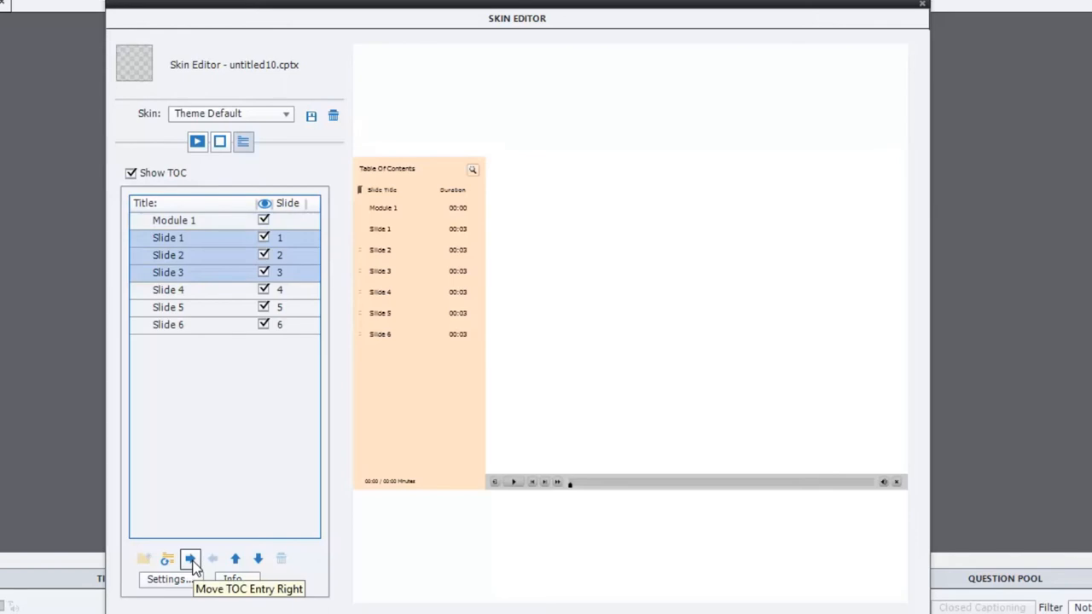
pyautogui.click(191, 560)
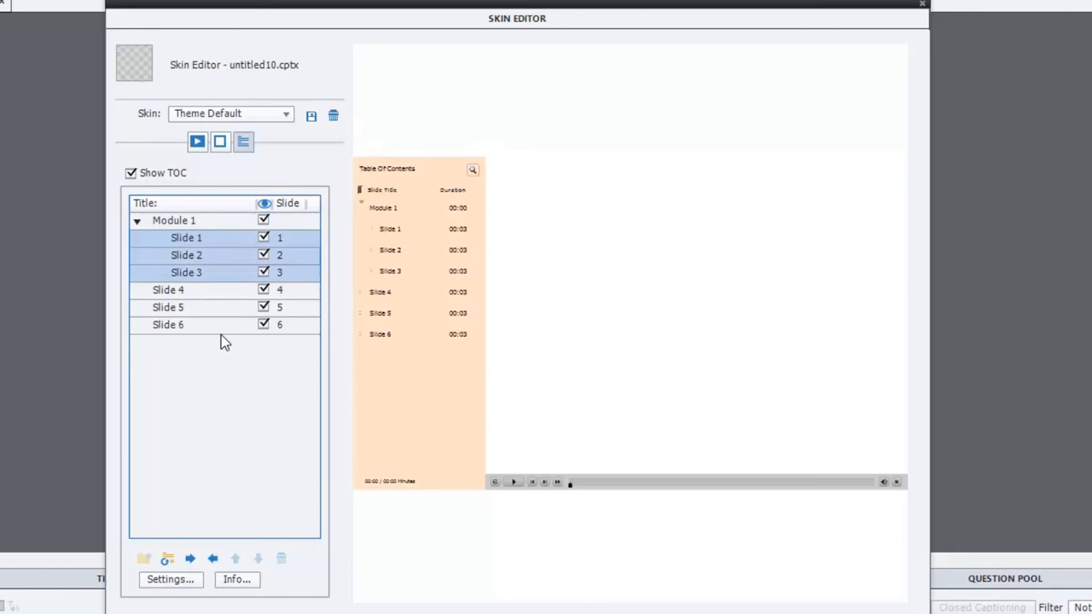
pyautogui.moveTo(195, 300)
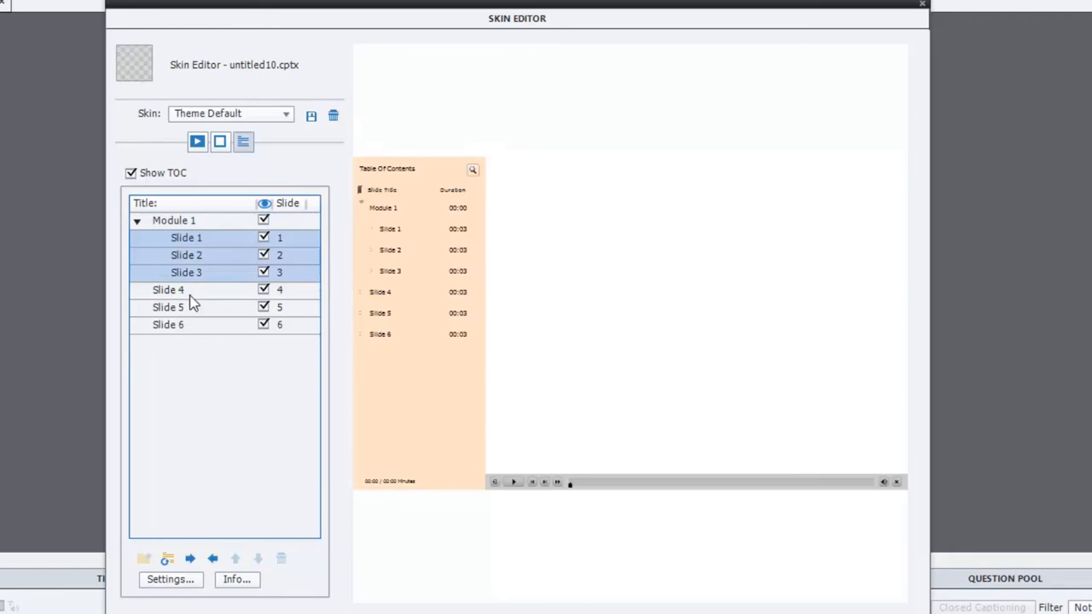
# Add a Module 2 folder above Slide 4, nest Slides 4–6 beneath it, and re-show Slide 2
pyautogui.click(167, 290)
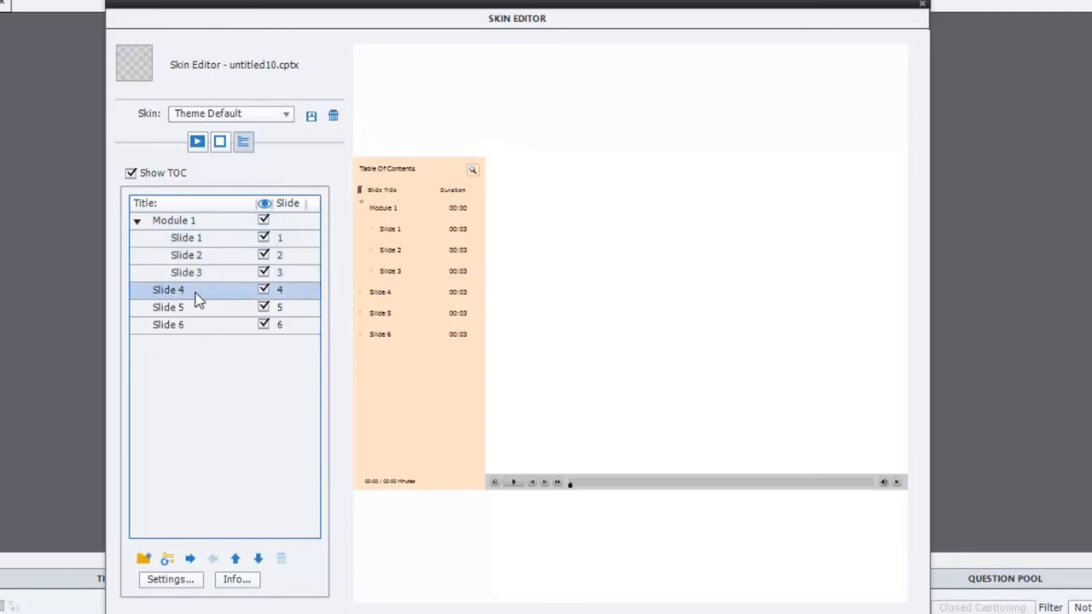
pyautogui.moveTo(143, 560)
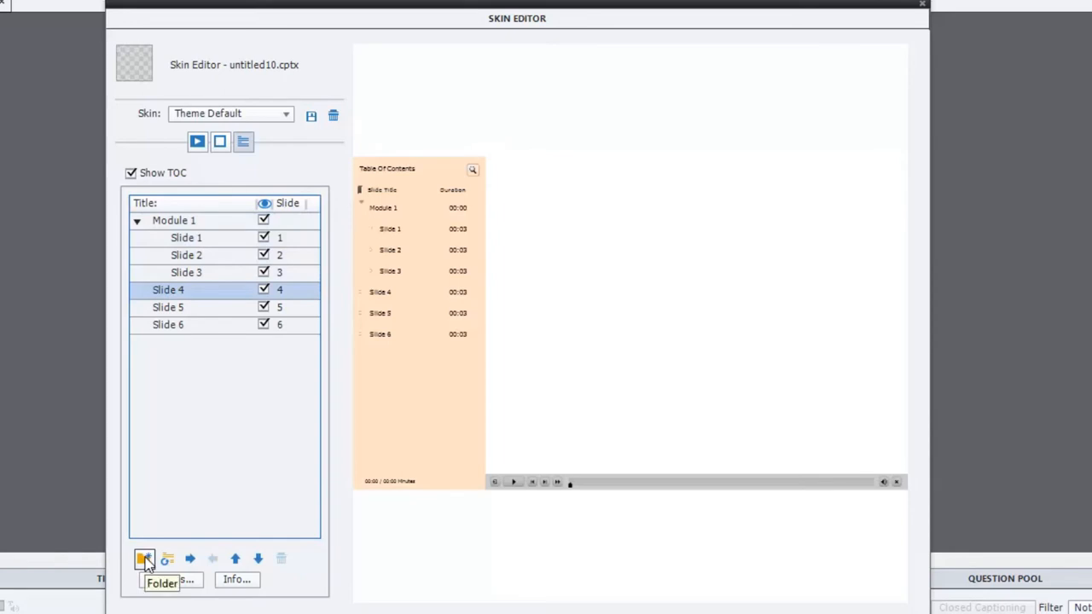
pyautogui.click(143, 560)
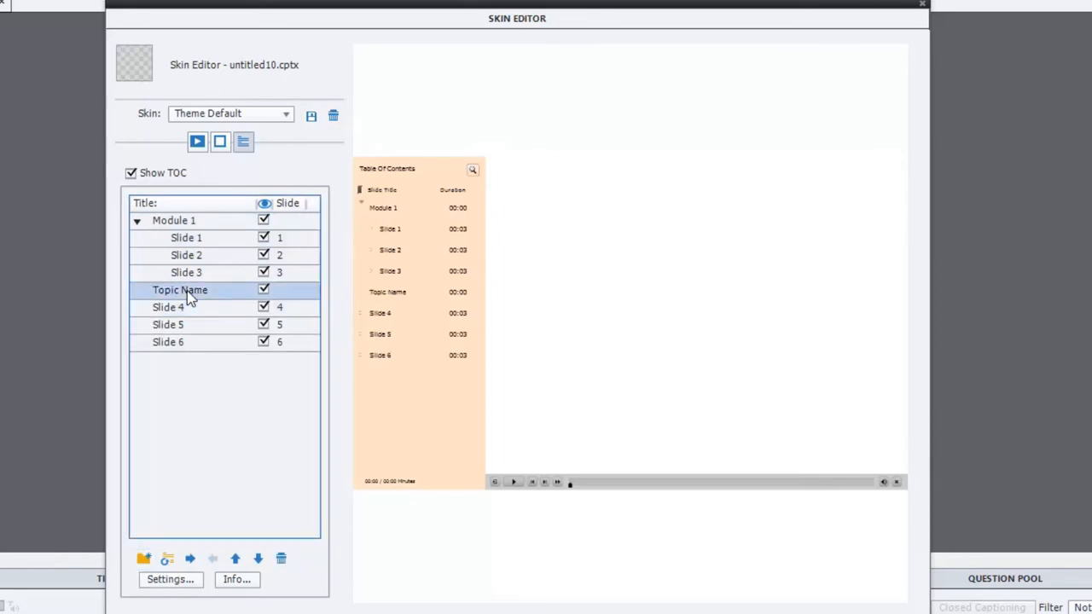
pyautogui.write('Module 2')
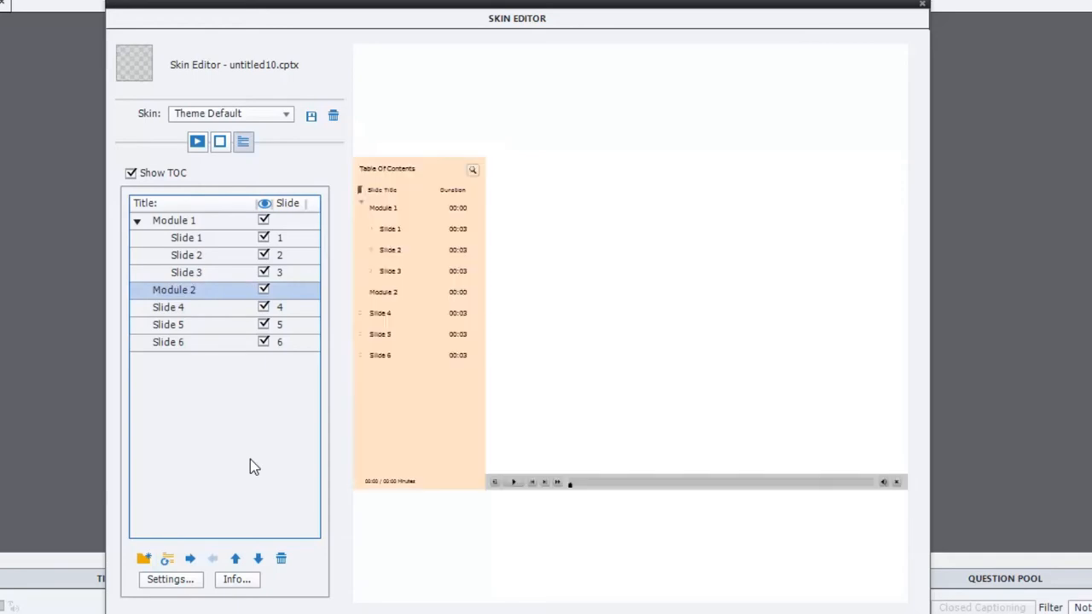
pyautogui.click(167, 307)
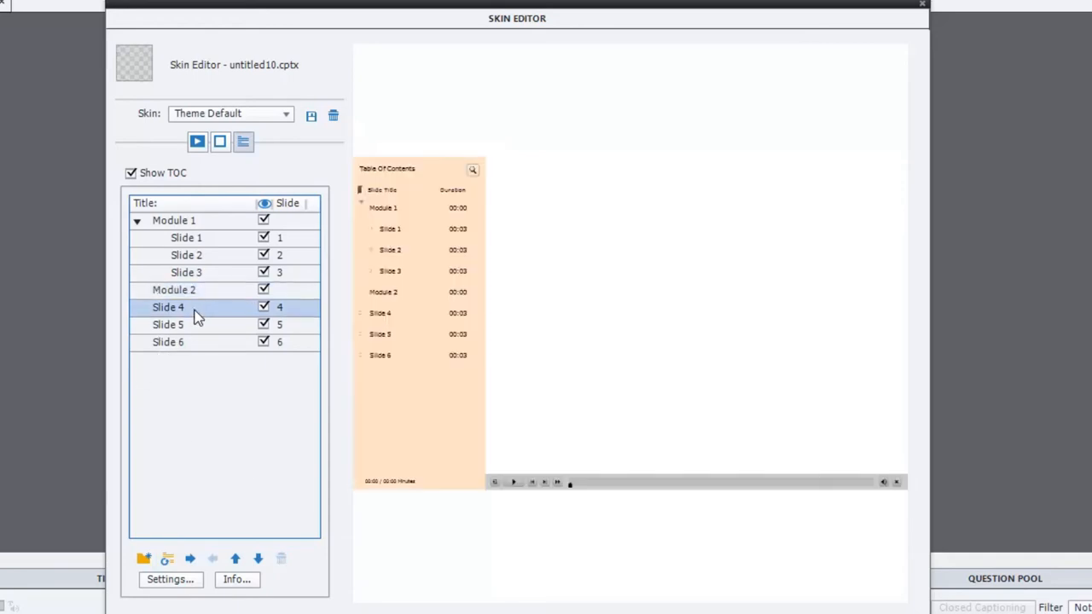
pyautogui.click(167, 341)
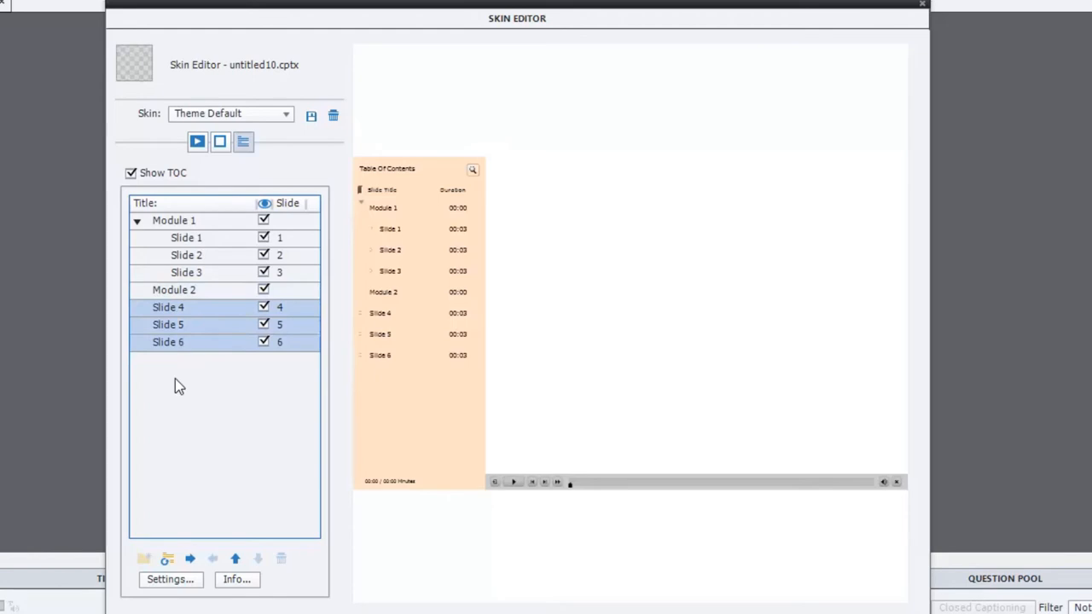
pyautogui.click(191, 559)
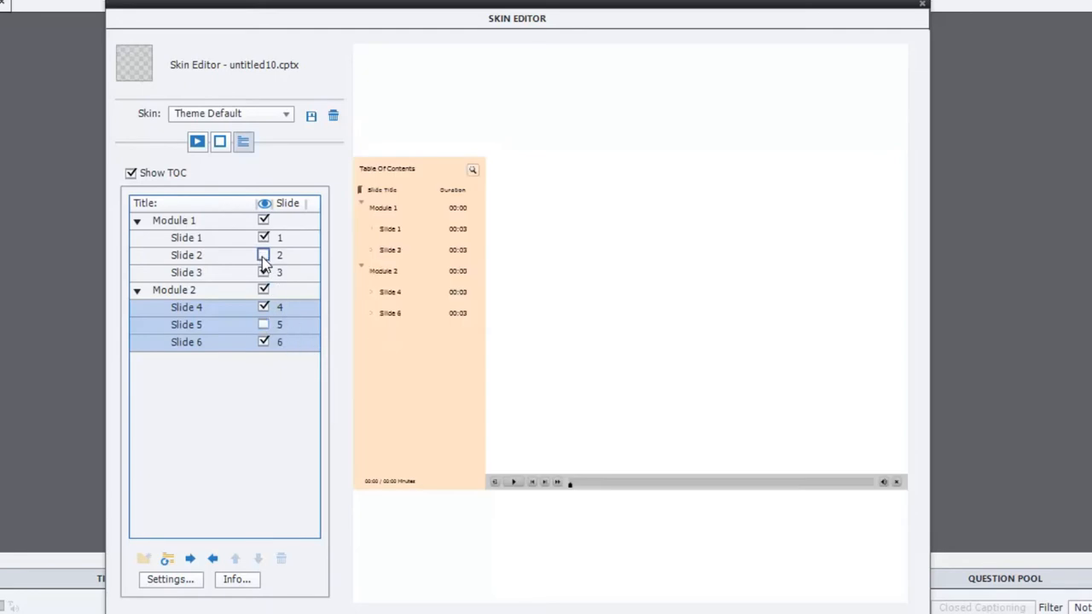
pyautogui.click(262, 324)
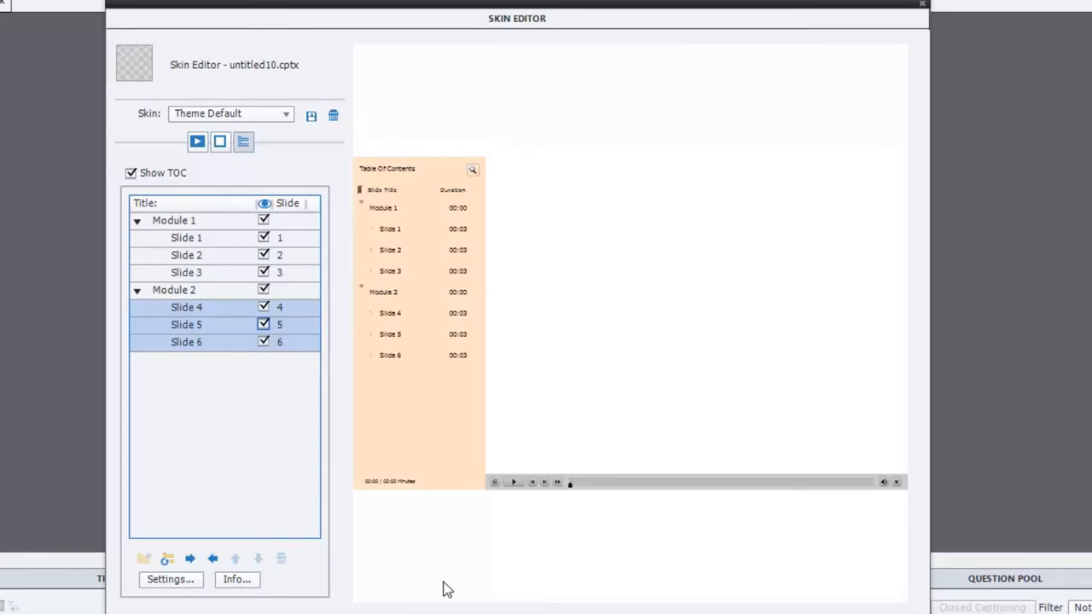
pyautogui.moveTo(477, 442)
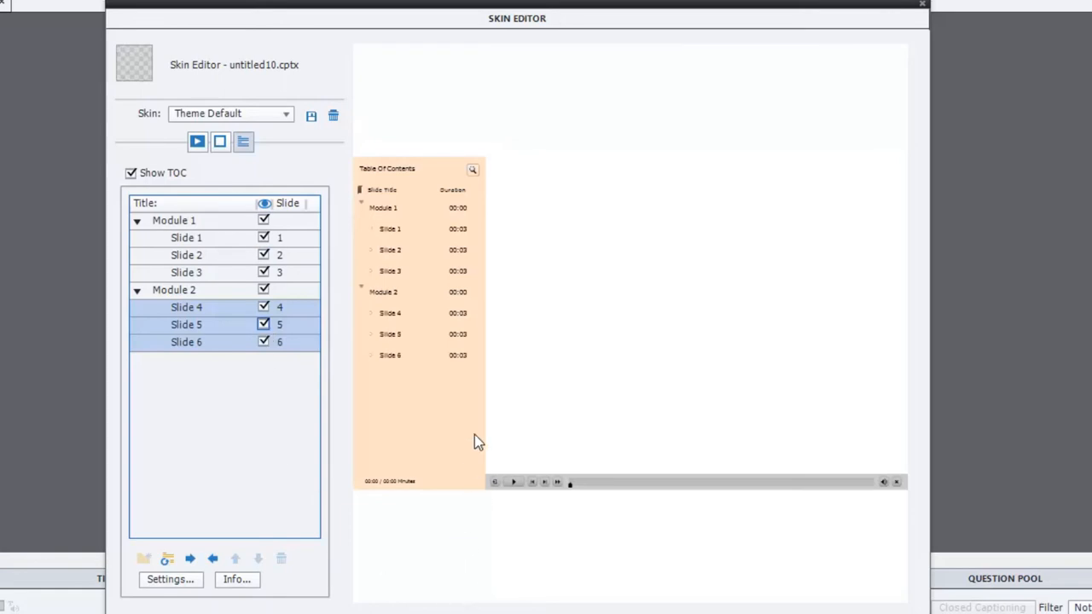
pyautogui.moveTo(498, 408)
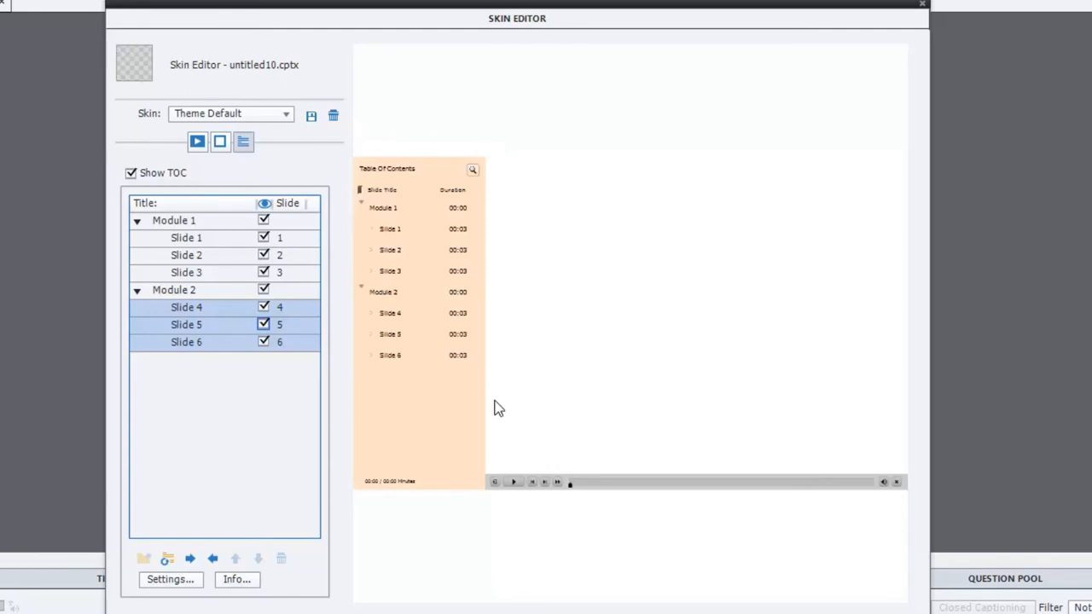
pyautogui.moveTo(495, 386)
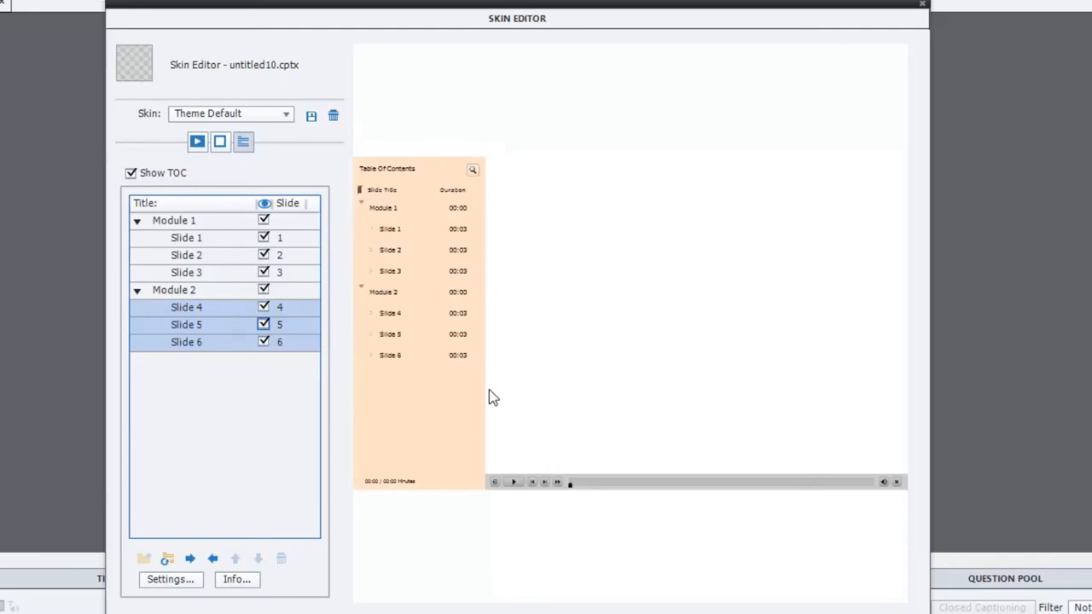
pyautogui.moveTo(594, 396)
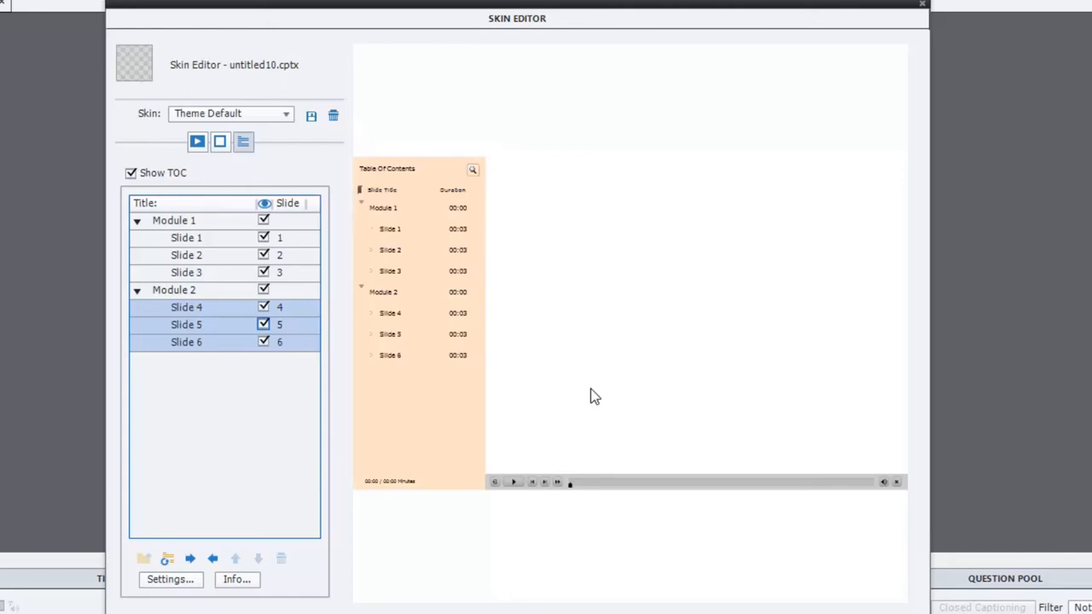
pyautogui.moveTo(529, 498)
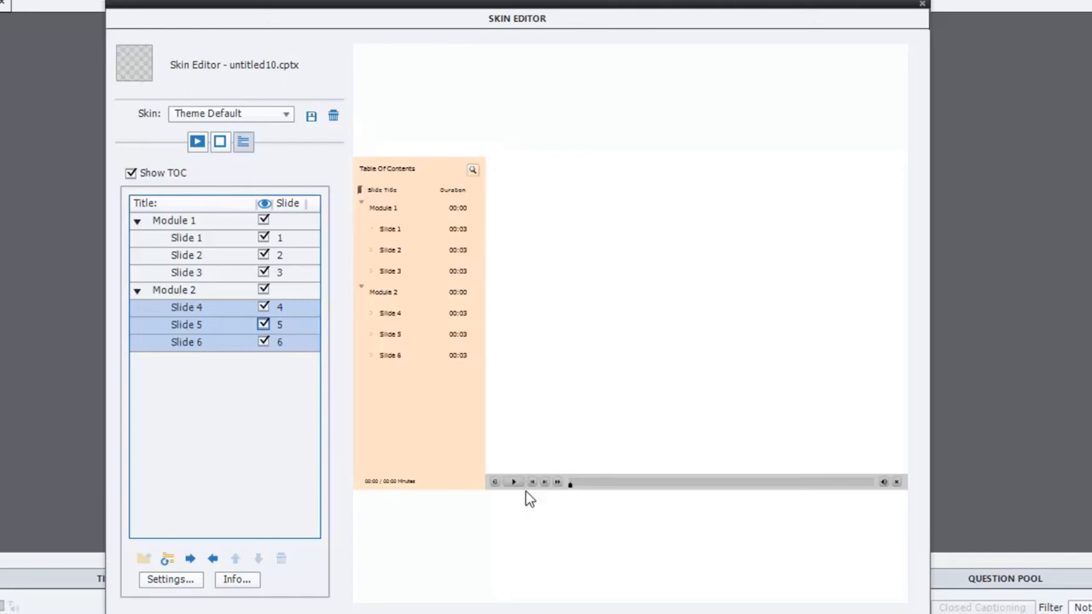
pyautogui.moveTo(170, 580)
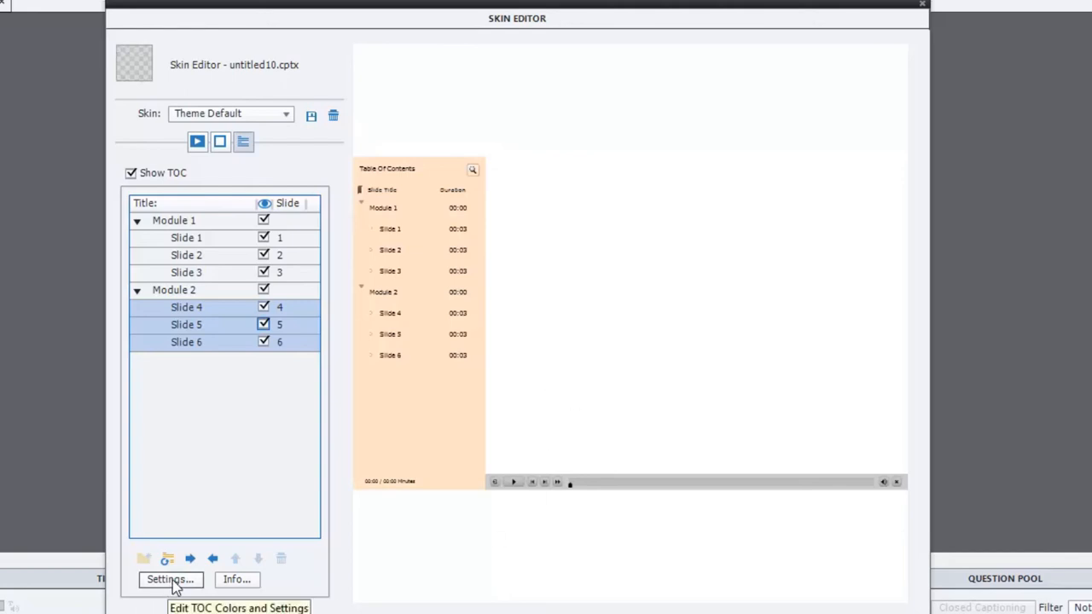
pyautogui.moveTo(171, 581)
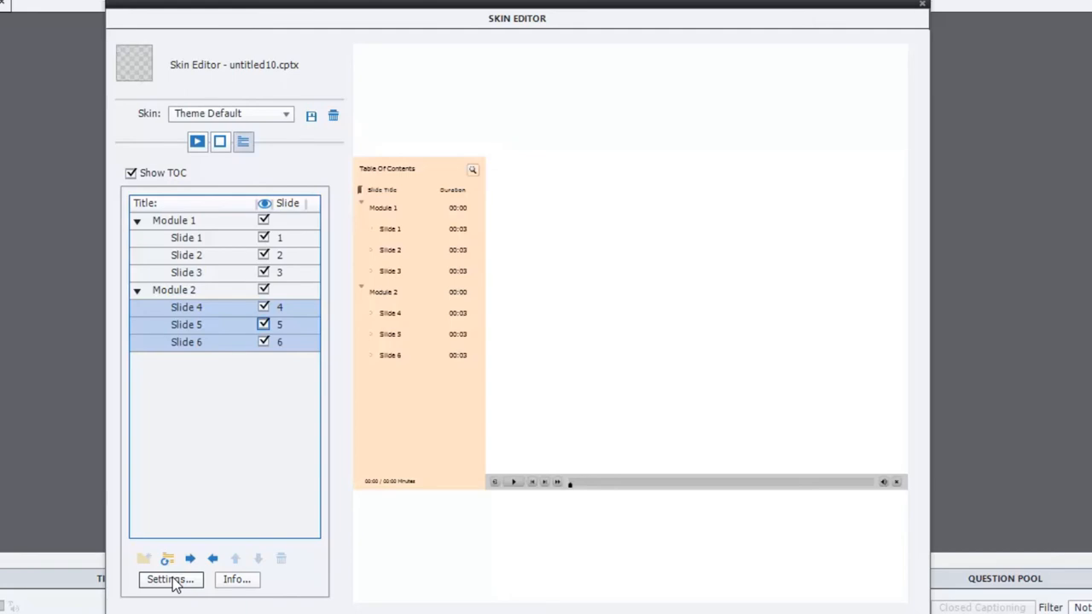
# Bring up the TOC Settings dialog beside the TOC preview
pyautogui.click(171, 580)
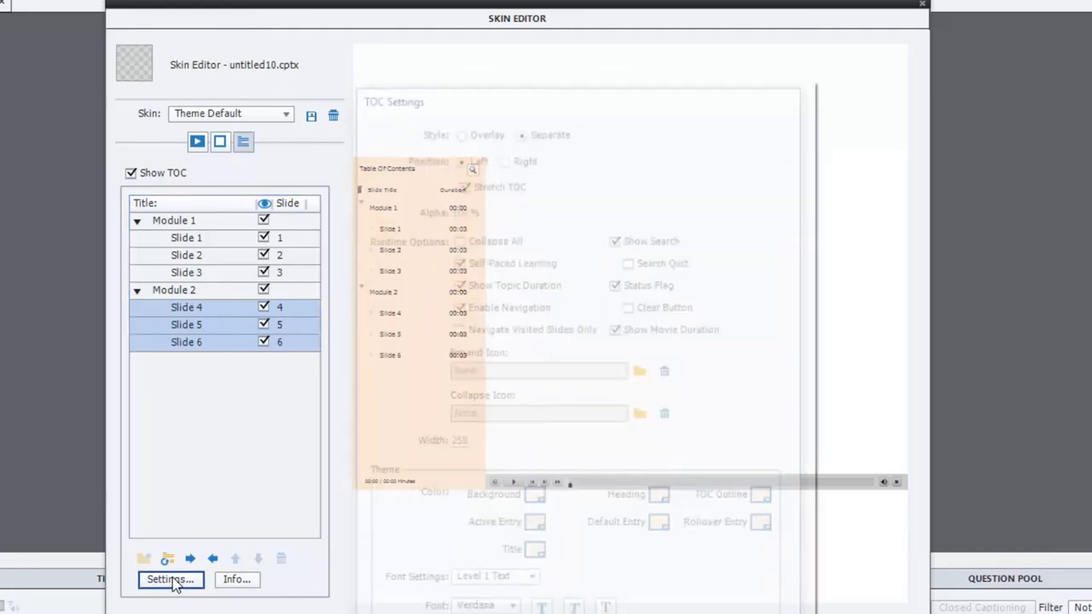
pyautogui.click(171, 580)
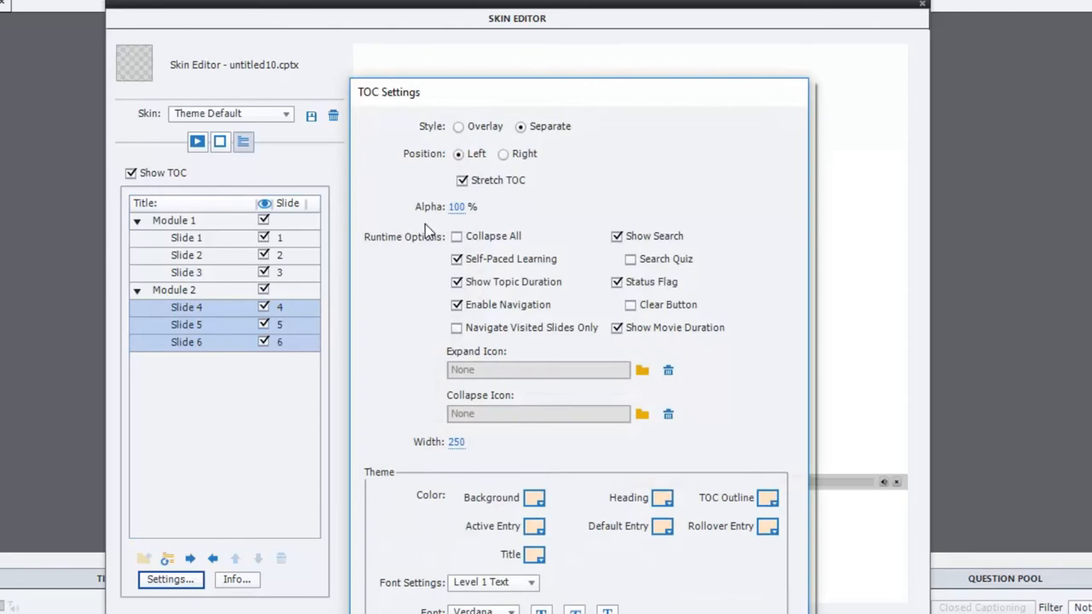
pyautogui.moveTo(478, 104)
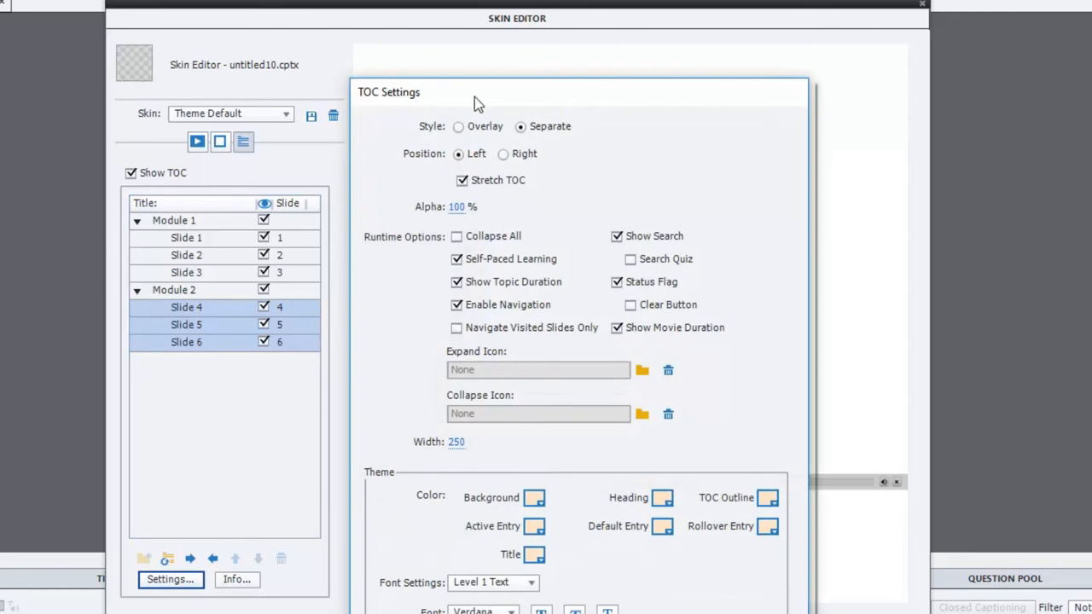
pyautogui.moveTo(450, 102)
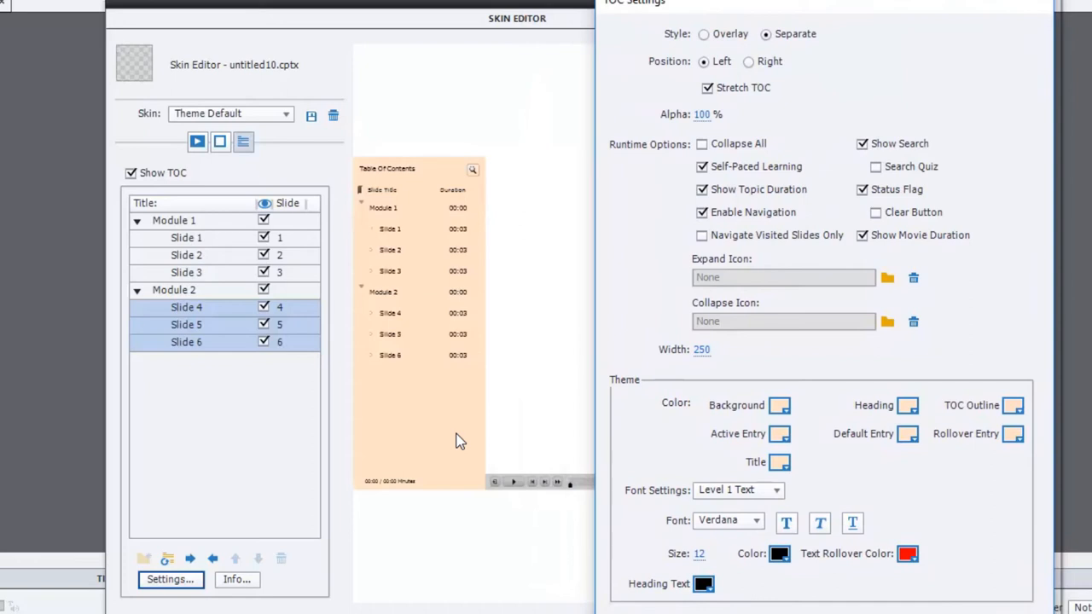
pyautogui.moveTo(819, 51)
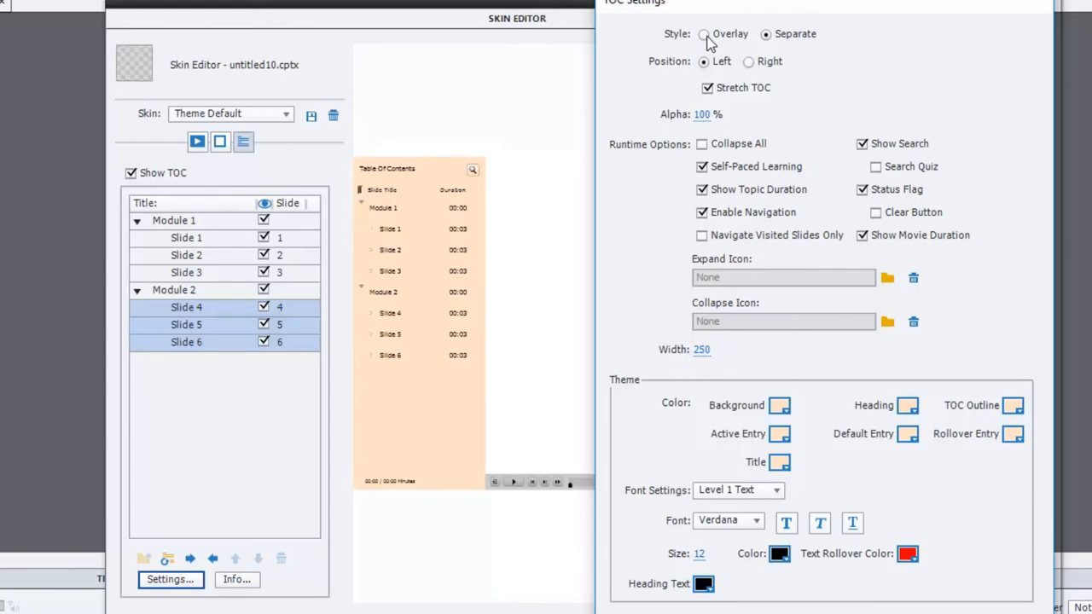
# Try Overlay style, return to Separate, and turn off Stretch TOC
pyautogui.click(703, 34)
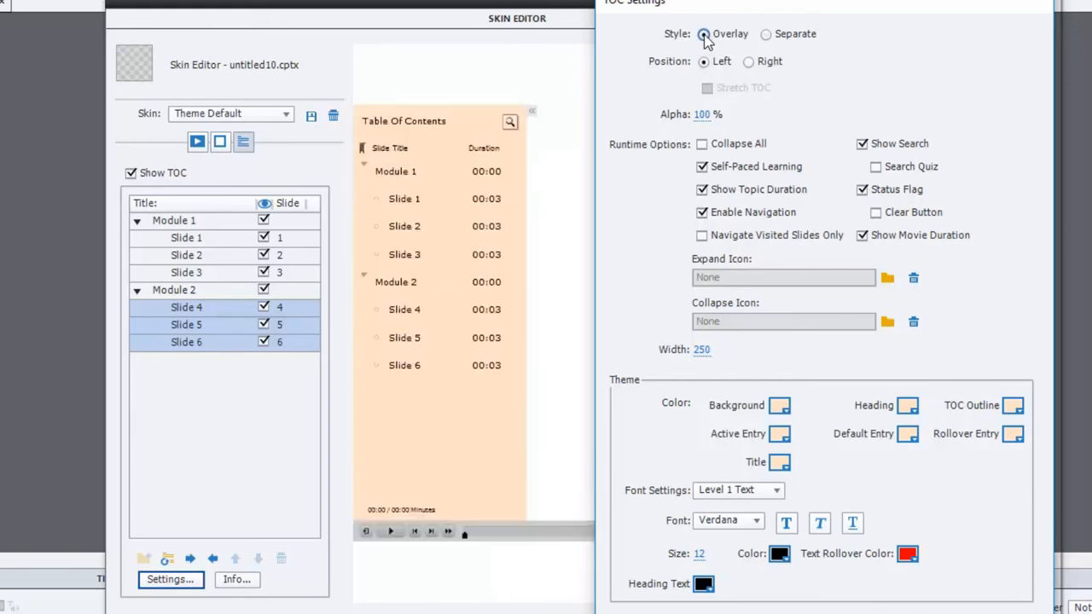
pyautogui.moveTo(783, 34)
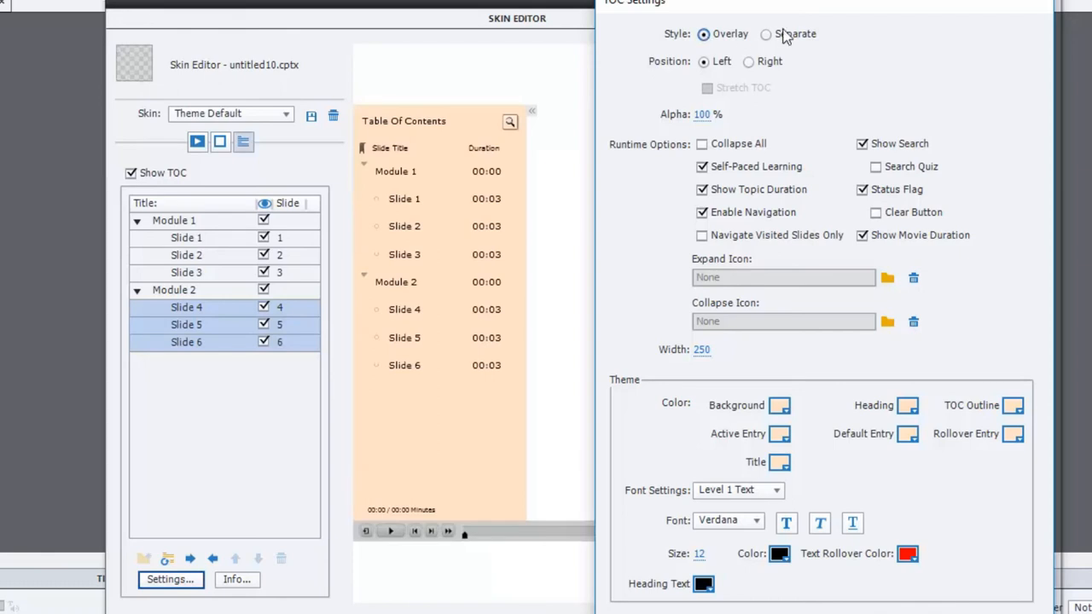
pyautogui.moveTo(809, 41)
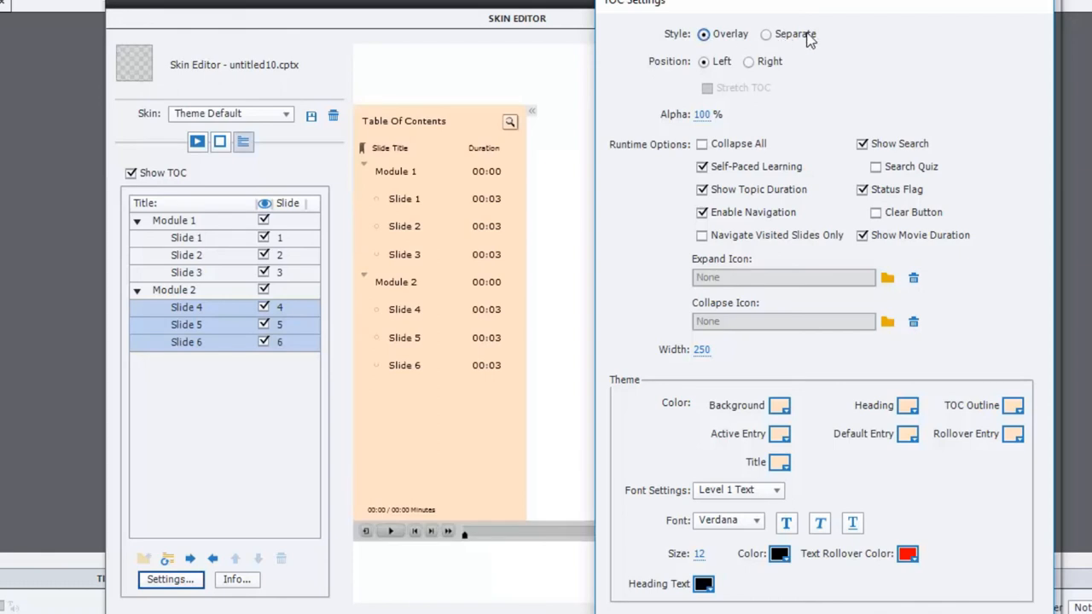
pyautogui.moveTo(812, 51)
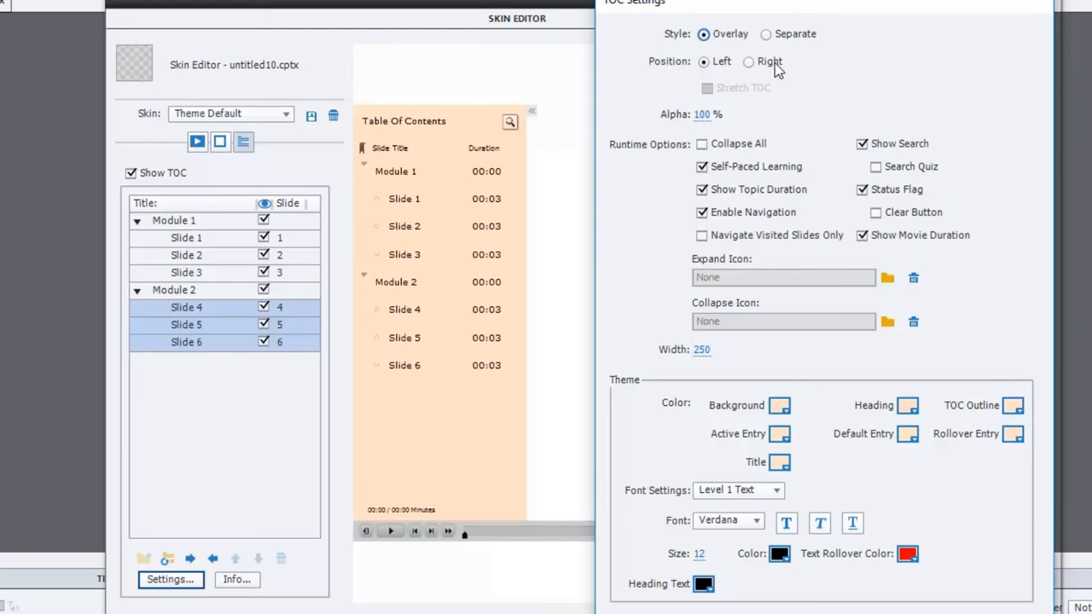
pyautogui.click(703, 62)
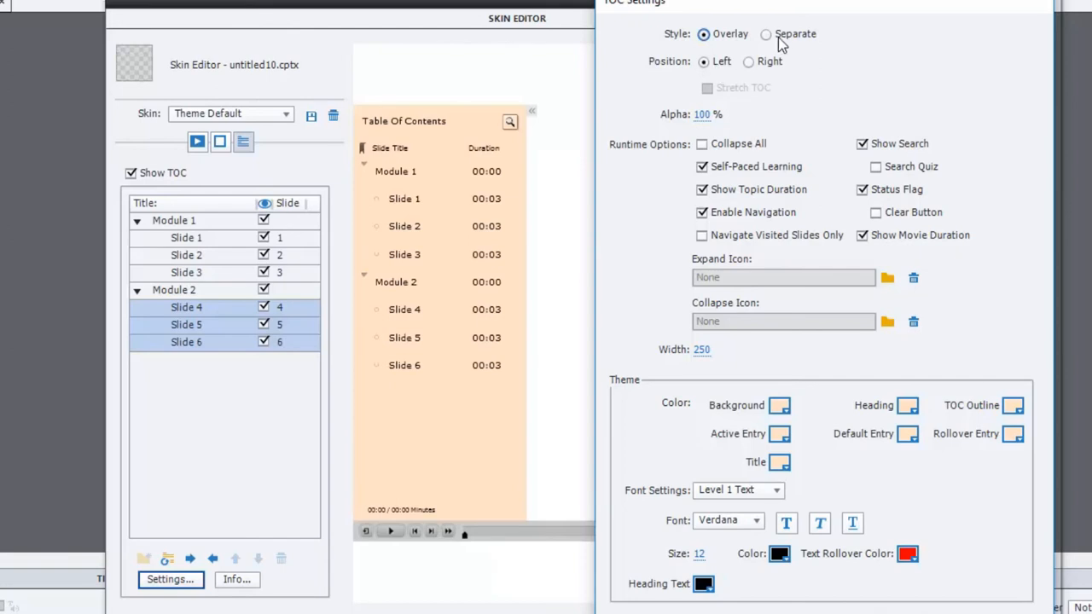
pyautogui.click(764, 34)
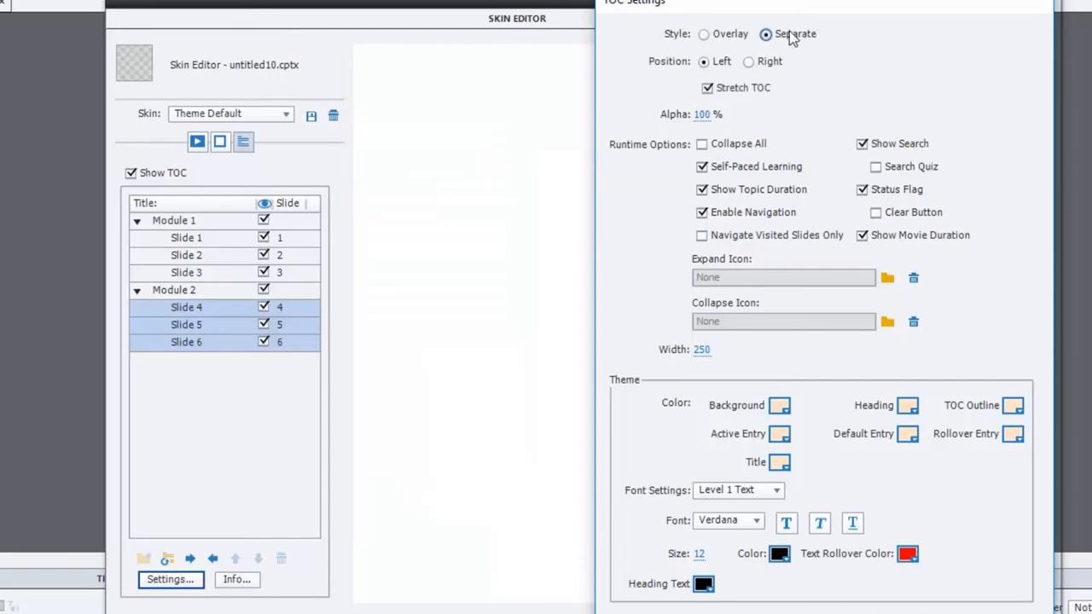
pyautogui.click(765, 34)
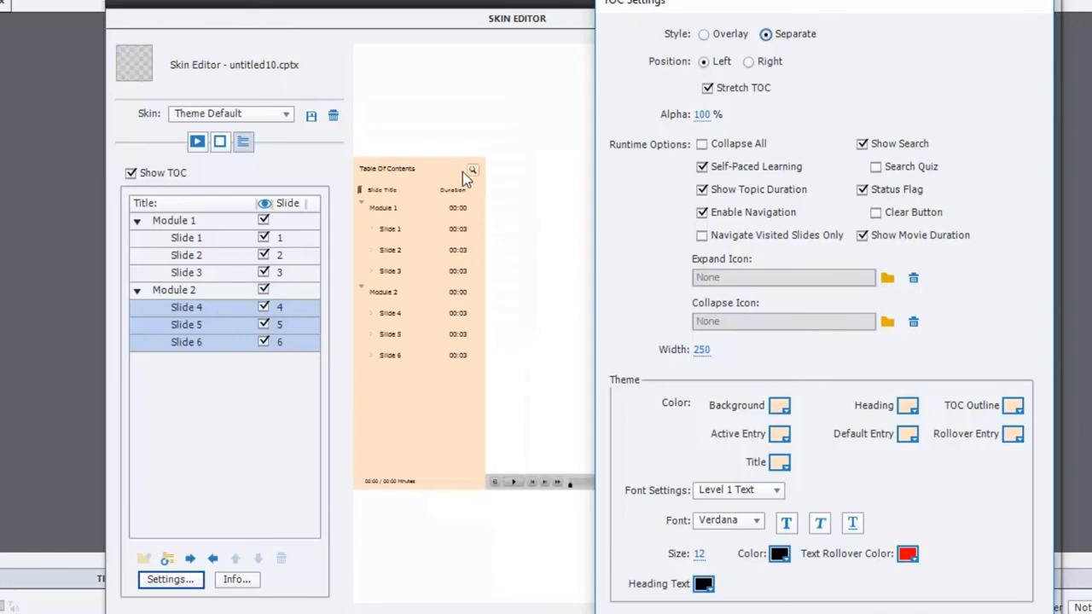
pyautogui.moveTo(468, 498)
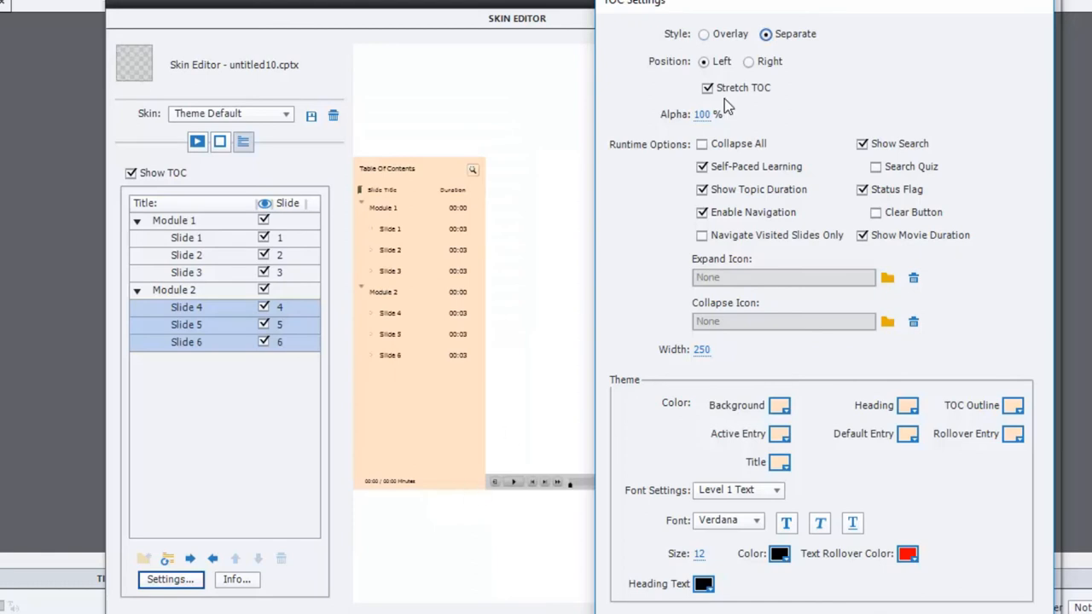
pyautogui.click(707, 88)
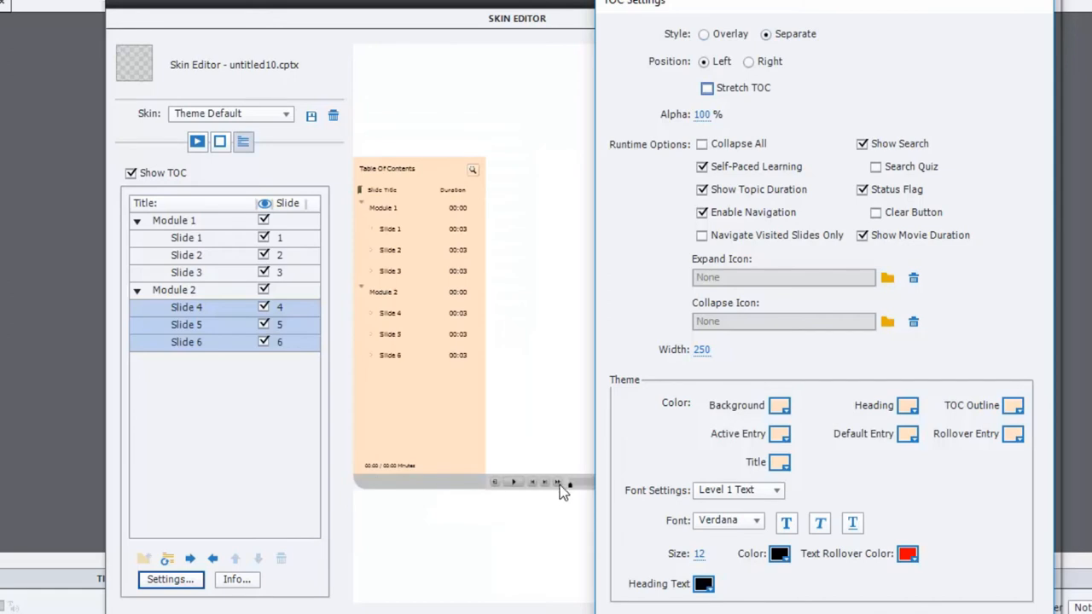
pyautogui.moveTo(478, 493)
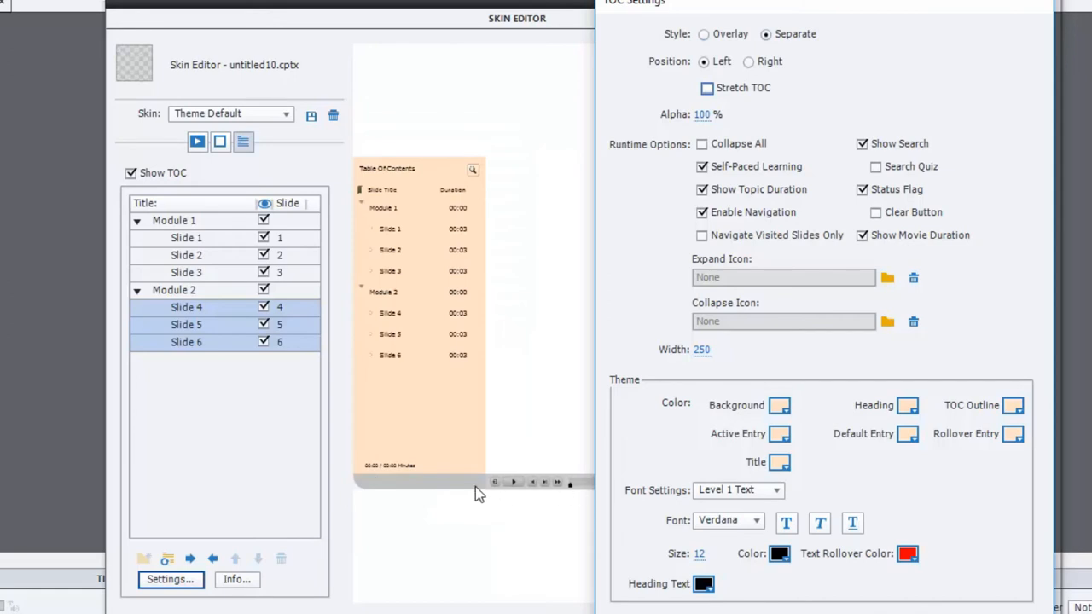
pyautogui.moveTo(510, 487)
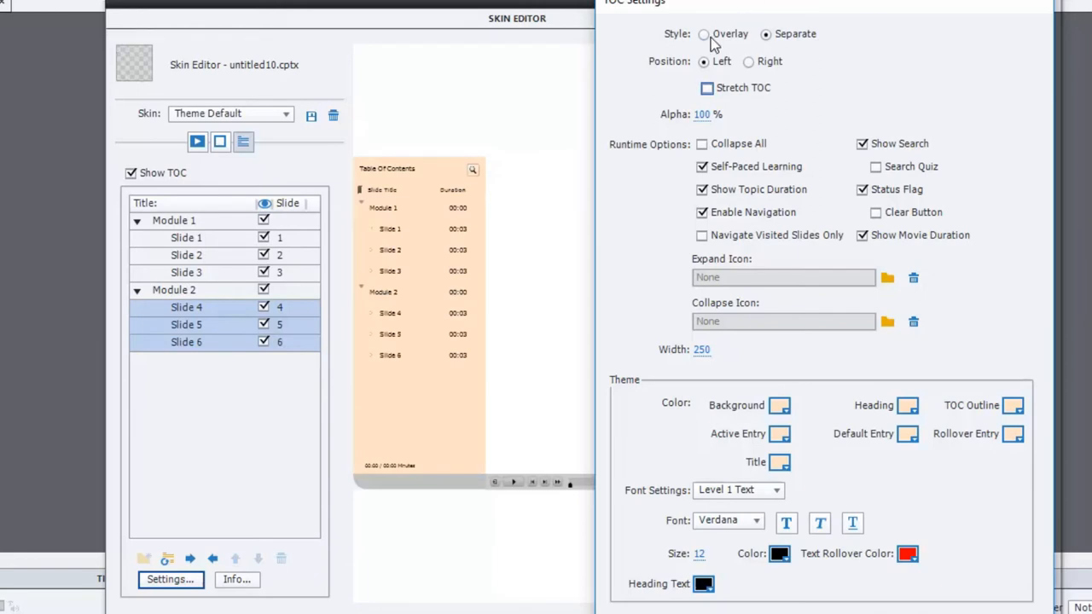
# Set the TOC style to Overlay so it covers the slides
pyautogui.click(703, 34)
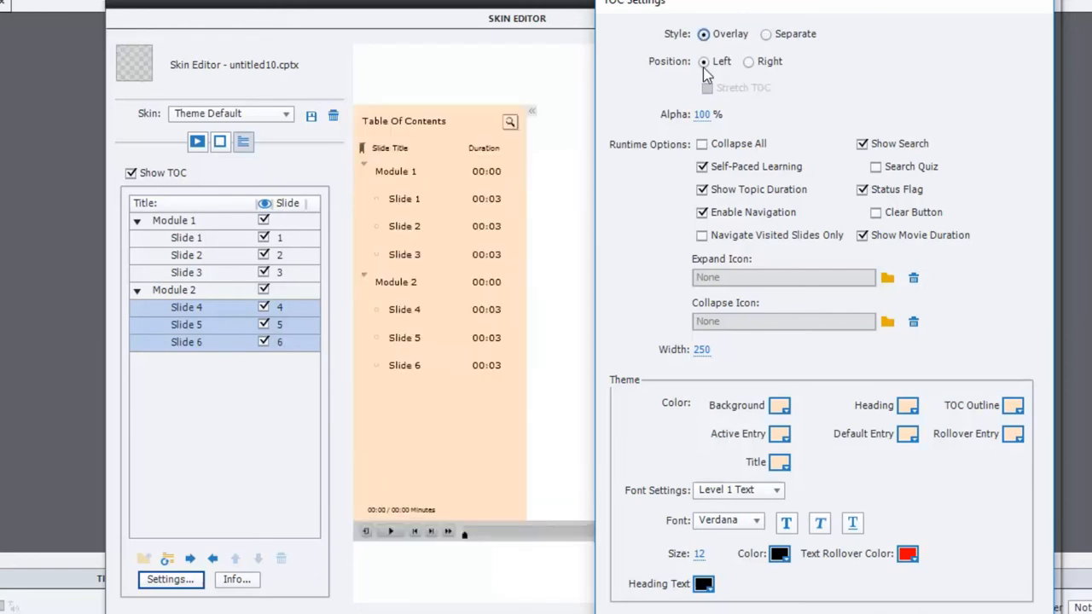
pyautogui.moveTo(706, 74)
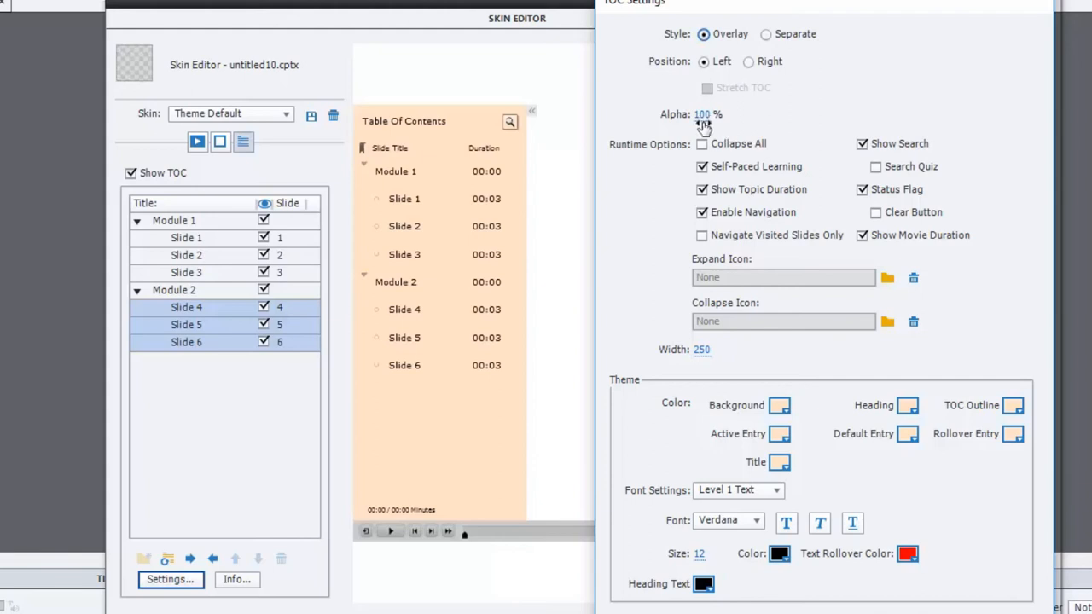
pyautogui.moveTo(703, 123)
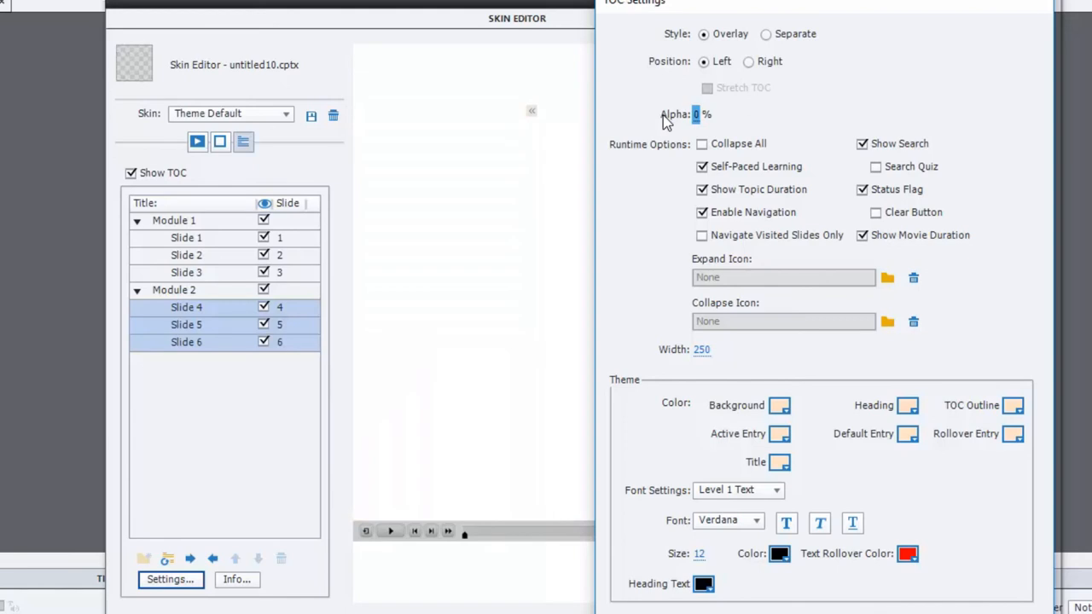
pyautogui.write('100')
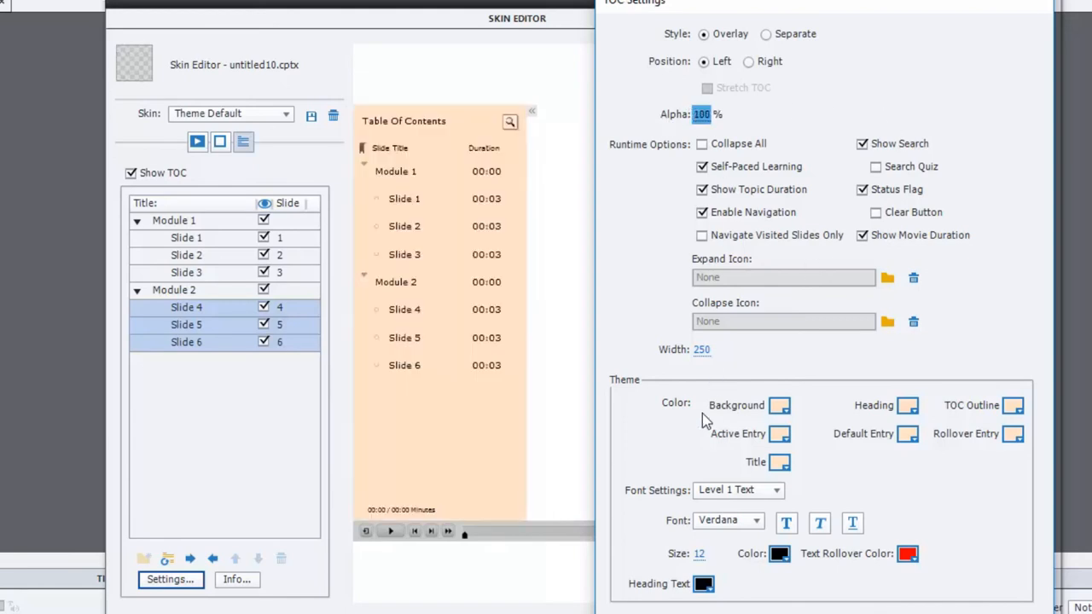
pyautogui.moveTo(669, 184)
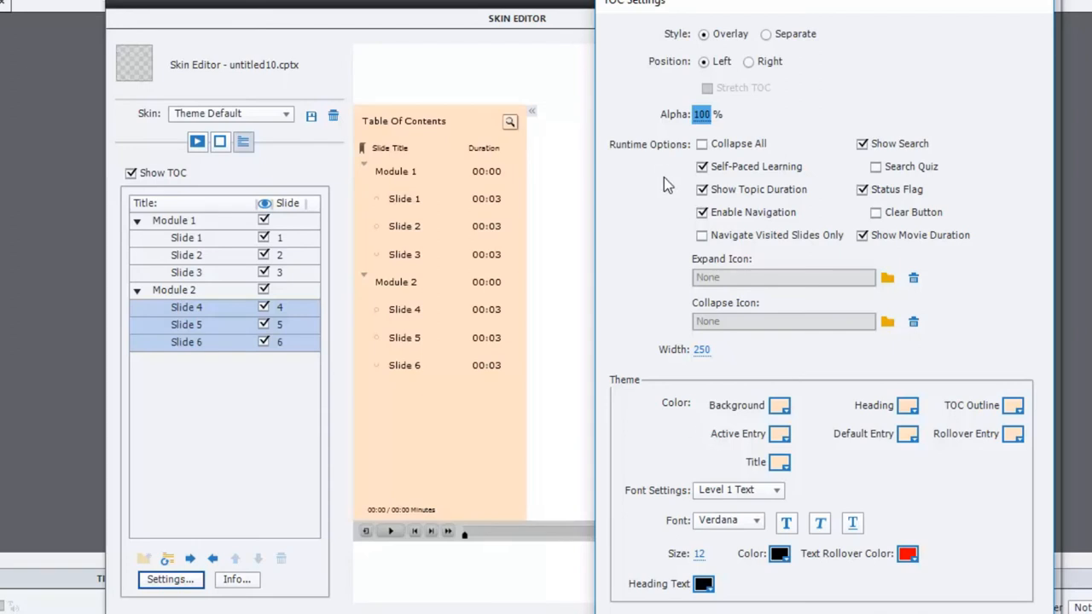
pyautogui.moveTo(775, 396)
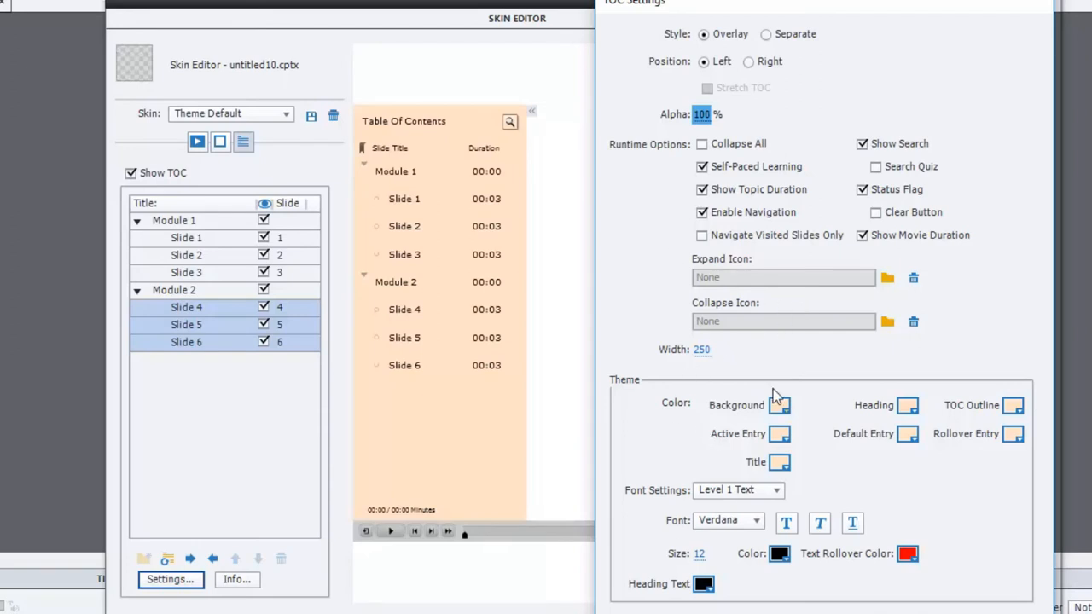
pyautogui.moveTo(771, 420)
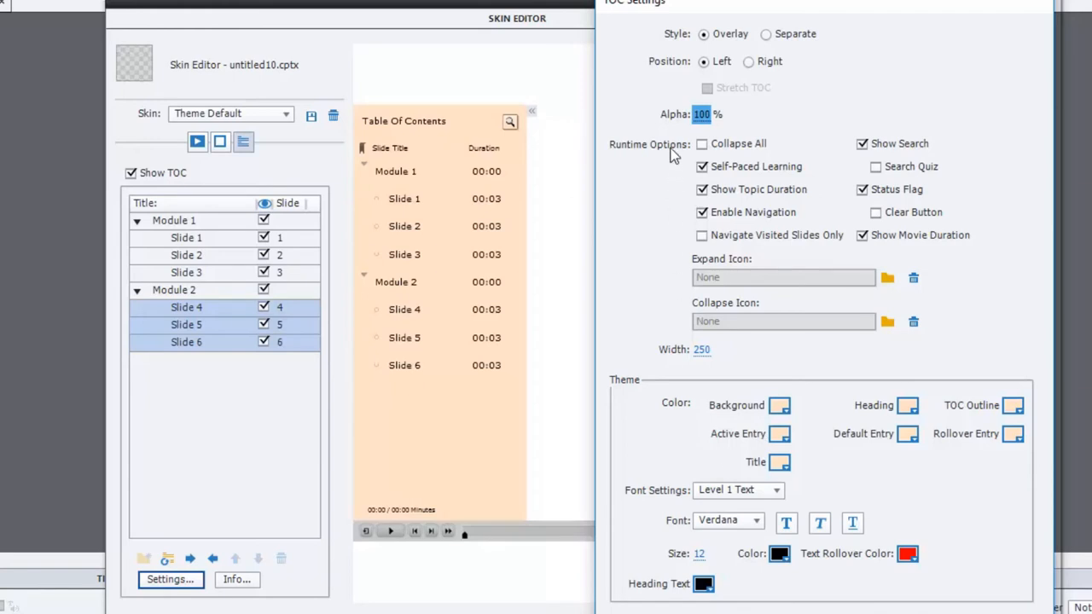
pyautogui.moveTo(750, 161)
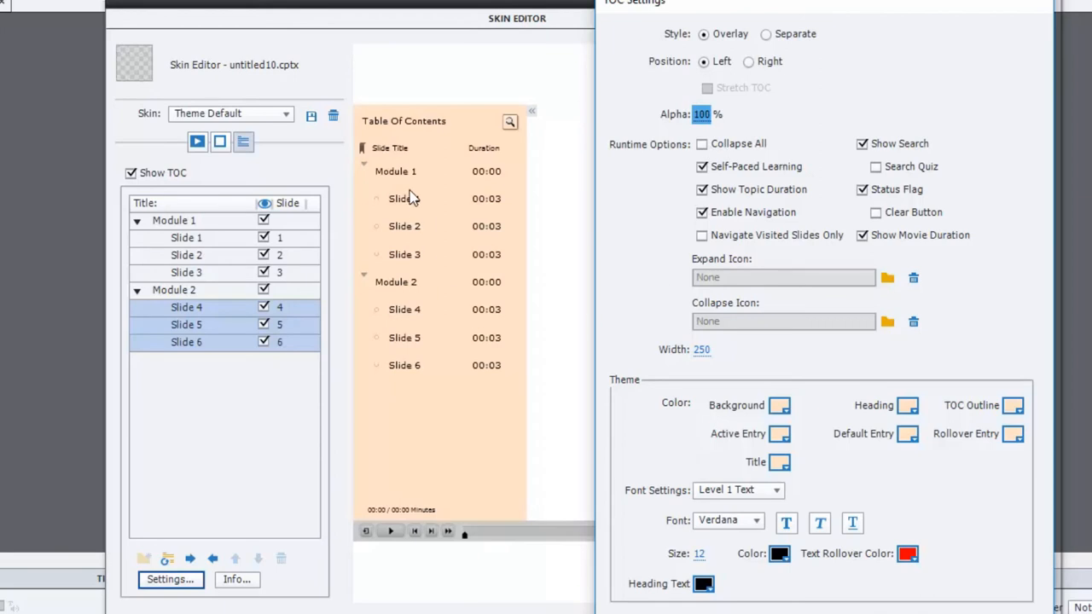
pyautogui.moveTo(418, 379)
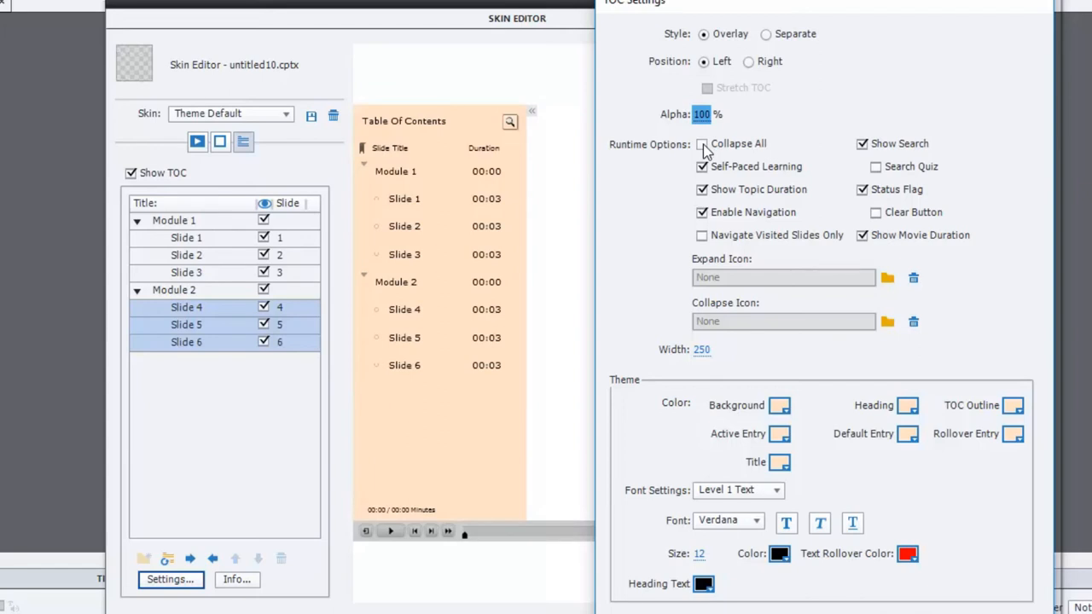
# Try Collapse All to fold the TOC to its two modules, then turn it off again
pyautogui.click(703, 143)
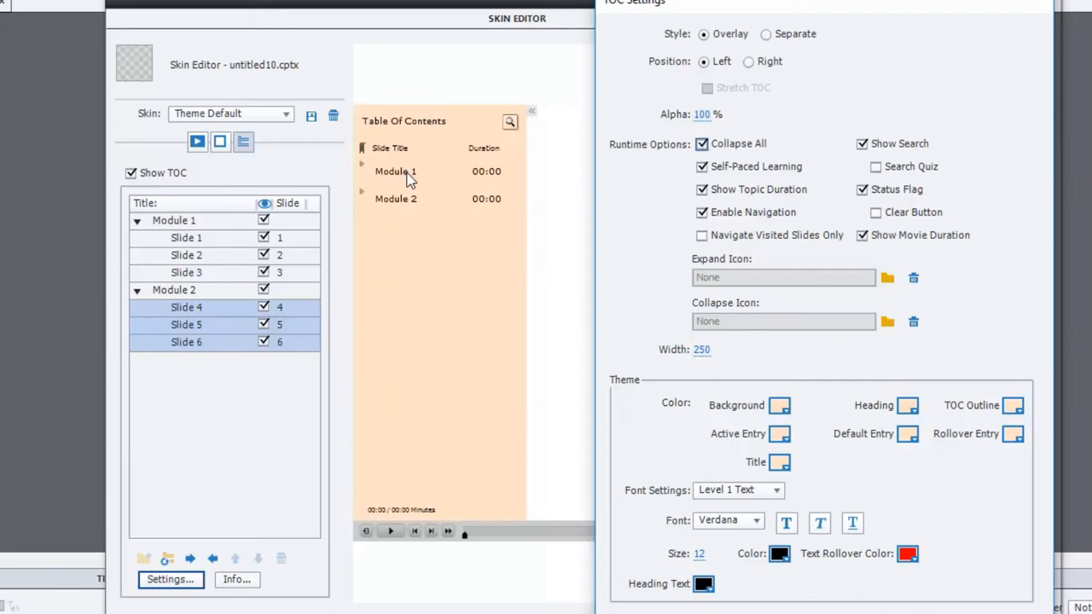
pyautogui.moveTo(460, 209)
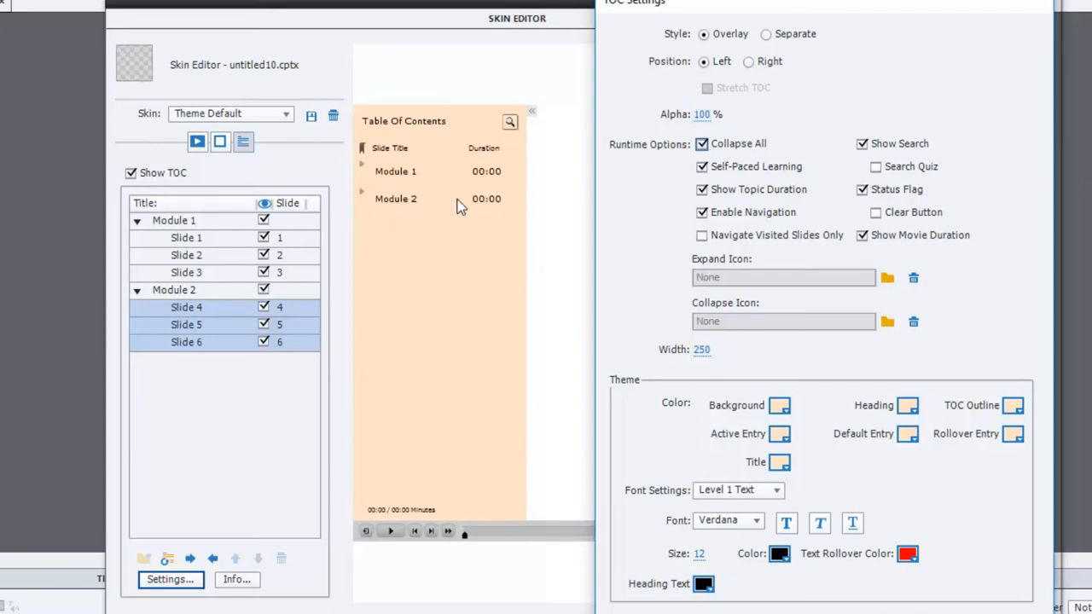
pyautogui.moveTo(395, 201)
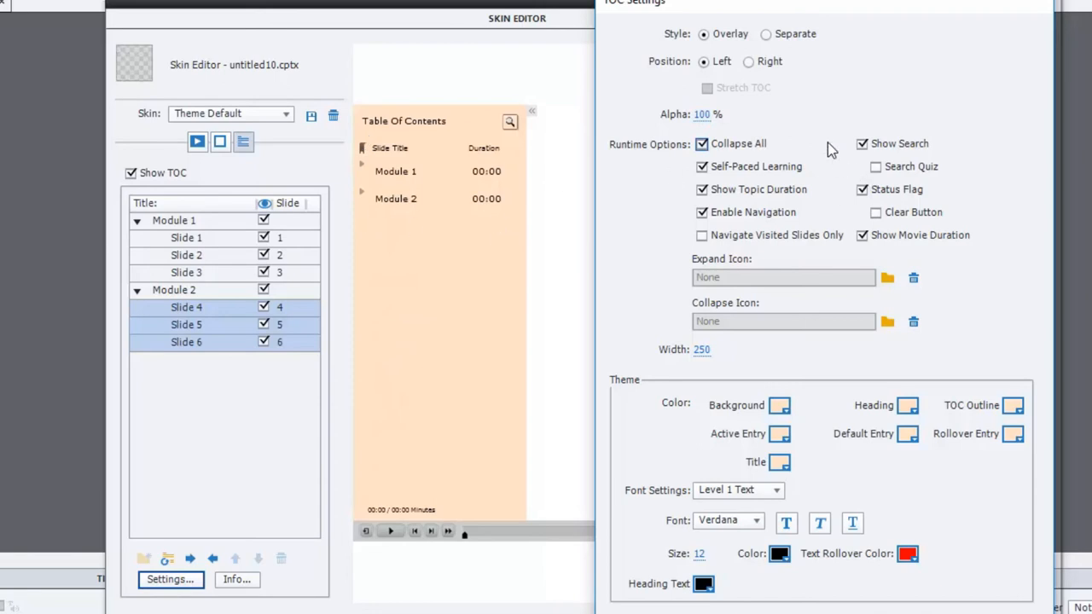
pyautogui.click(702, 143)
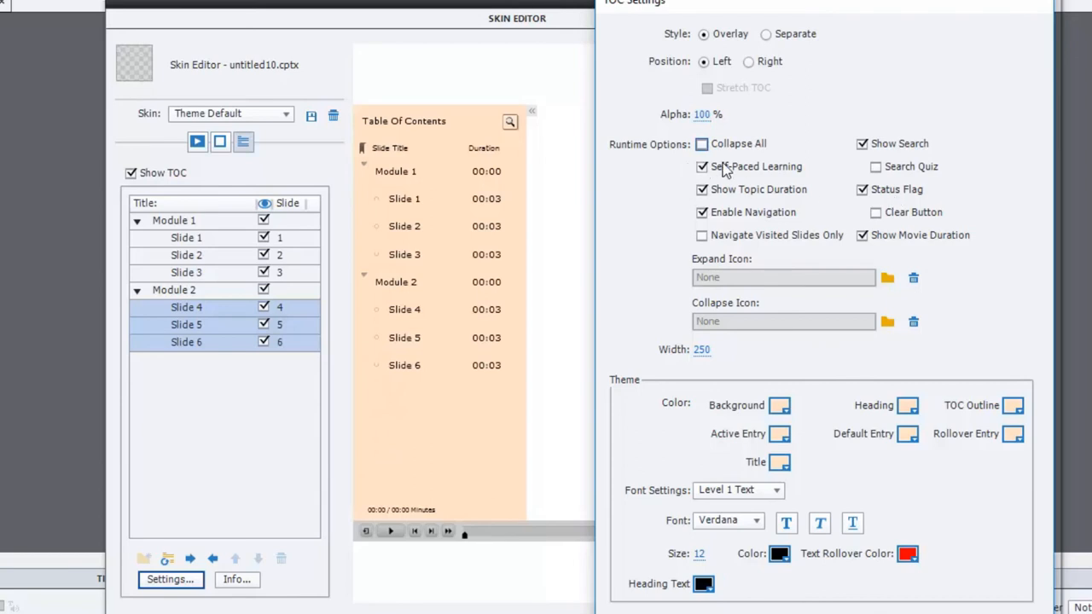
pyautogui.moveTo(778, 175)
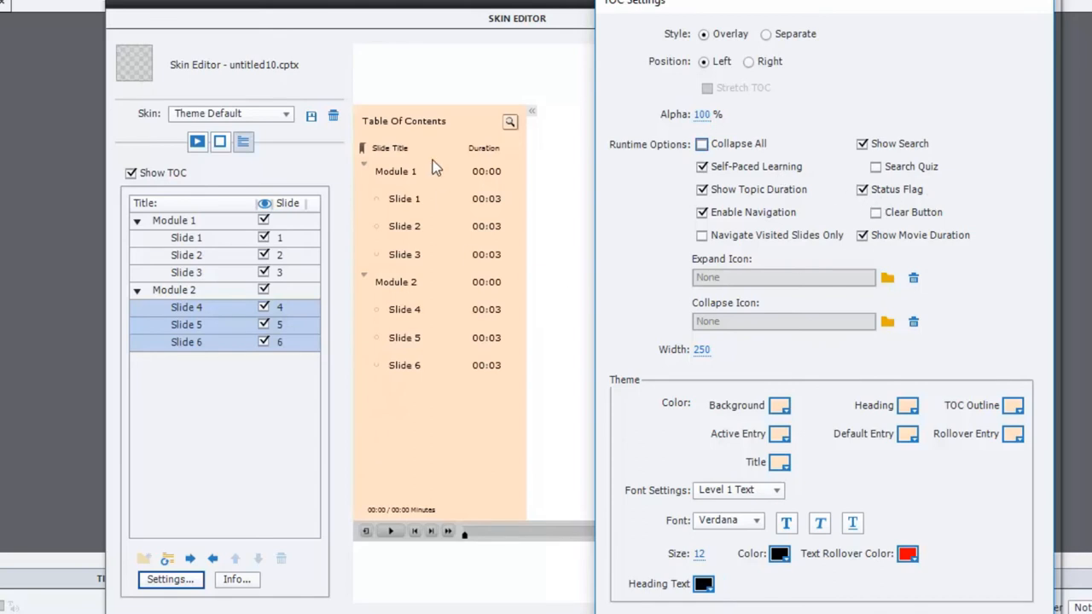
pyautogui.moveTo(454, 365)
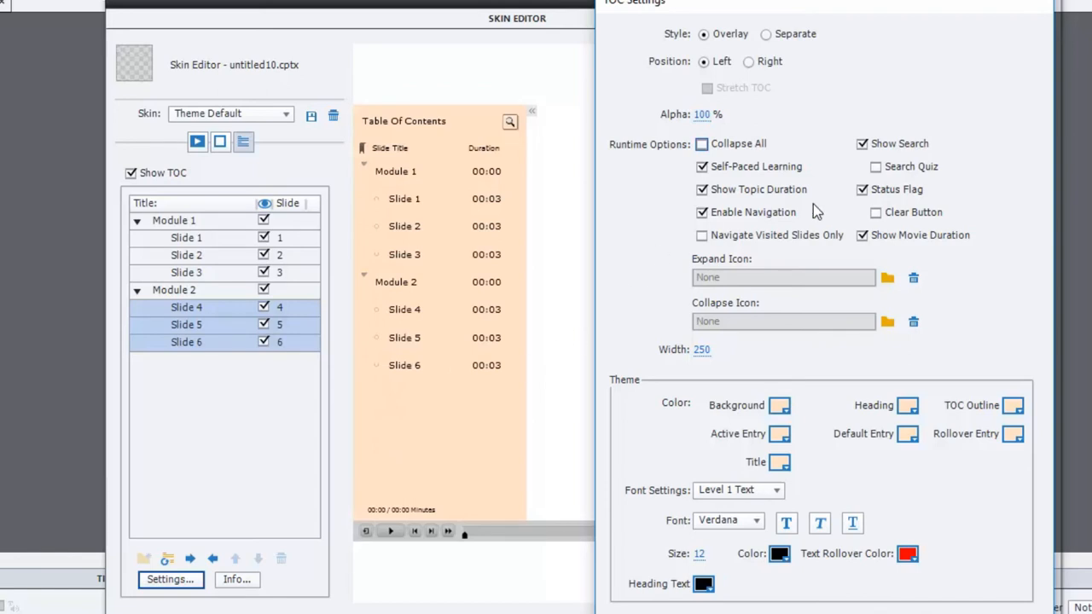
pyautogui.click(703, 168)
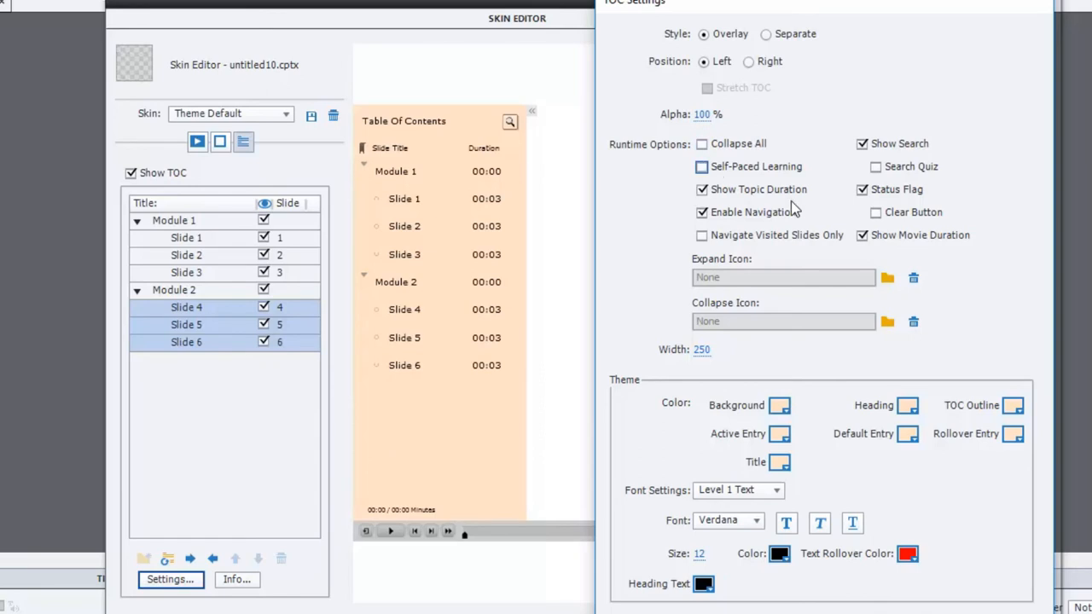
pyautogui.moveTo(805, 215)
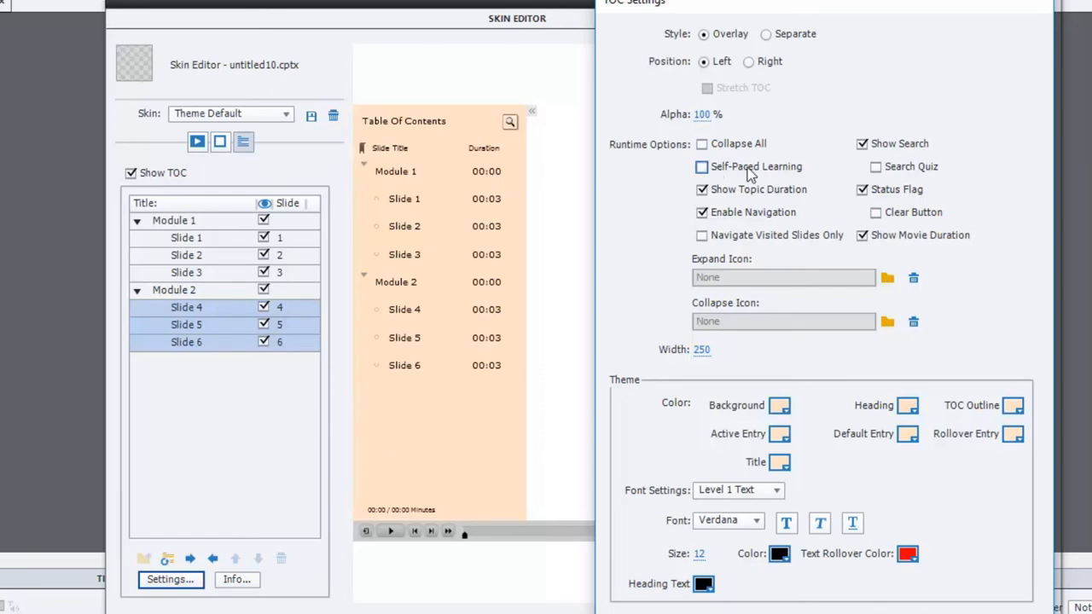
pyautogui.click(702, 167)
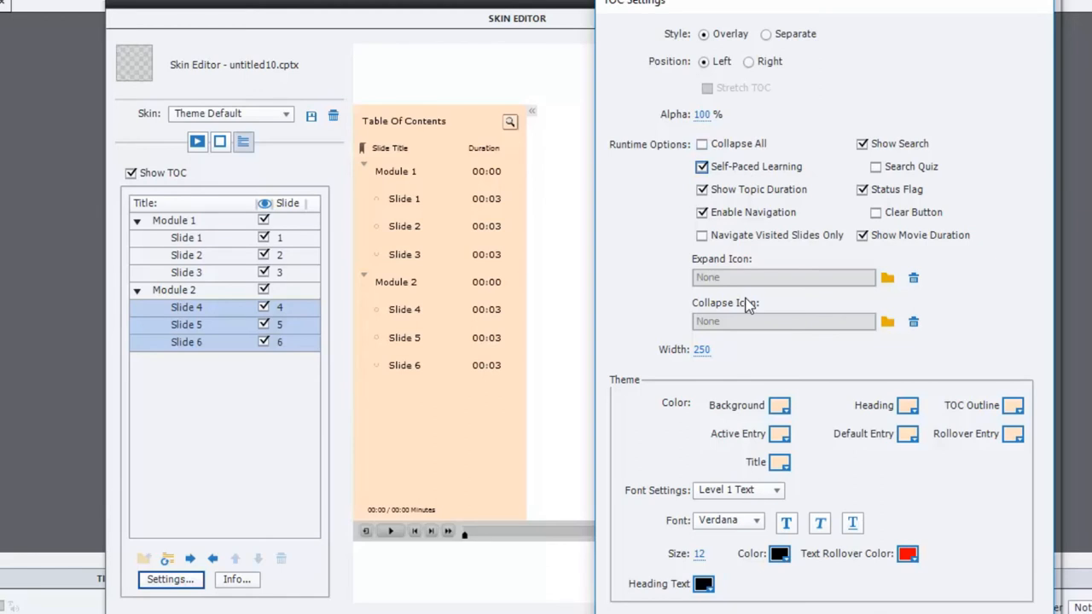
pyautogui.moveTo(420, 174)
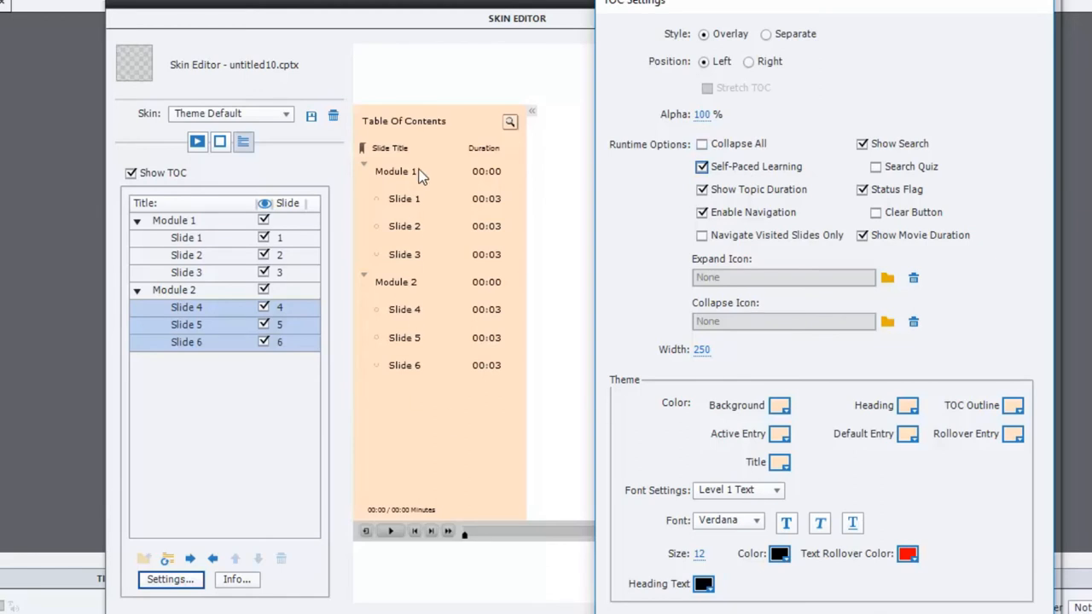
pyautogui.moveTo(485, 399)
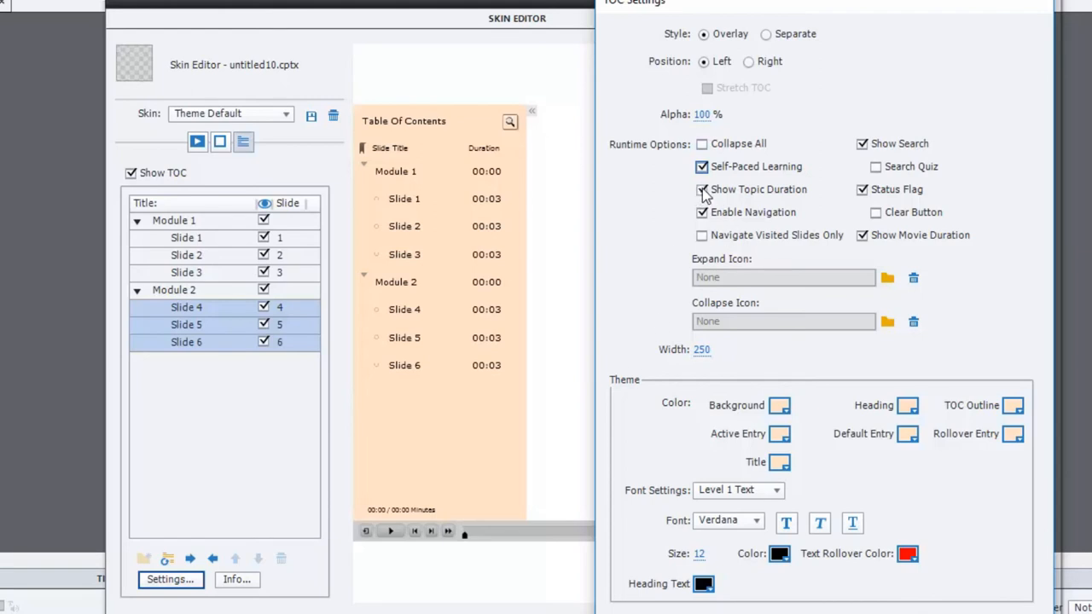
# Turn off Show Topic Duration so the TOC lists only slide titles
pyautogui.click(703, 190)
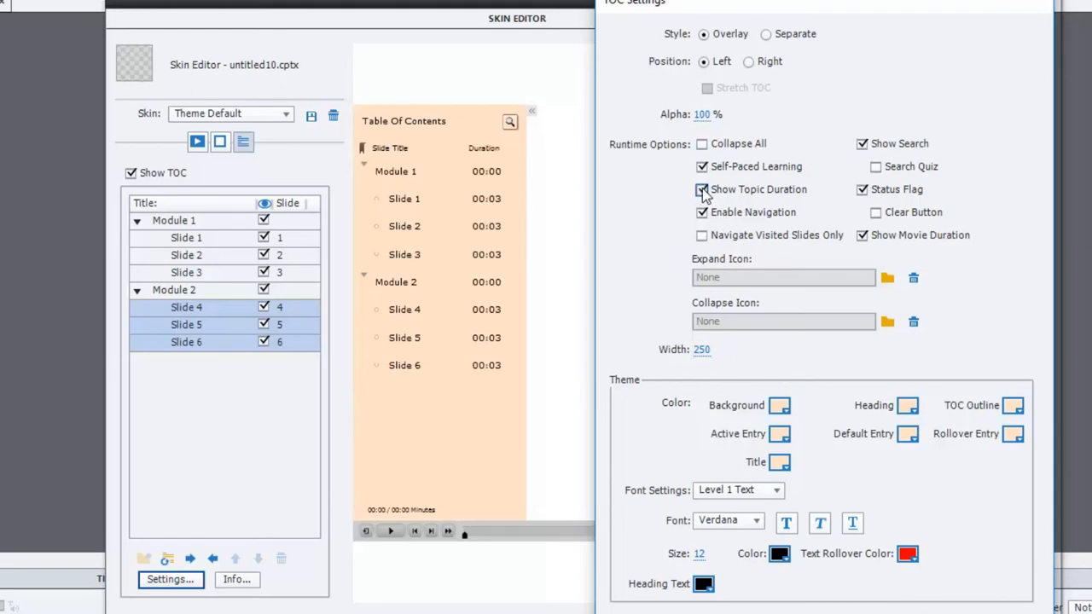
pyautogui.click(703, 189)
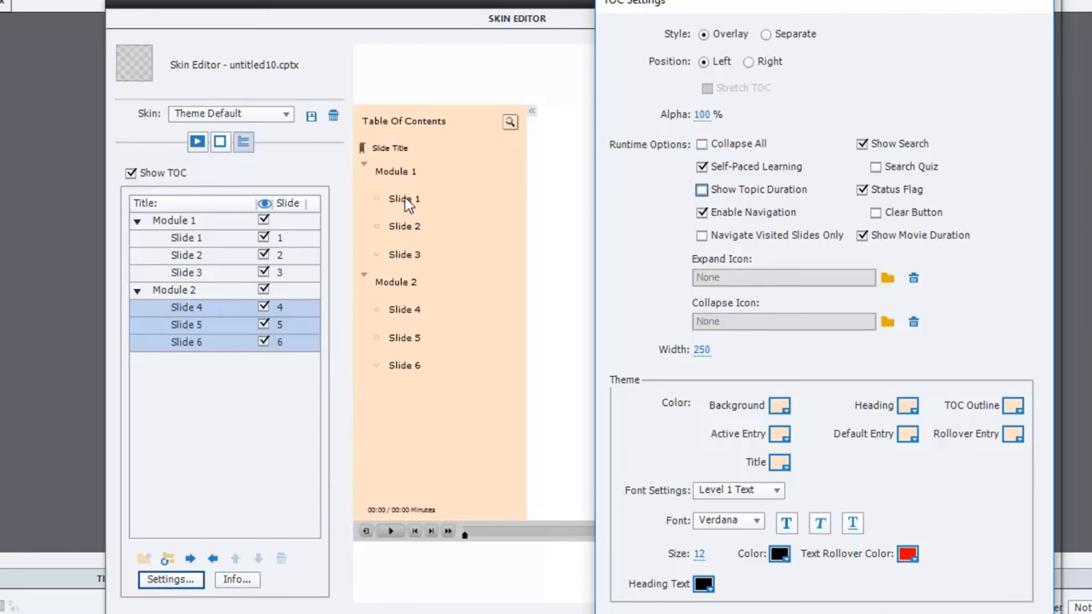
pyautogui.moveTo(410, 309)
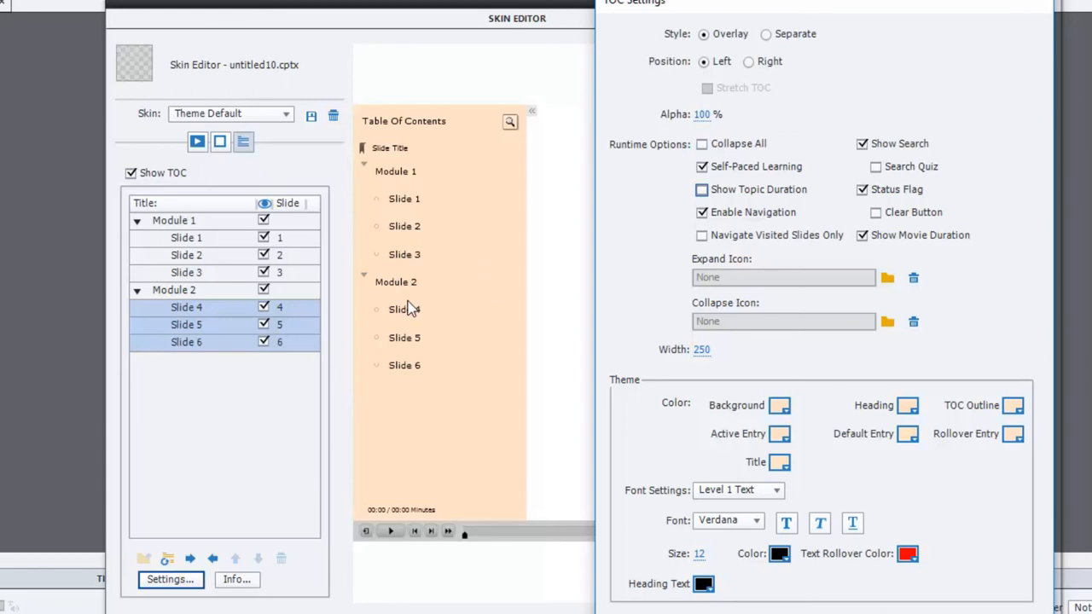
pyautogui.moveTo(408, 337)
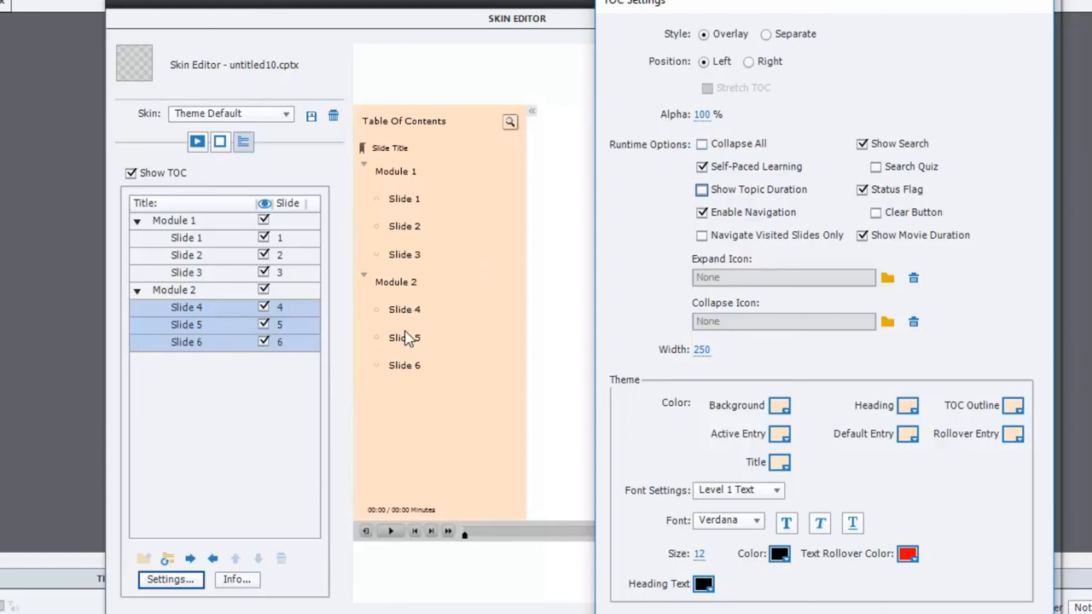
pyautogui.moveTo(409, 374)
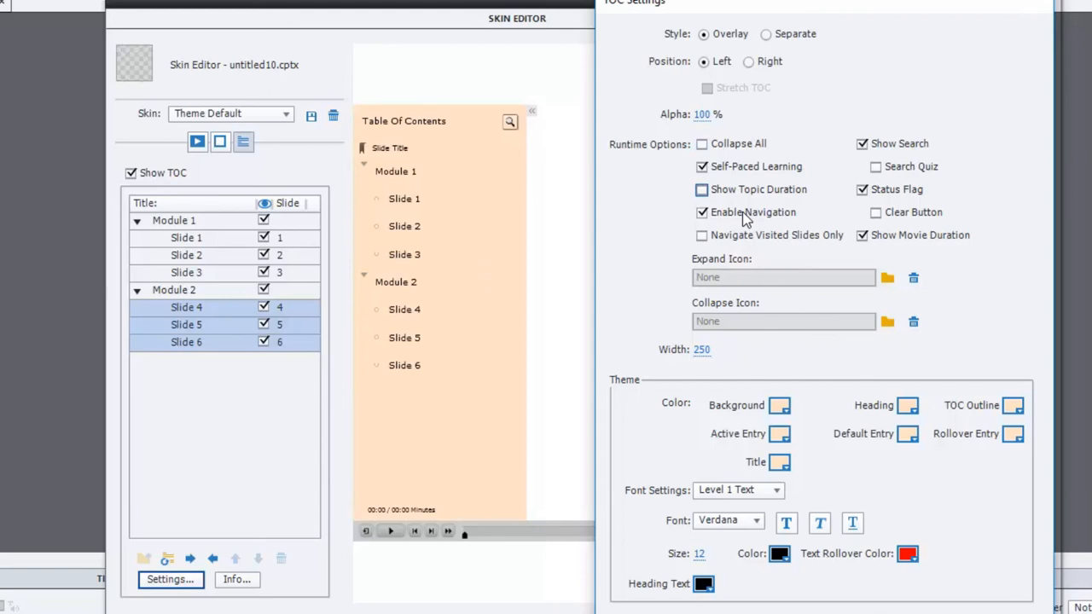
pyautogui.click(703, 236)
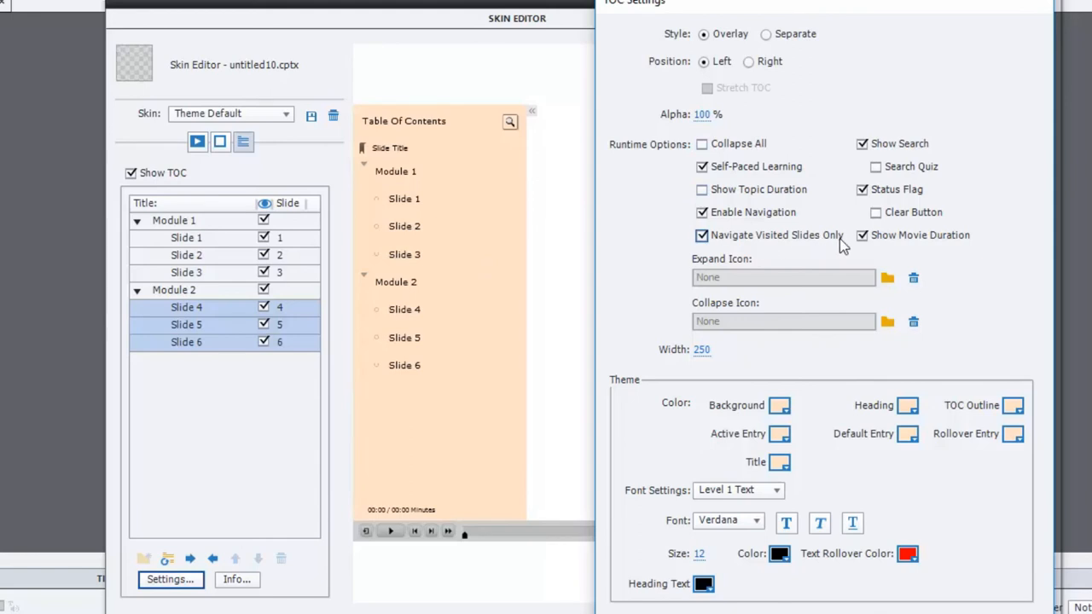
pyautogui.moveTo(406, 249)
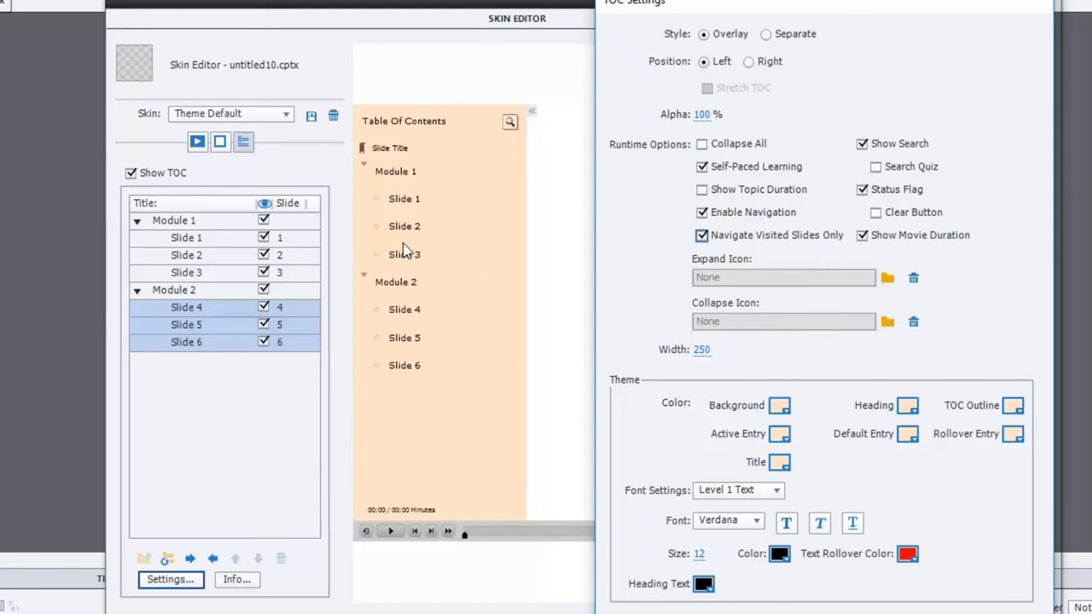
pyautogui.moveTo(436, 396)
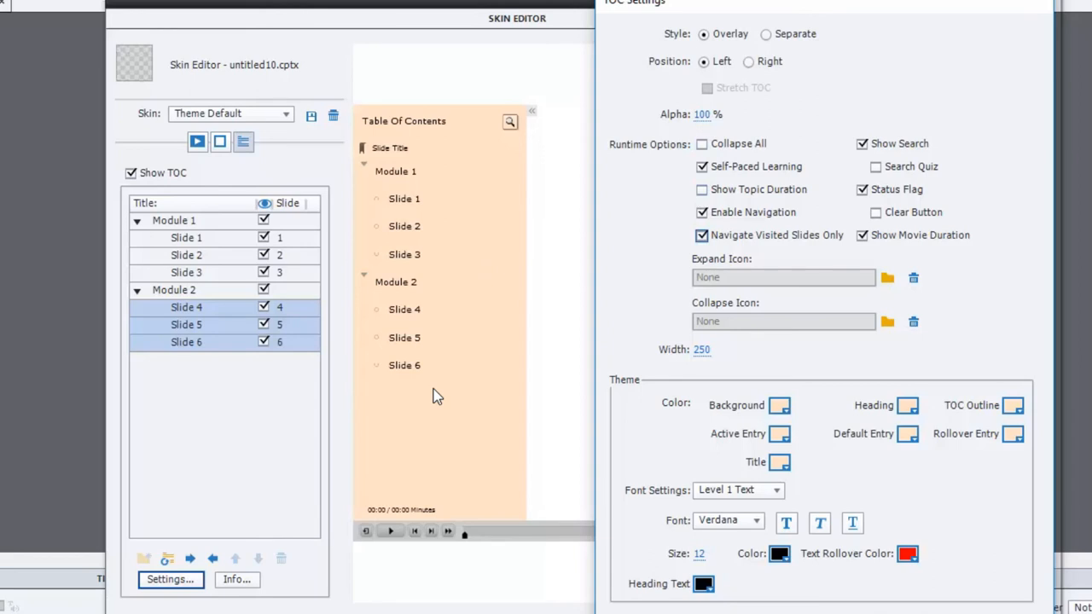
pyautogui.moveTo(418, 203)
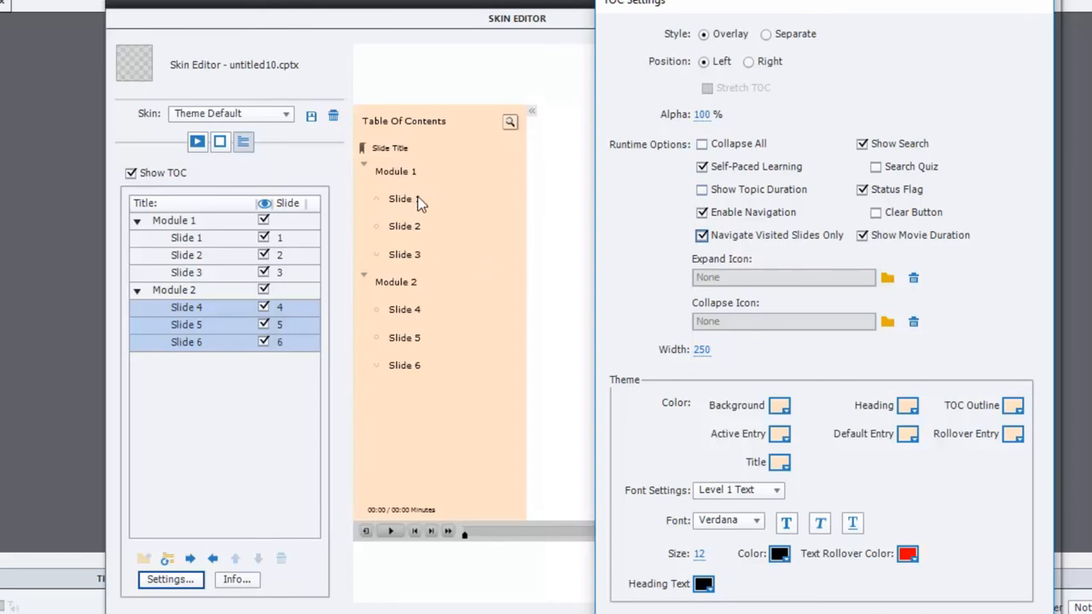
pyautogui.moveTo(401, 328)
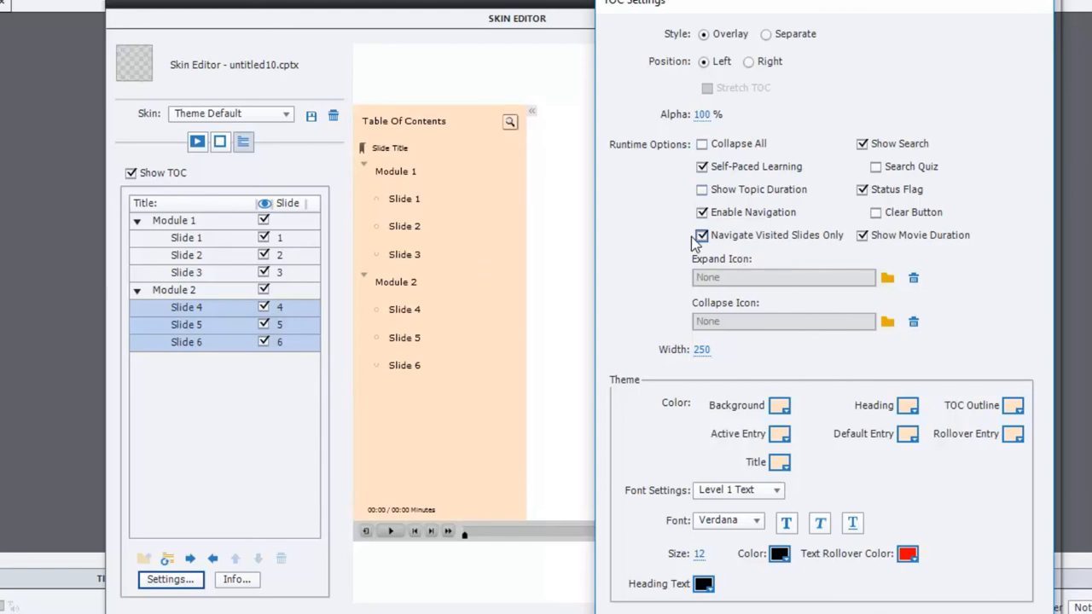
pyautogui.click(703, 235)
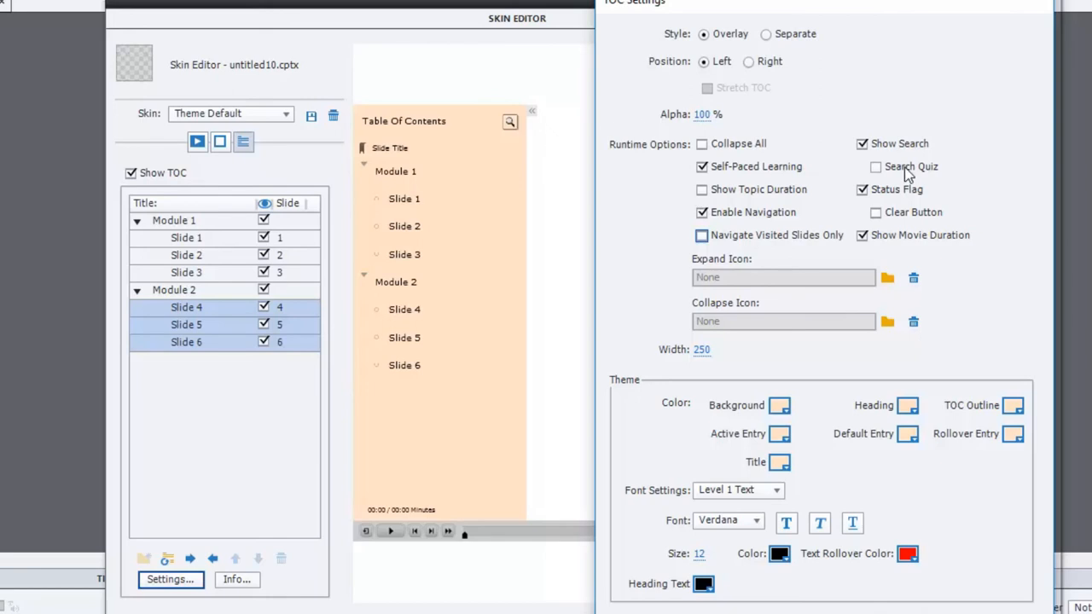
# Toggle Search Quiz on, then turn off Show Search entirely
pyautogui.click(875, 167)
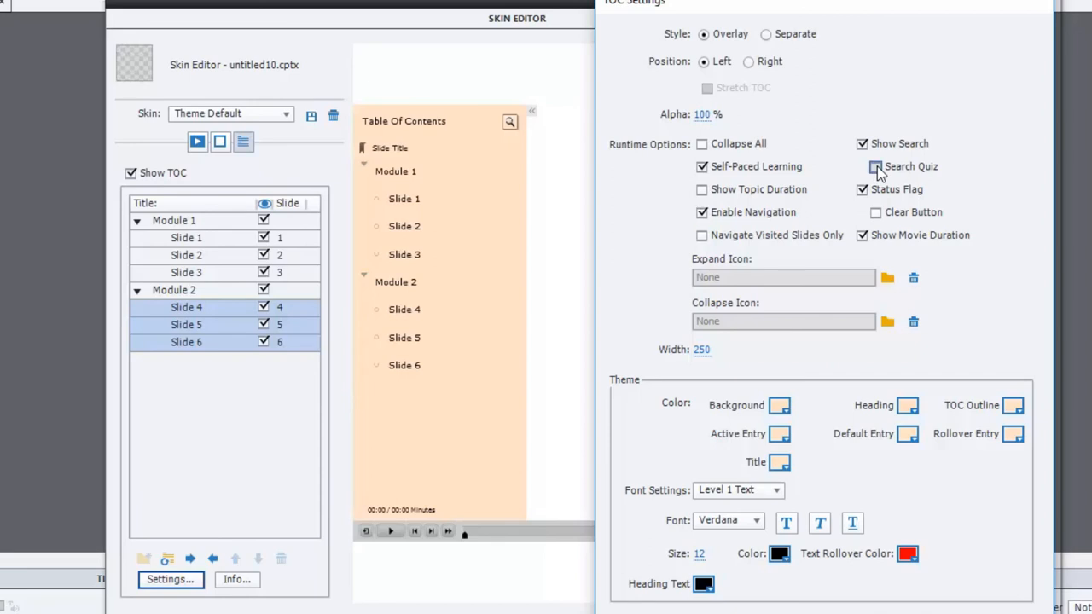
pyautogui.click(874, 167)
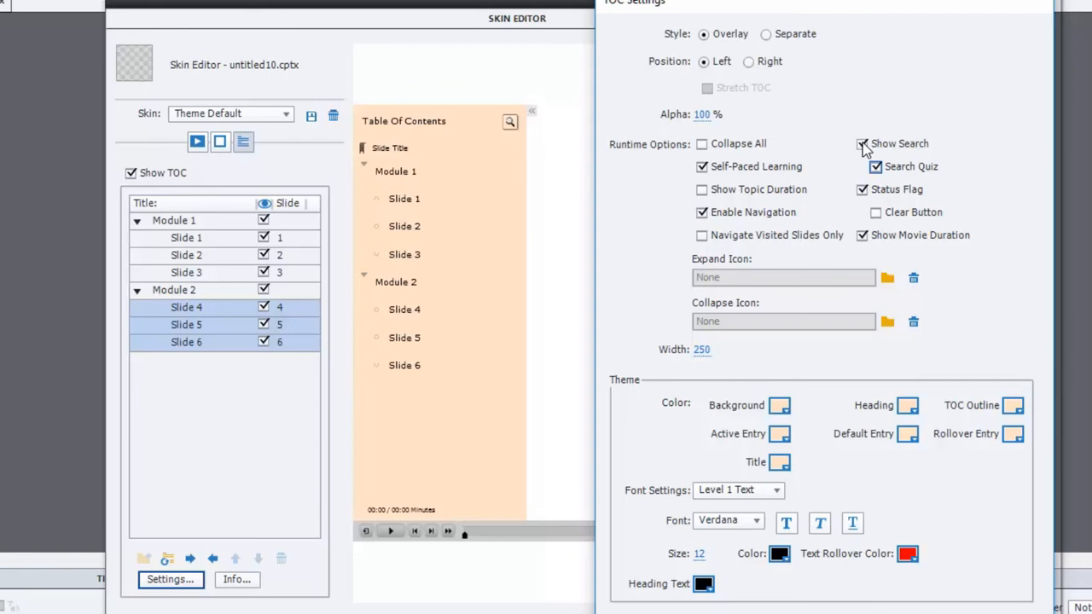
pyautogui.click(863, 144)
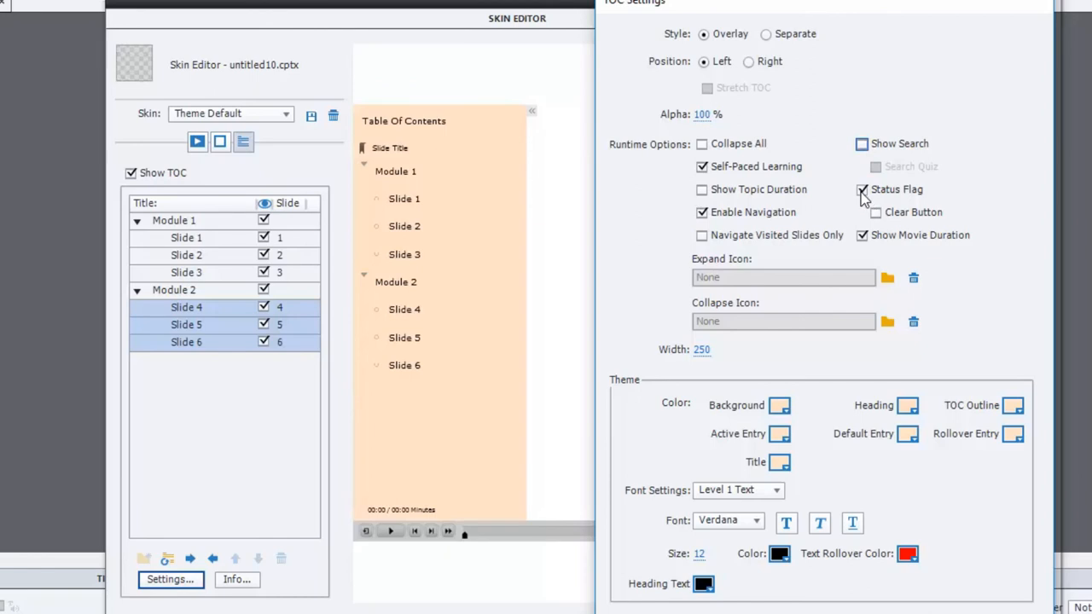
pyautogui.click(862, 190)
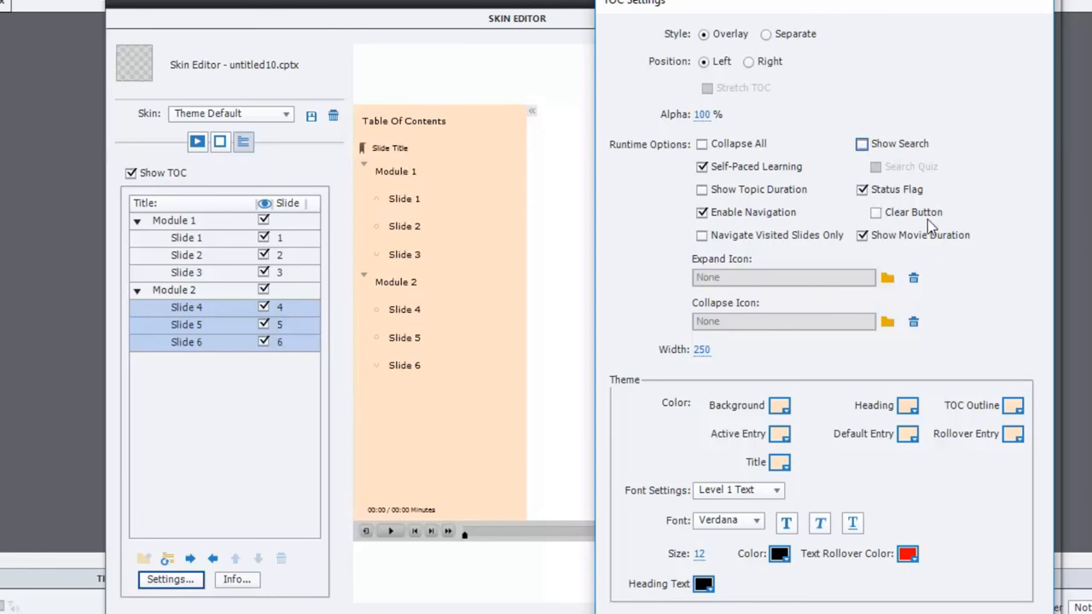
pyautogui.click(864, 189)
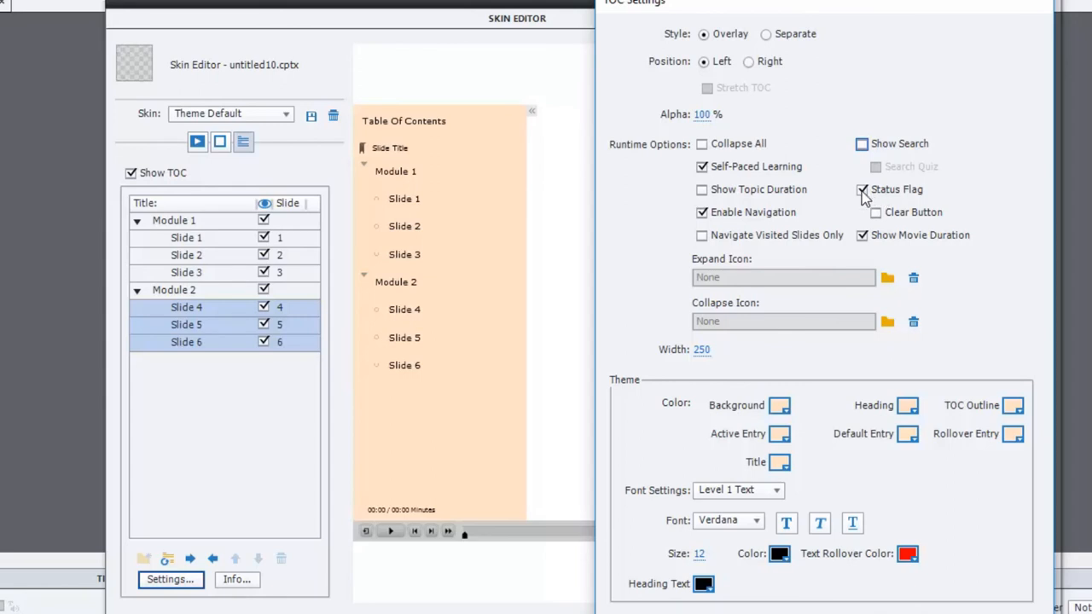
pyautogui.click(862, 189)
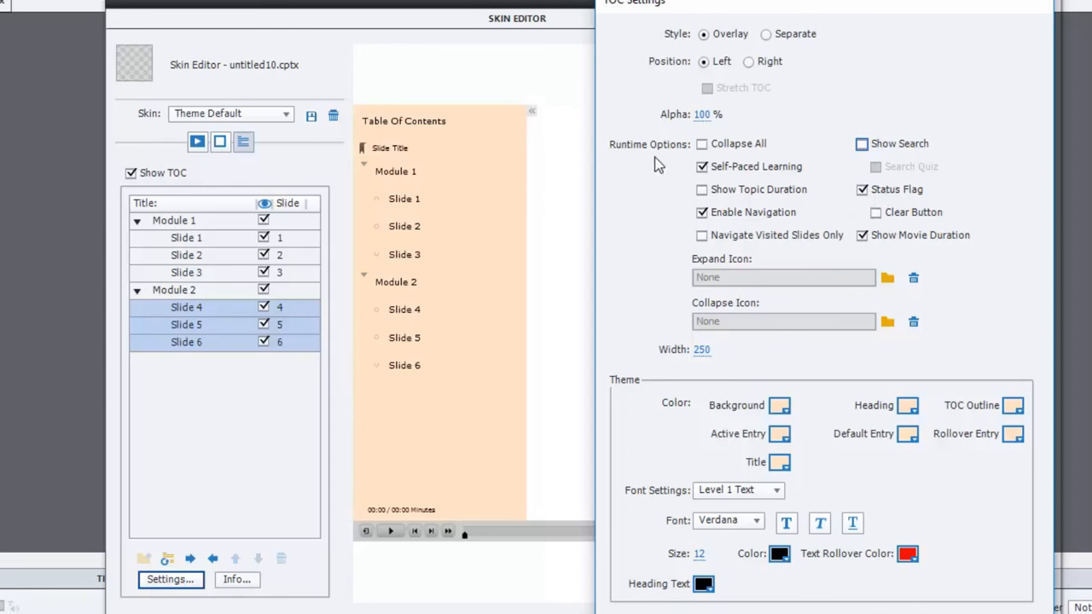
pyautogui.moveTo(476, 191)
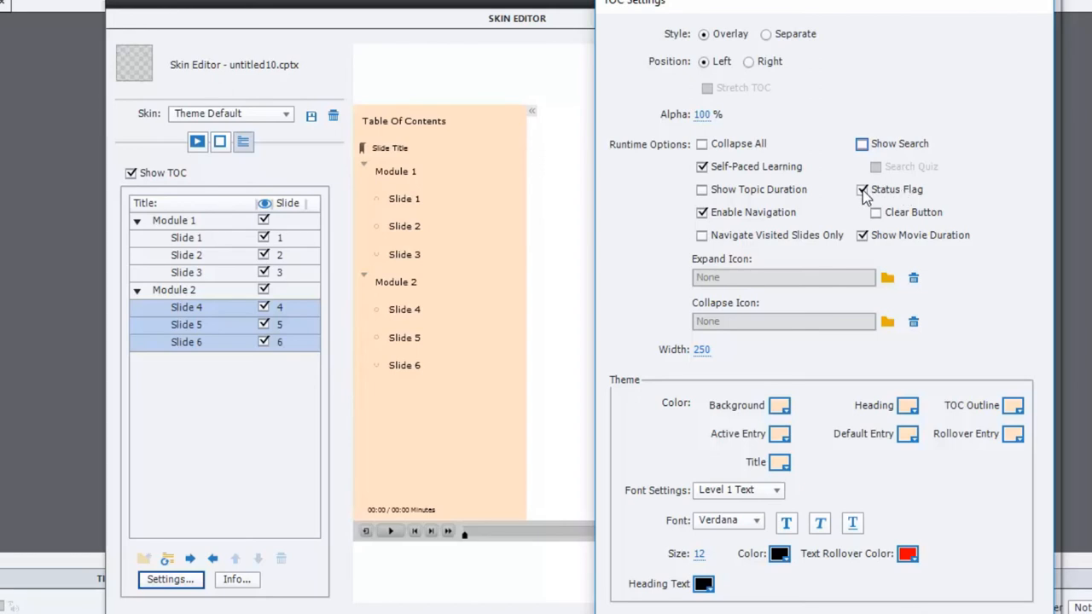
pyautogui.click(863, 189)
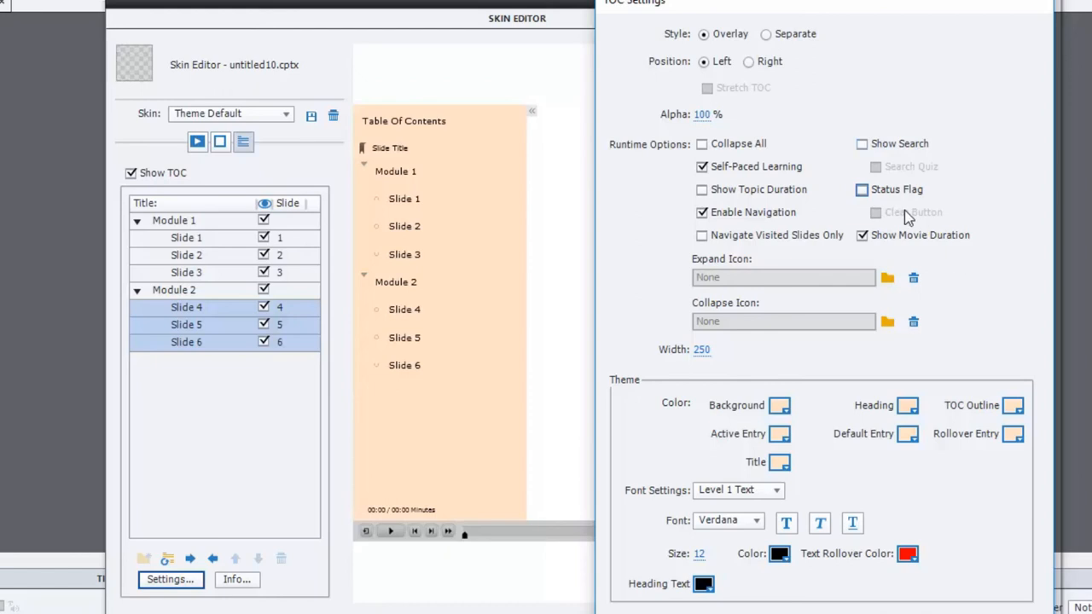
pyautogui.click(861, 189)
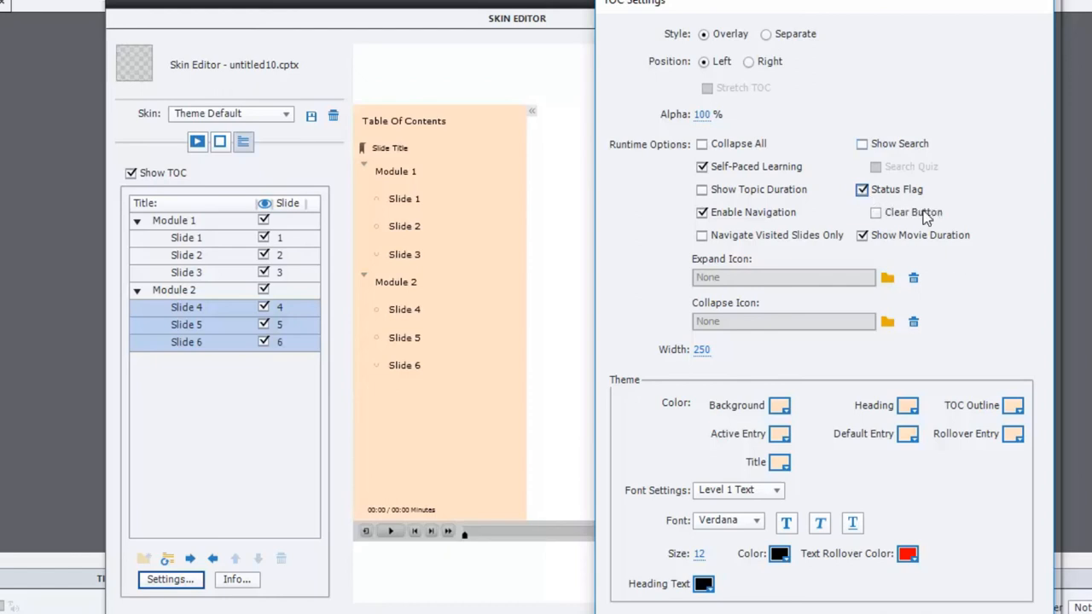
pyautogui.click(875, 212)
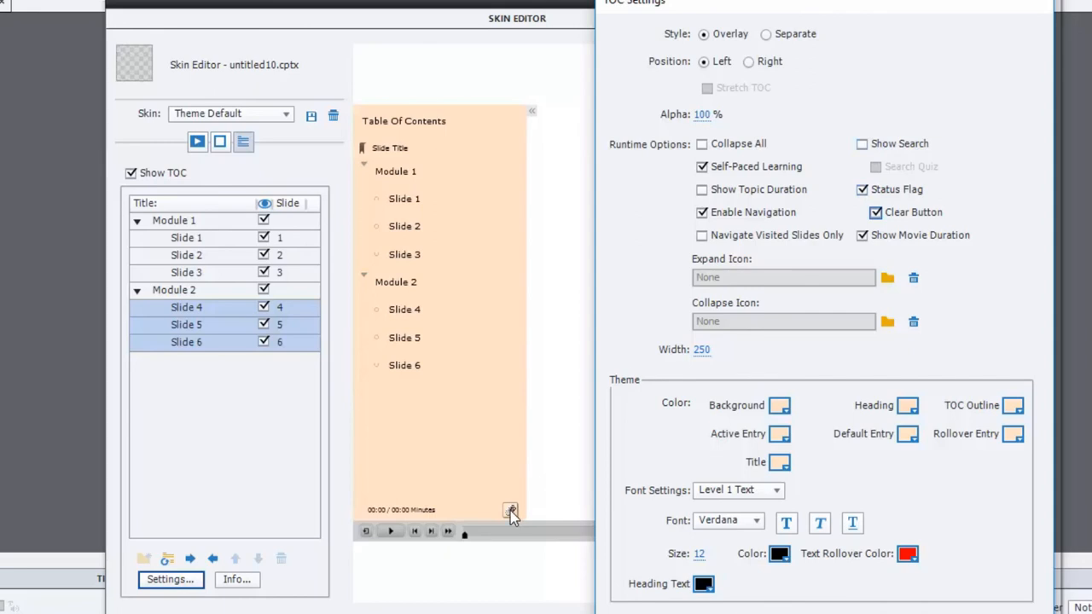
pyautogui.moveTo(516, 512)
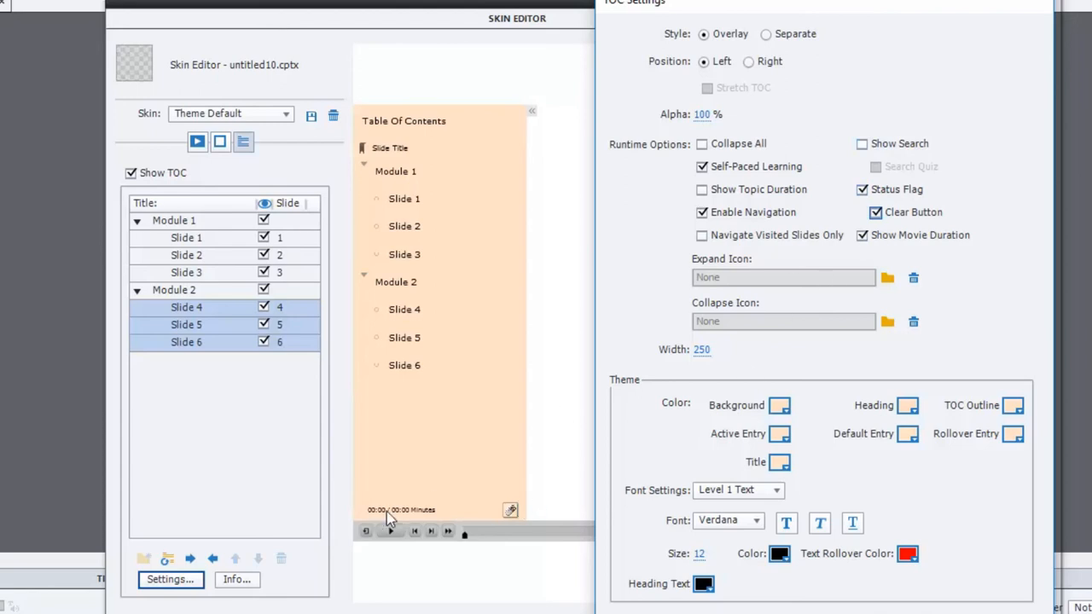
pyautogui.moveTo(402, 519)
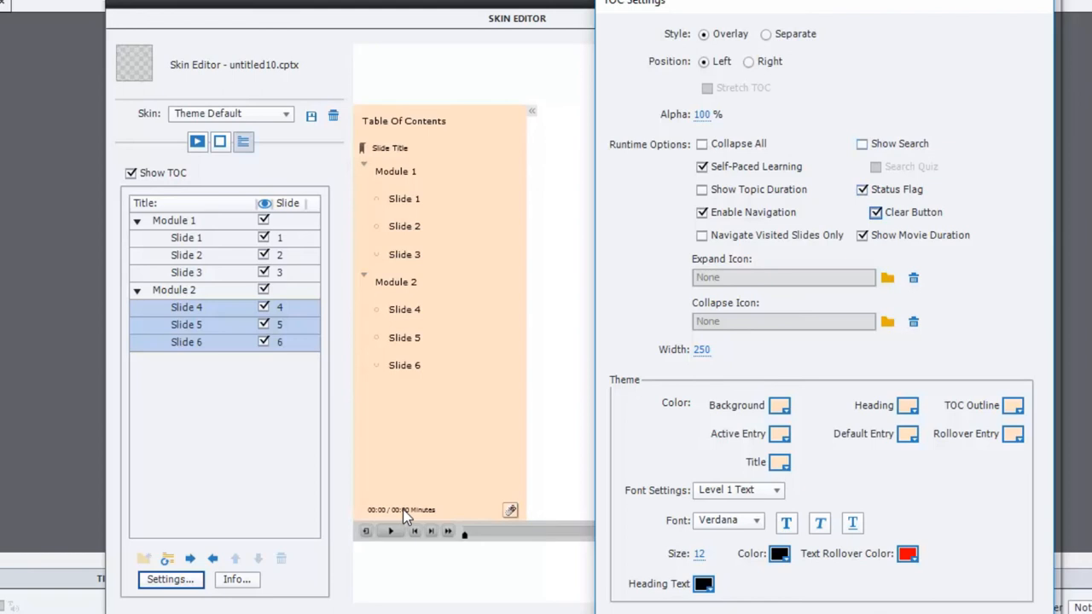
pyautogui.moveTo(424, 518)
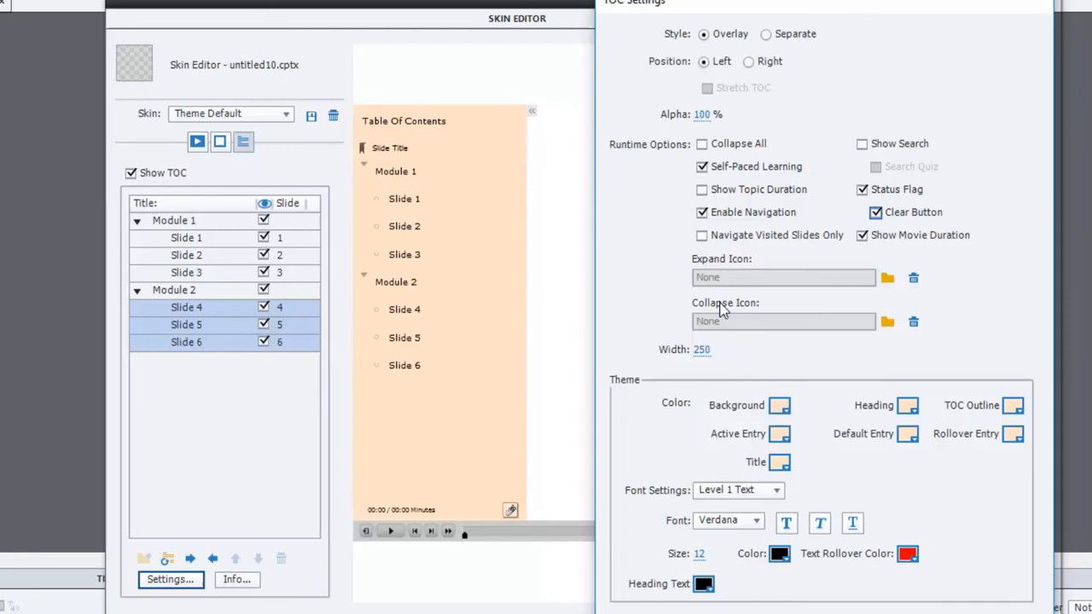
pyautogui.moveTo(744, 261)
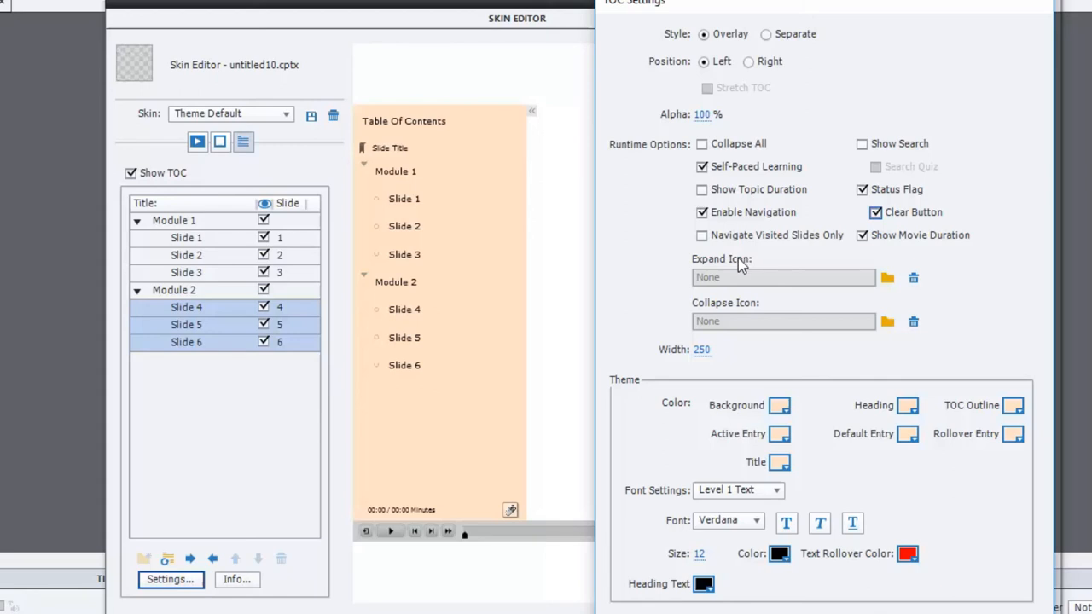
pyautogui.moveTo(887, 278)
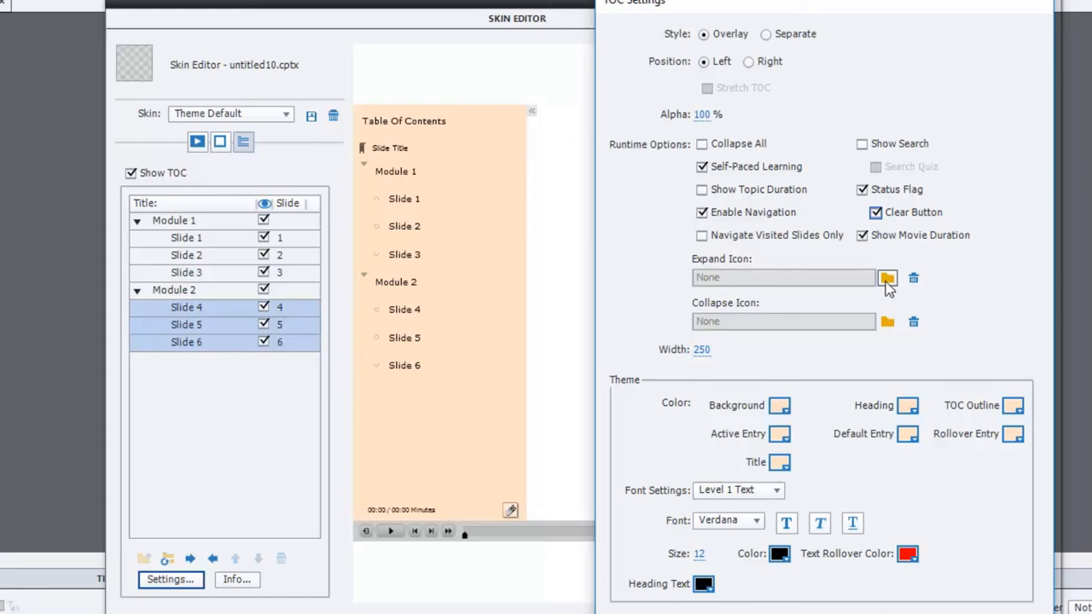
pyautogui.moveTo(889, 283)
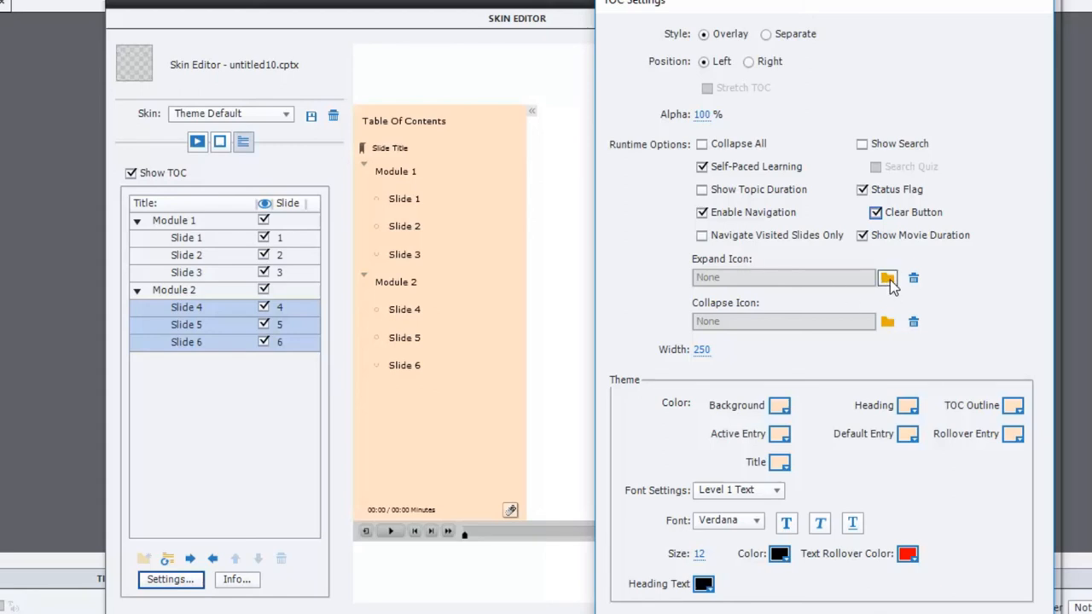
pyautogui.moveTo(887, 321)
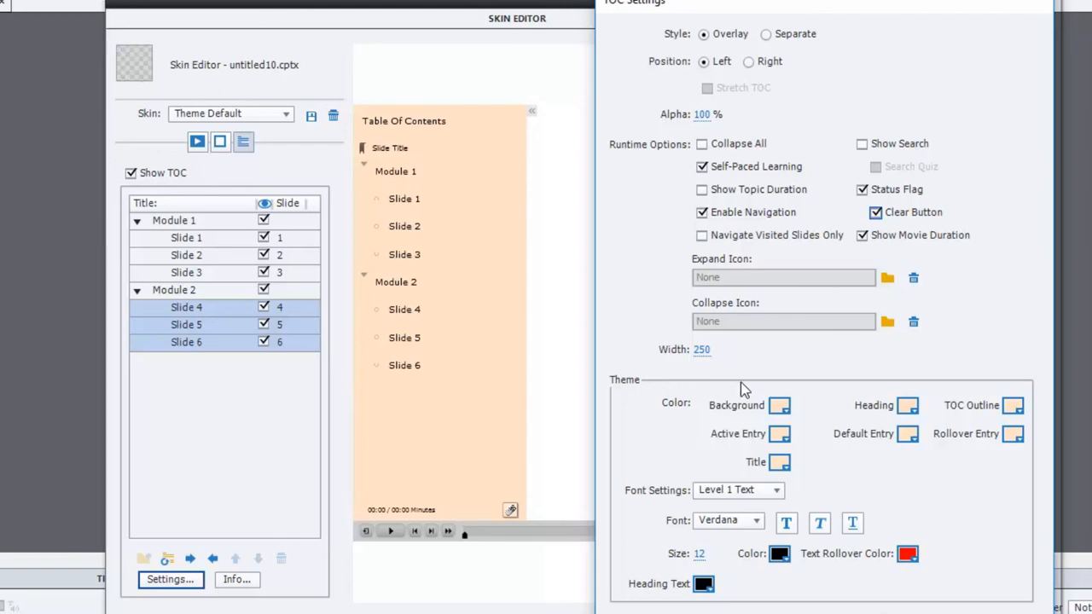
pyautogui.moveTo(659, 426)
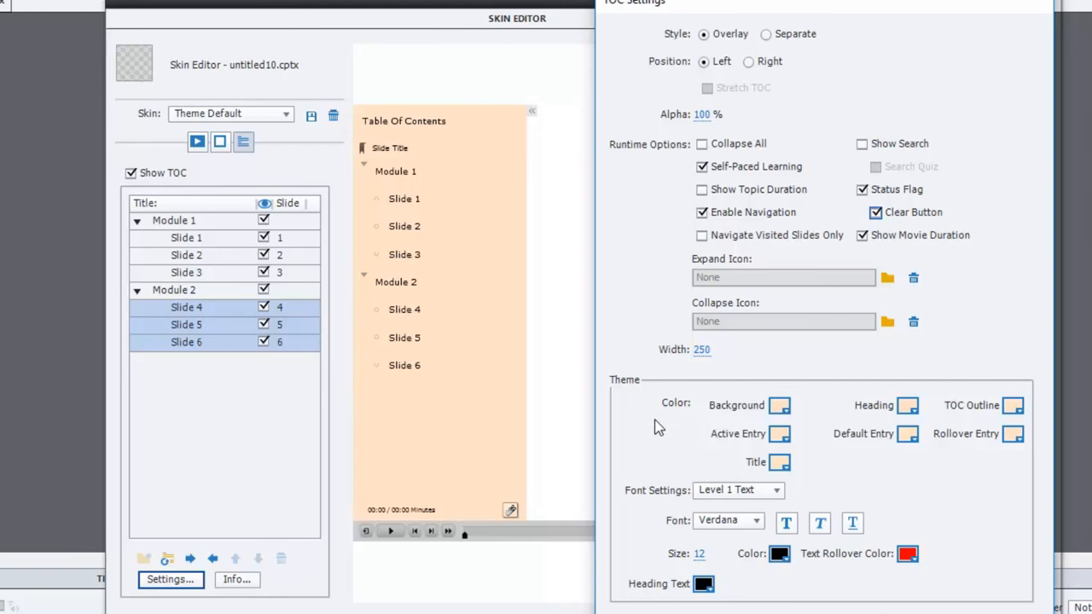
pyautogui.moveTo(461, 454)
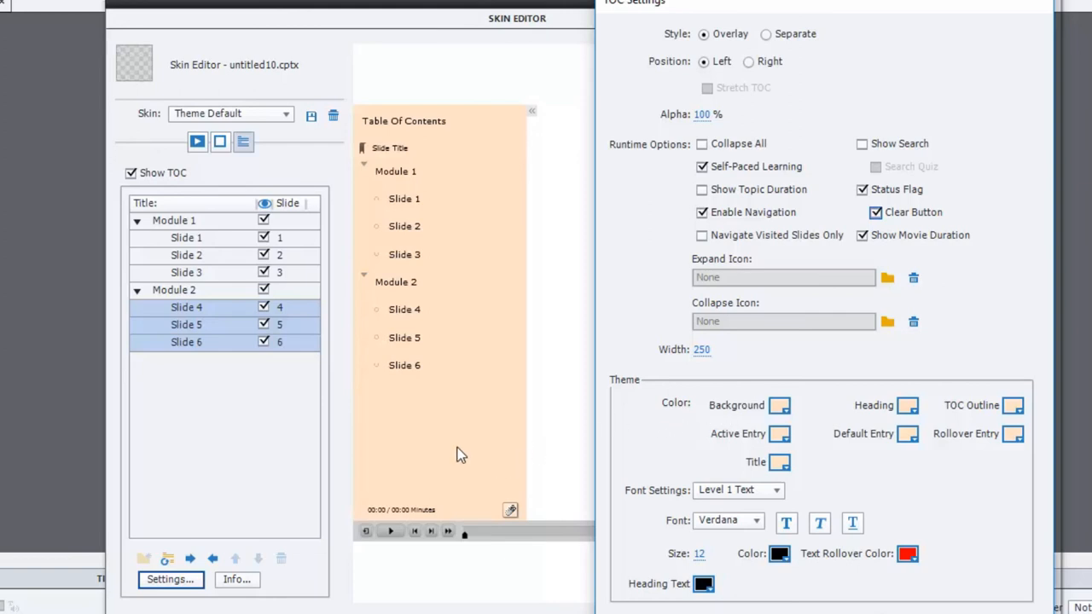
pyautogui.moveTo(493, 381)
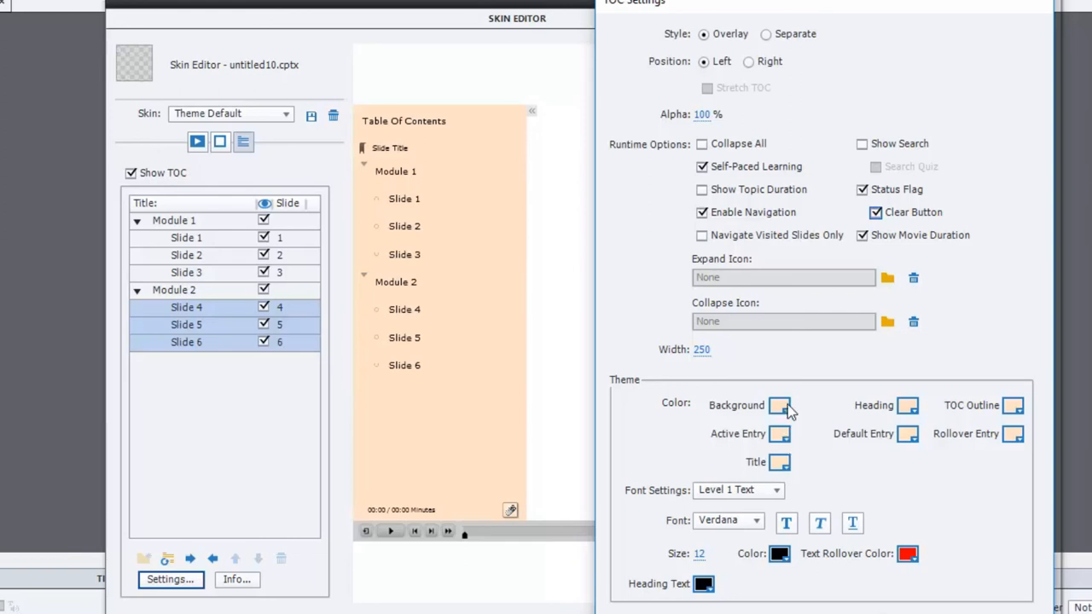
pyautogui.moveTo(786, 409)
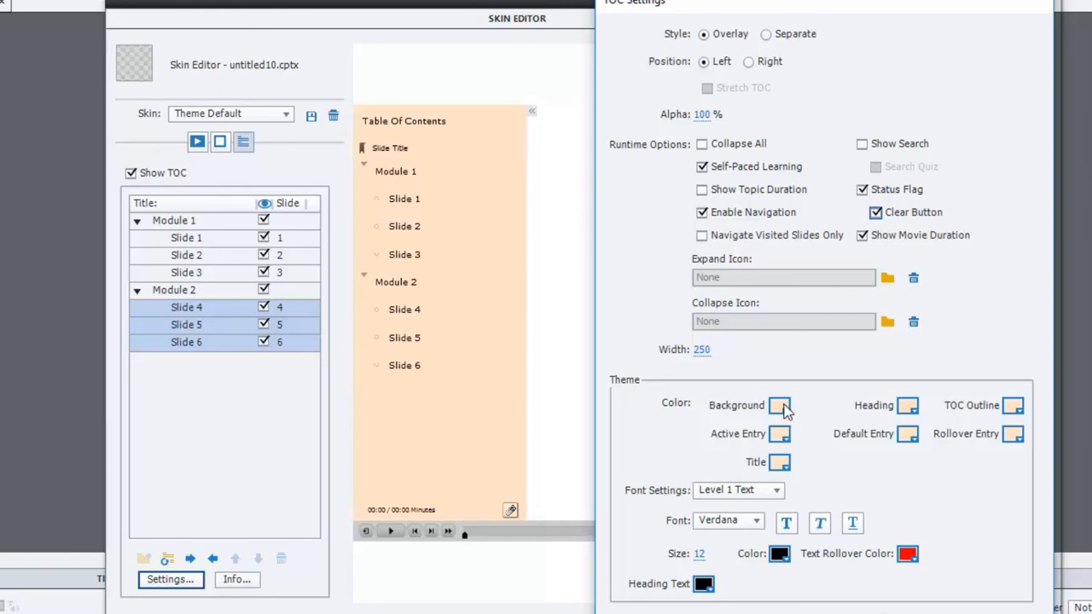
# Make the TOC background and heading dark grey and the TOC outline black
pyautogui.click(778, 406)
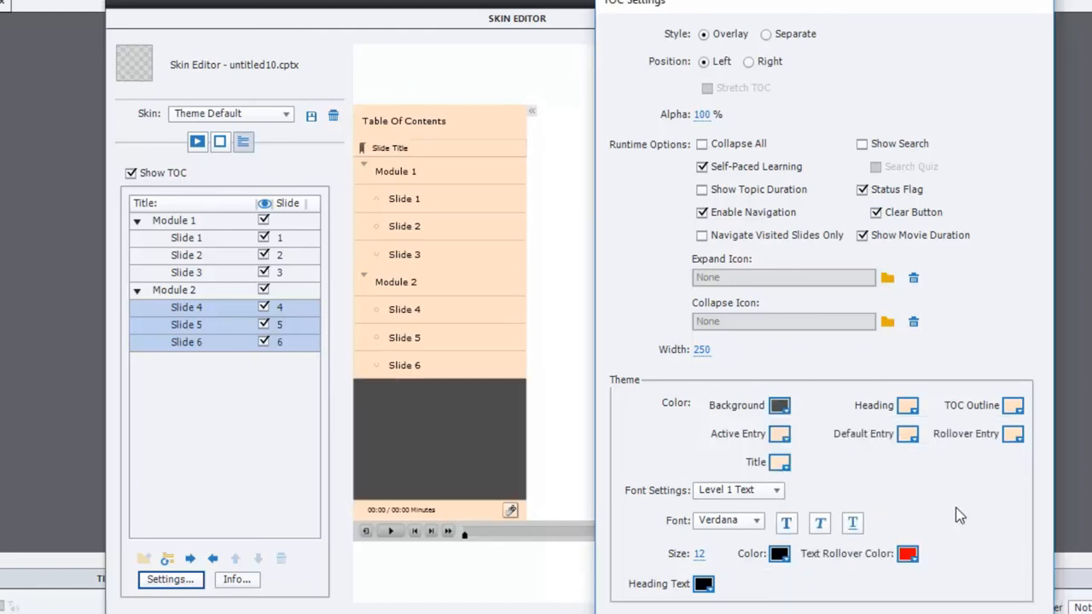
pyautogui.moveTo(765, 429)
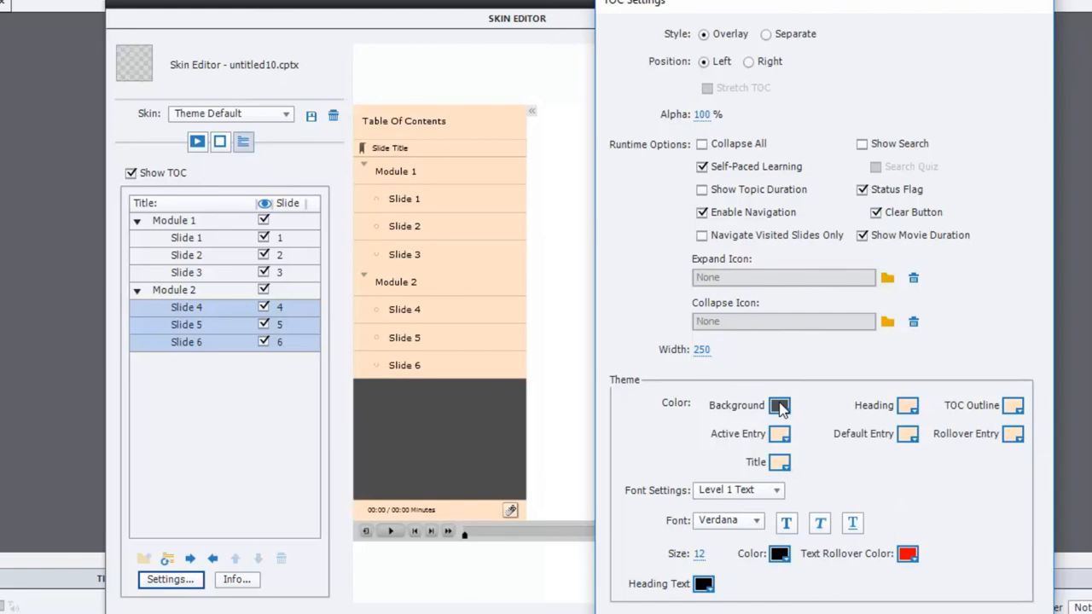
pyautogui.click(908, 406)
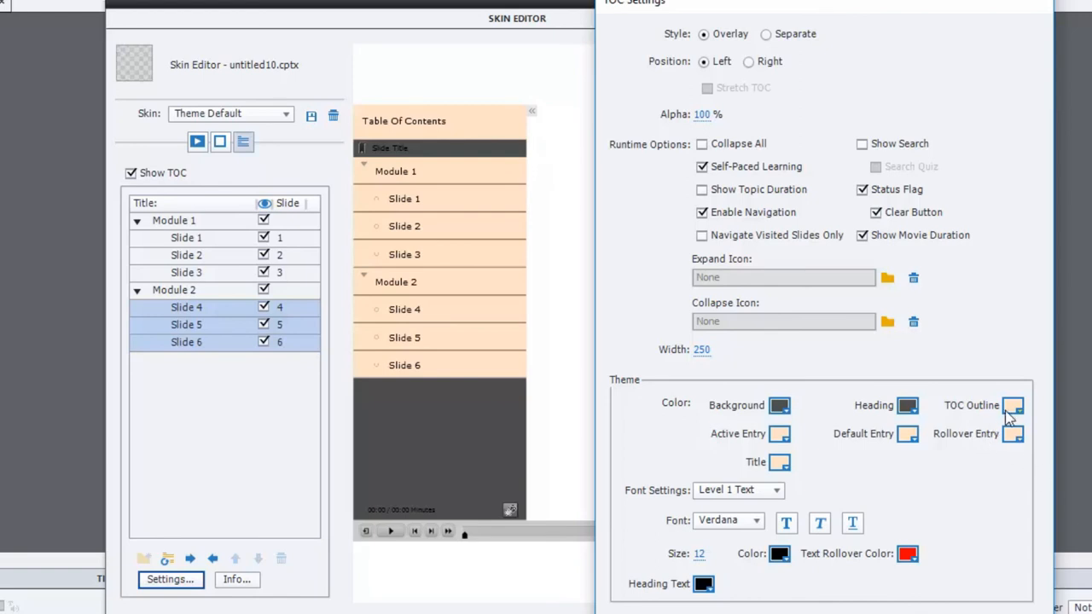
pyautogui.click(908, 406)
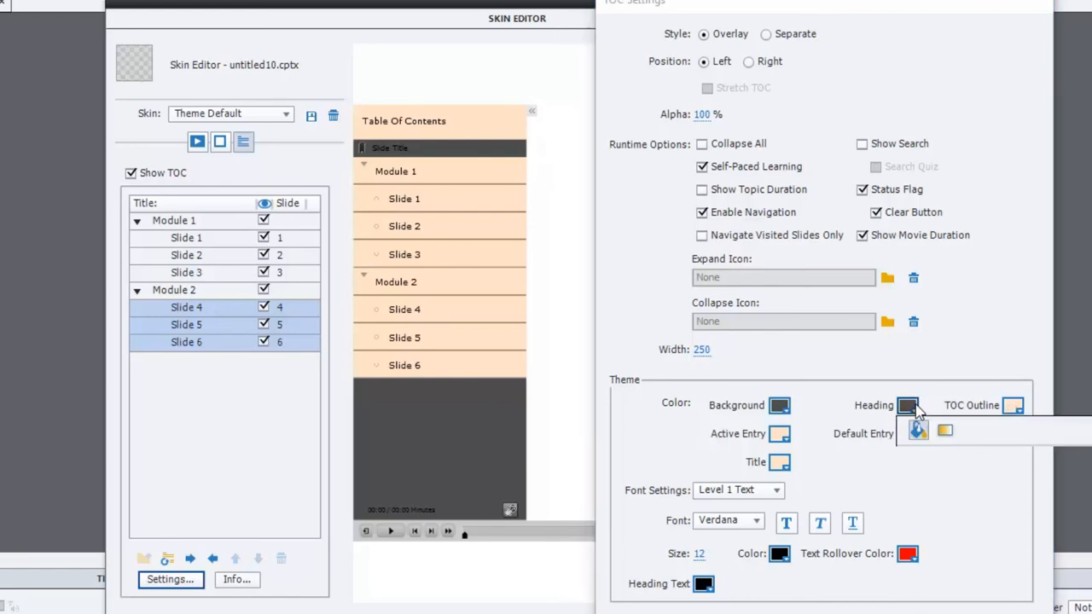
pyautogui.click(1013, 406)
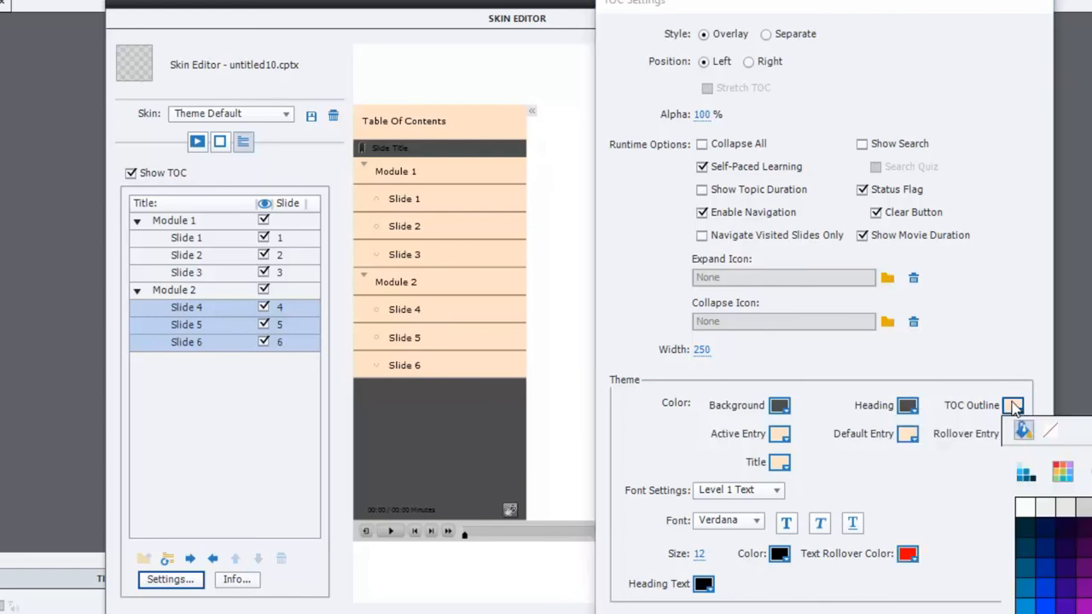
pyautogui.click(1012, 407)
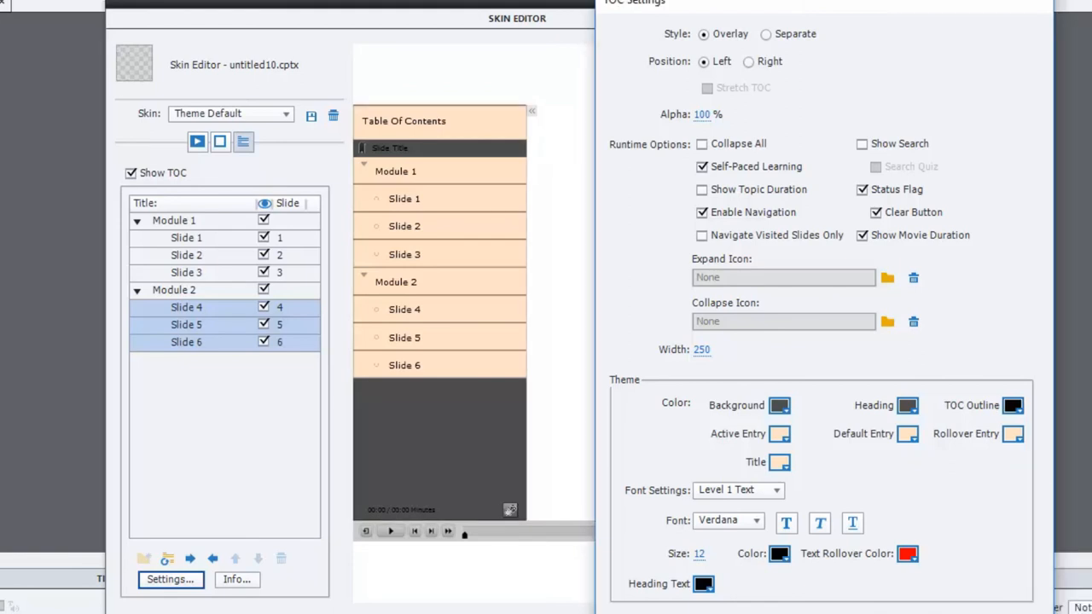
# Set the active, default and rollover entry colours to greys and the title area dark
pyautogui.click(778, 433)
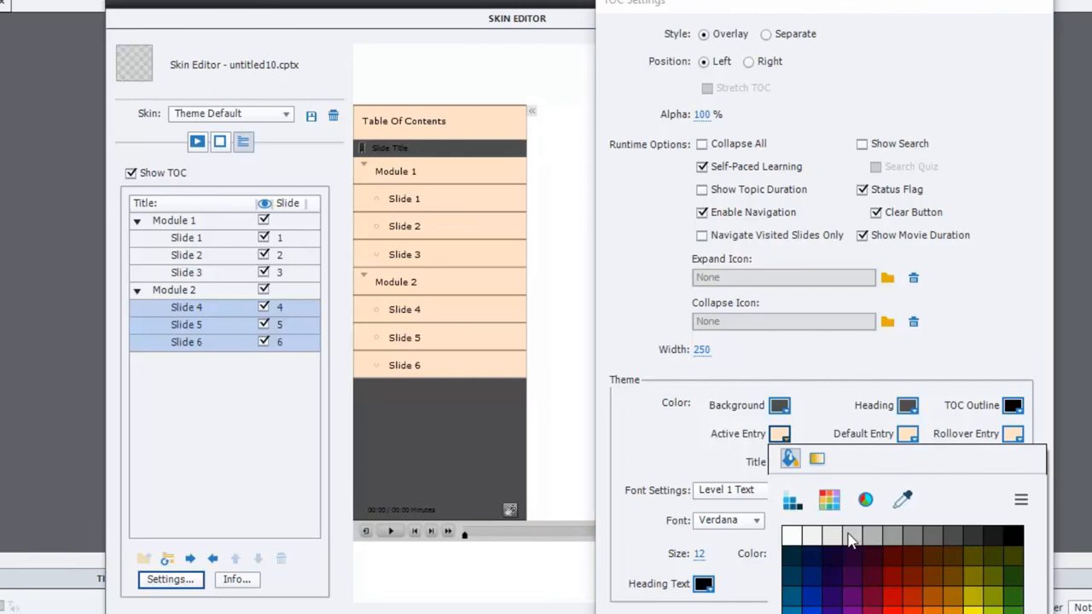
pyautogui.click(850, 536)
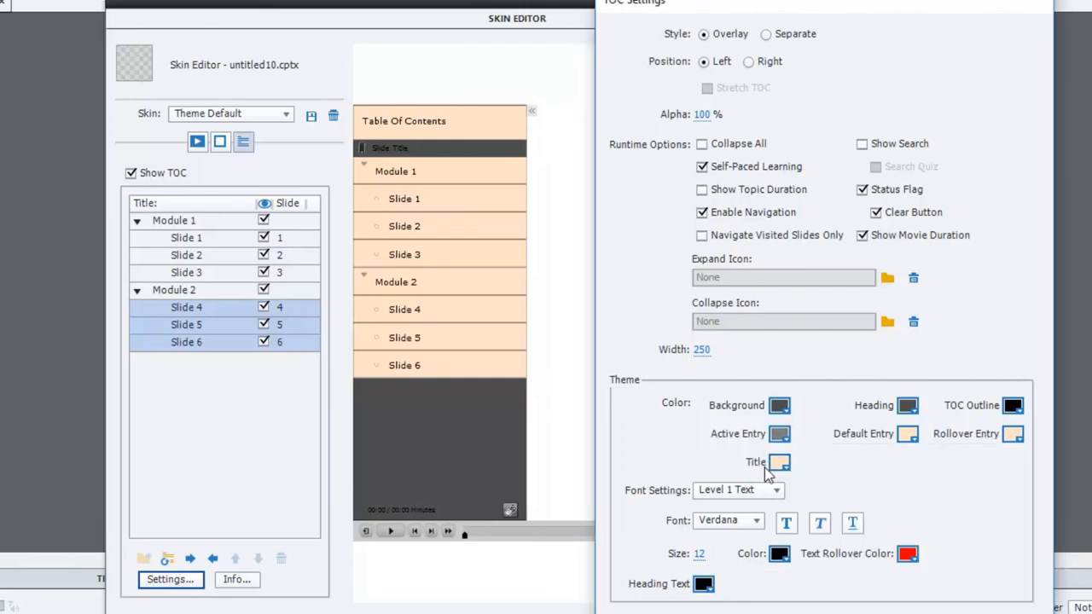
pyautogui.click(778, 460)
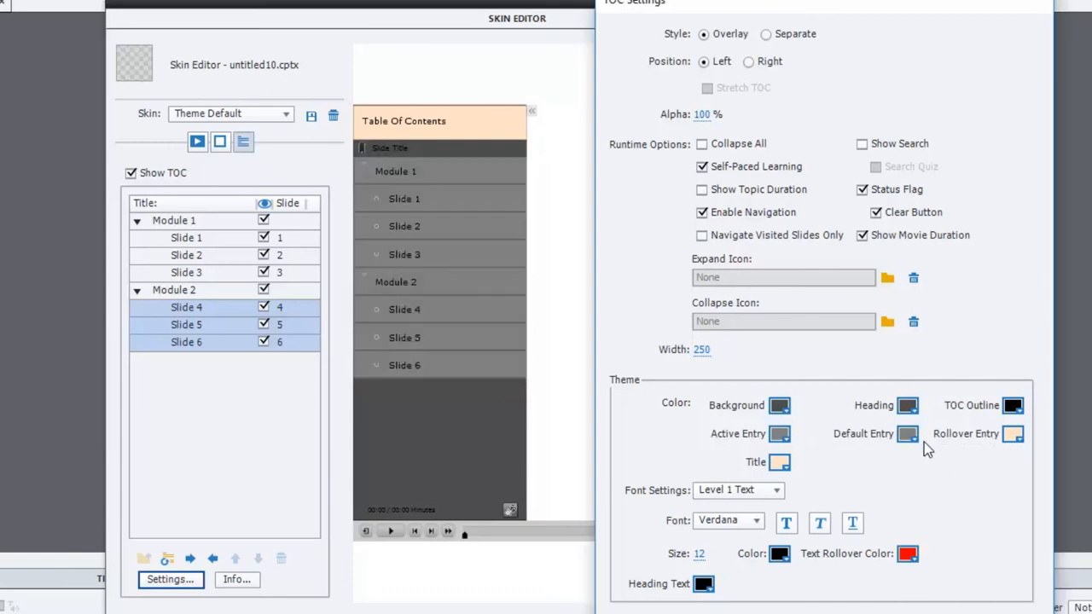
pyautogui.click(1013, 433)
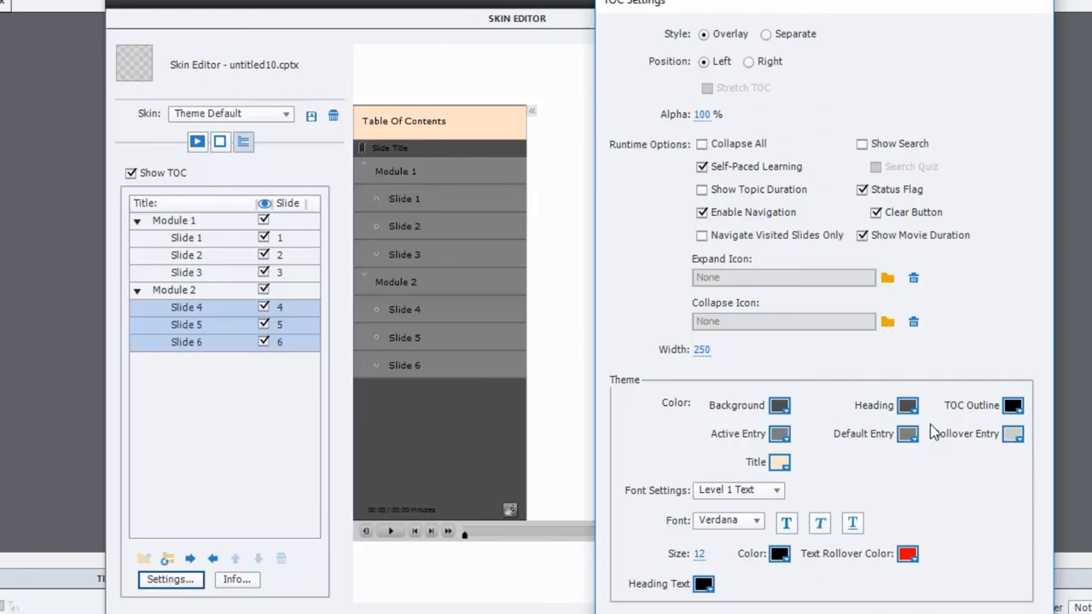
pyautogui.click(778, 460)
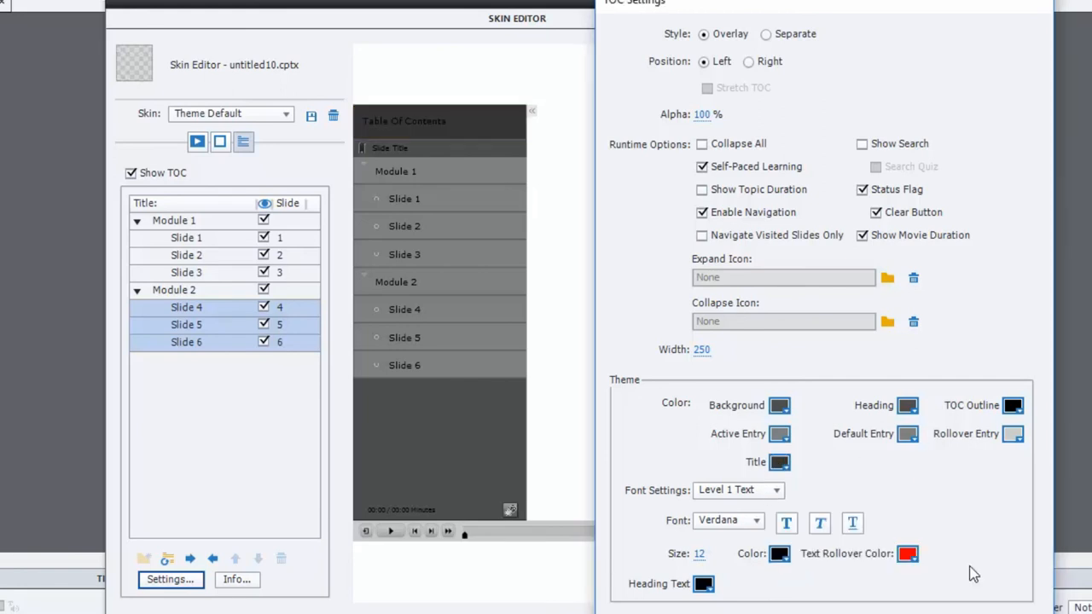
pyautogui.moveTo(410, 116)
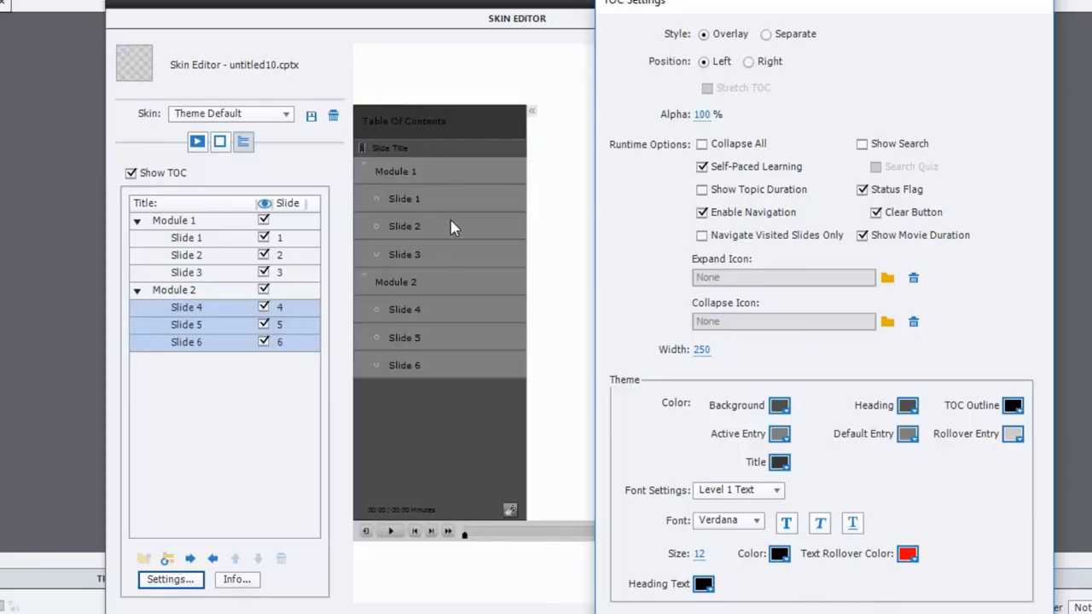
pyautogui.moveTo(932, 471)
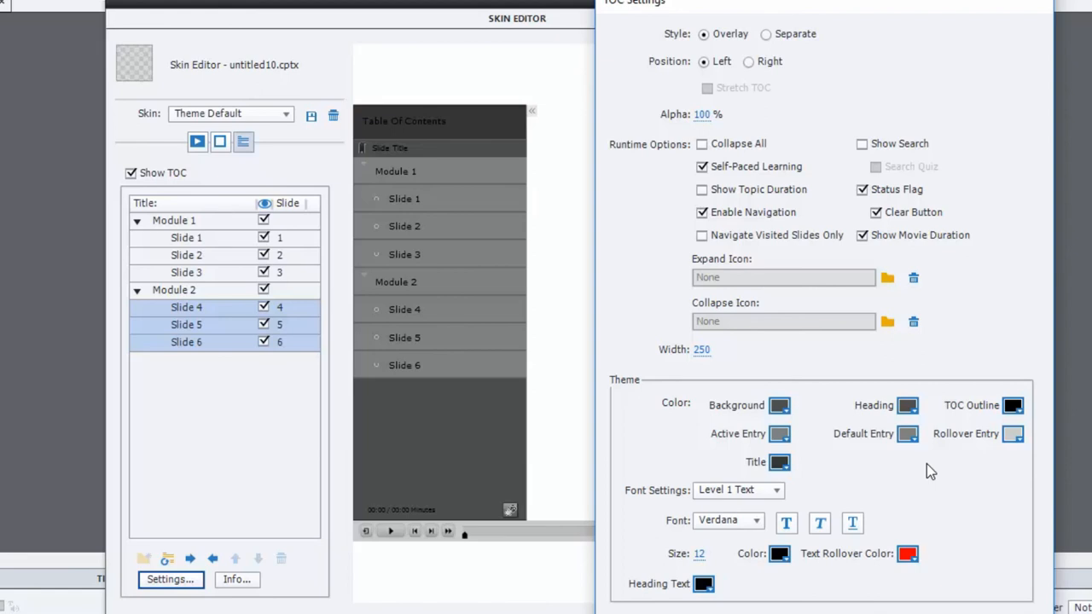
pyautogui.moveTo(481, 508)
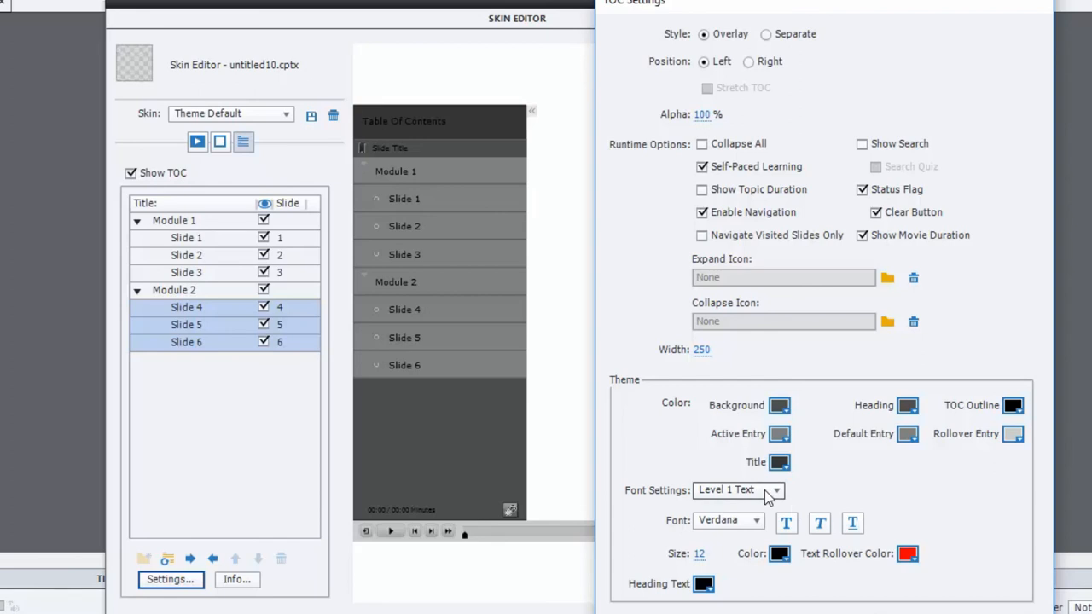
# Give the Level 1, 2 and 3 TOC entry text a light colour
pyautogui.click(774, 490)
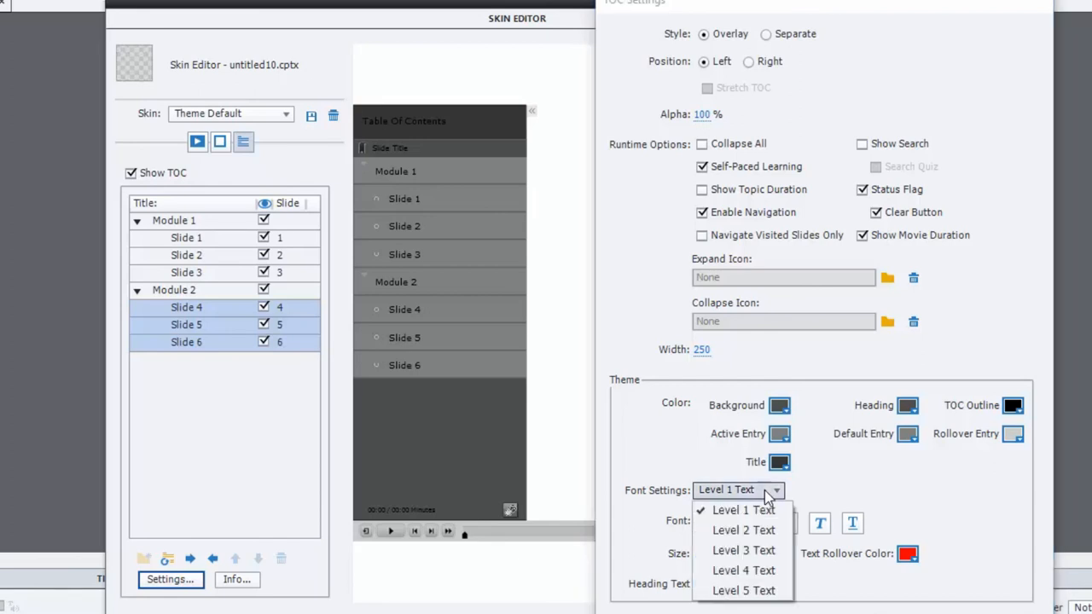
pyautogui.click(744, 509)
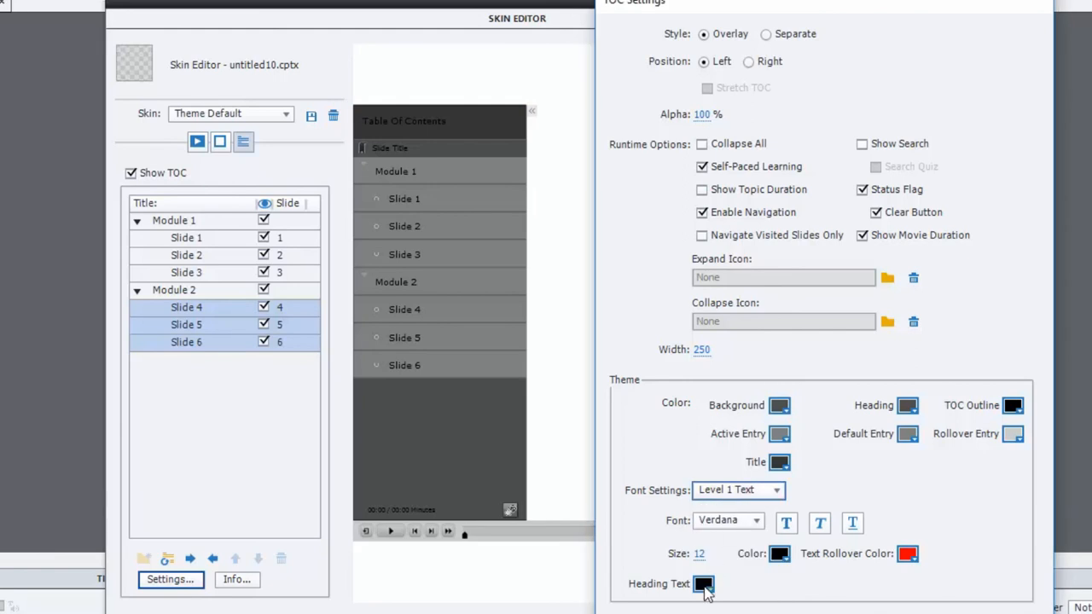
pyautogui.click(703, 583)
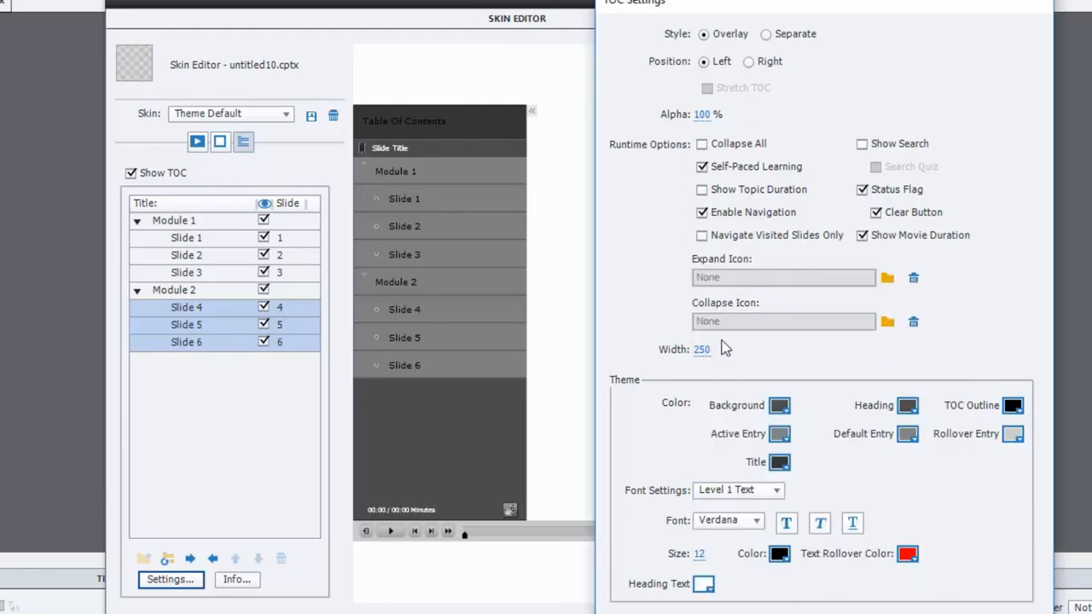
pyautogui.click(737, 488)
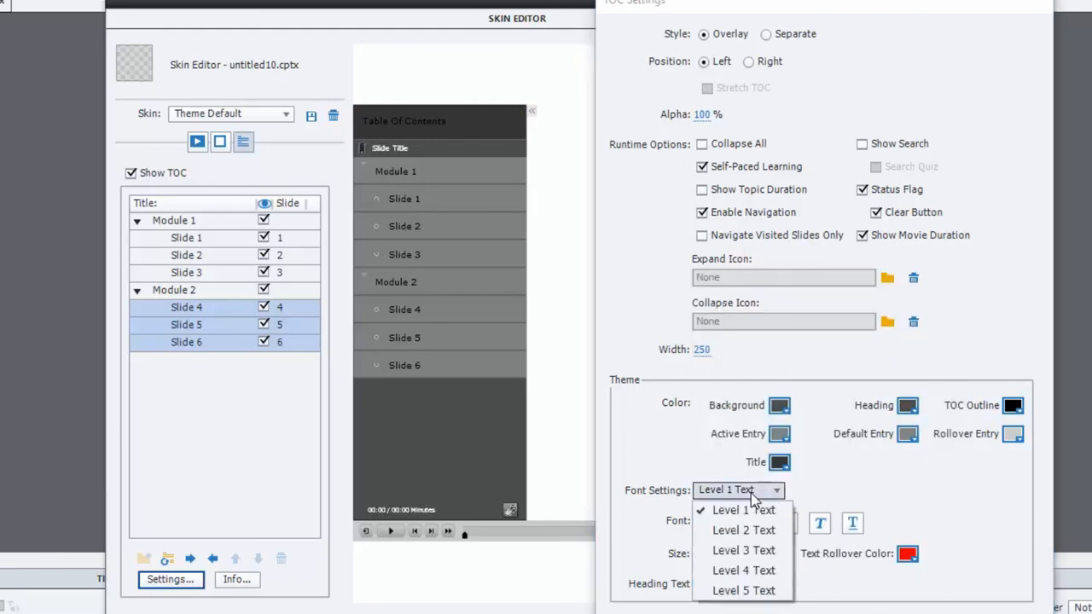
pyautogui.click(743, 529)
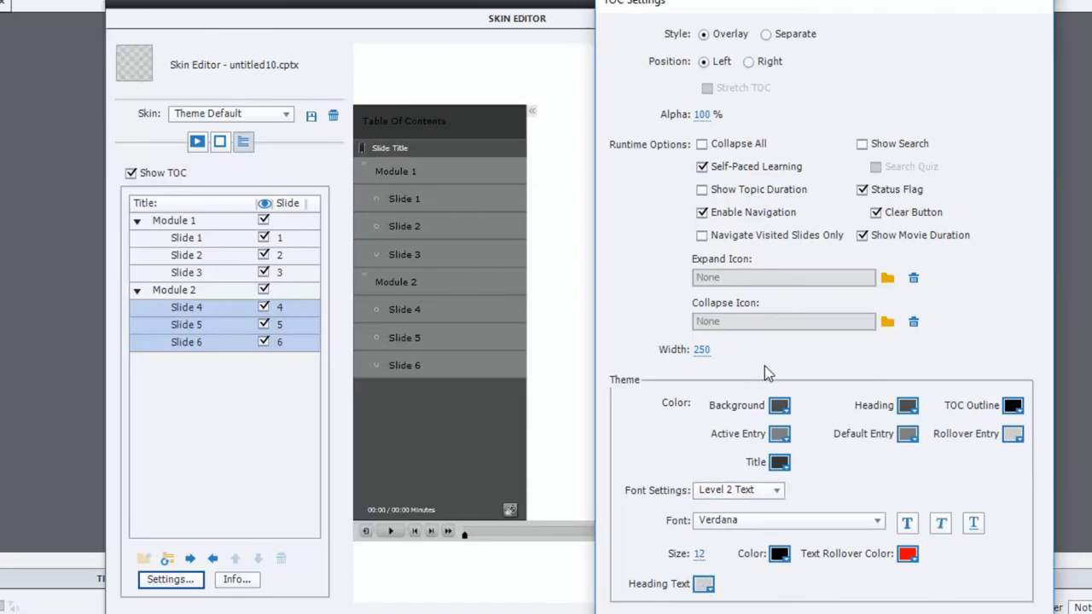
pyautogui.moveTo(777, 348)
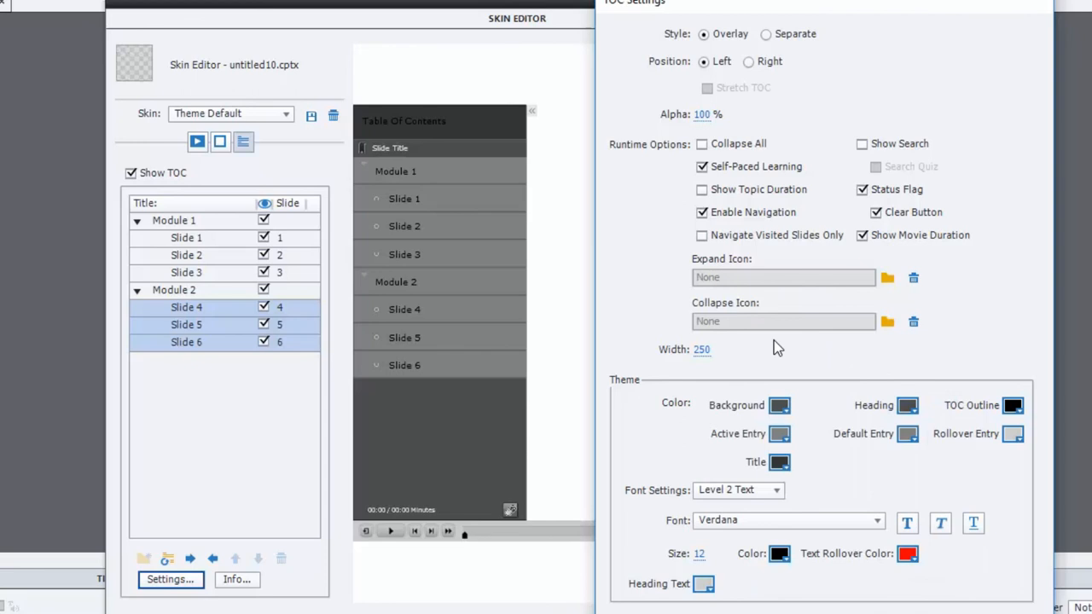
pyautogui.moveTo(737, 386)
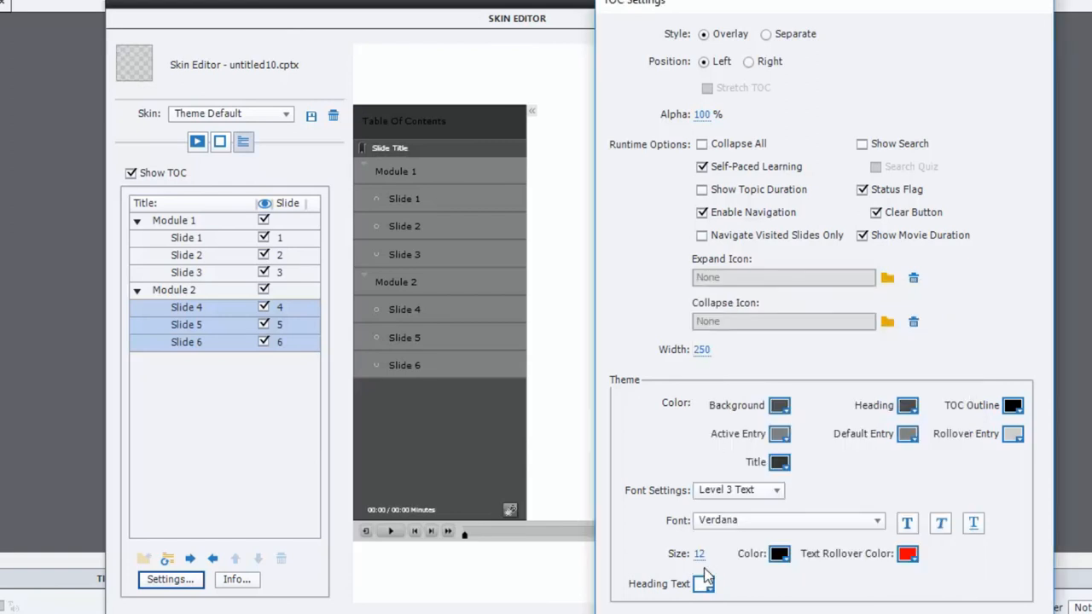
pyautogui.click(877, 518)
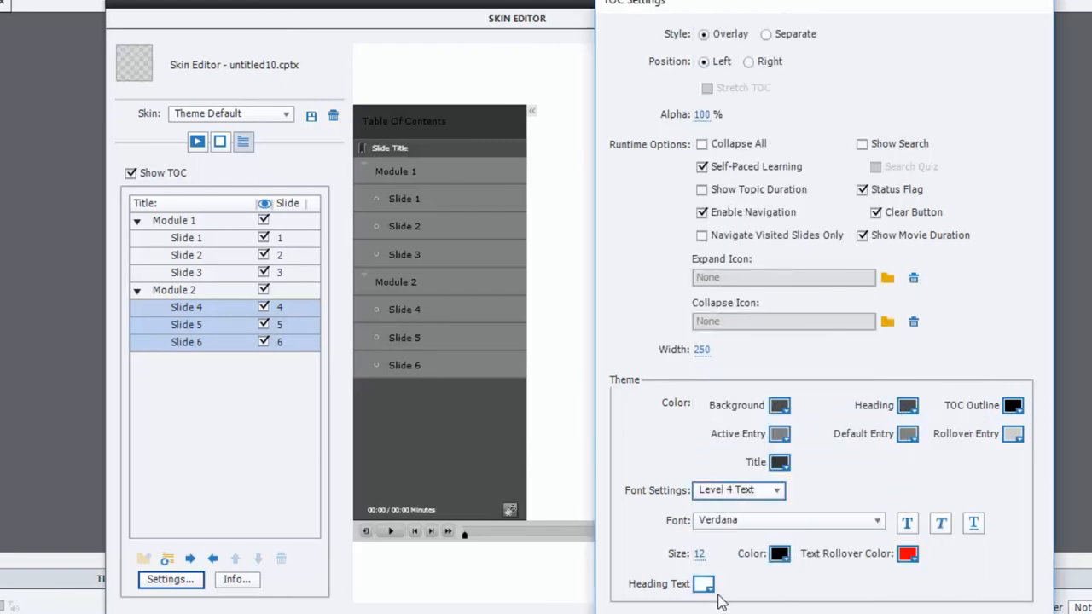
# Give the Level 5 entry text a light colour and move on to Level 4 text
pyautogui.click(738, 488)
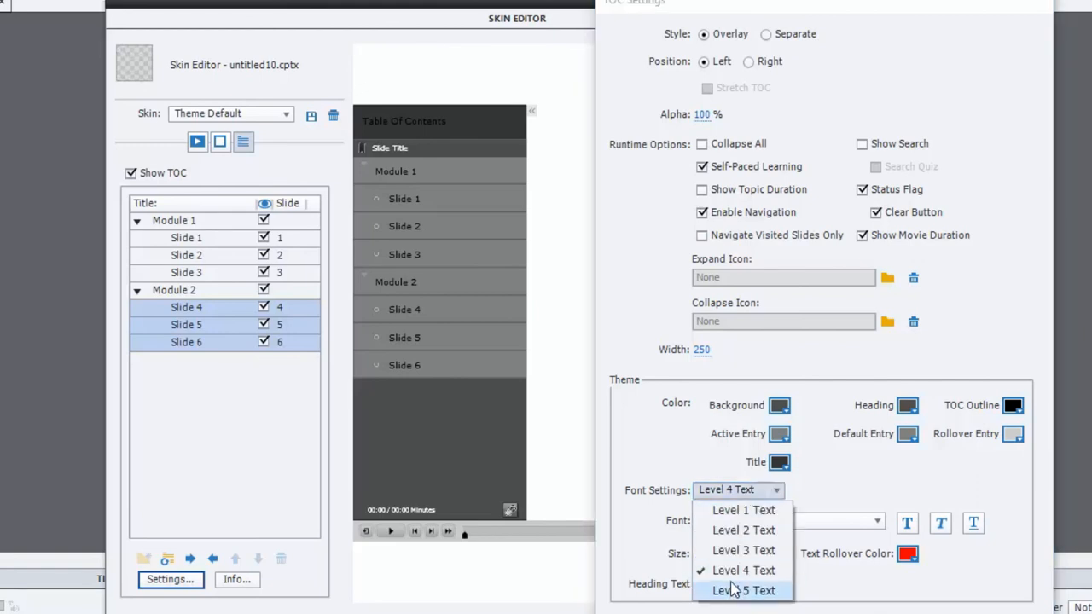
pyautogui.click(740, 590)
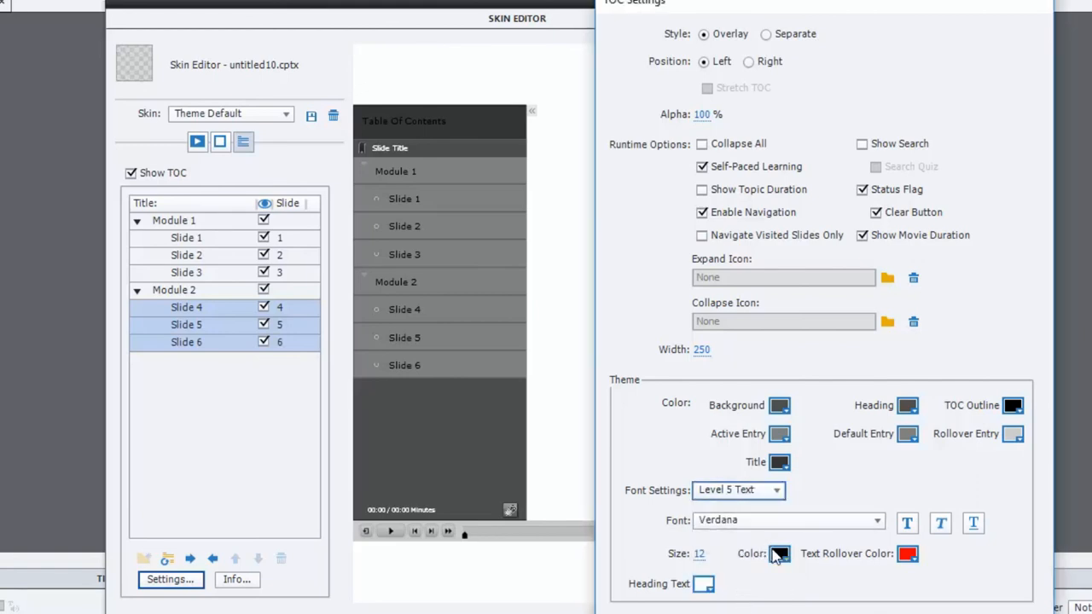
pyautogui.click(778, 553)
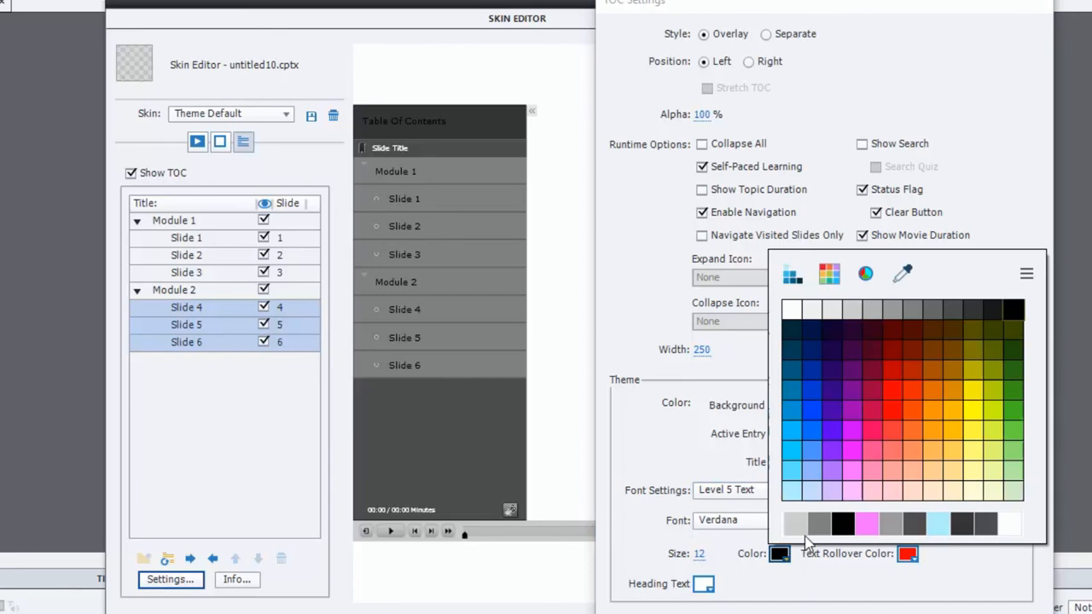
pyautogui.click(737, 488)
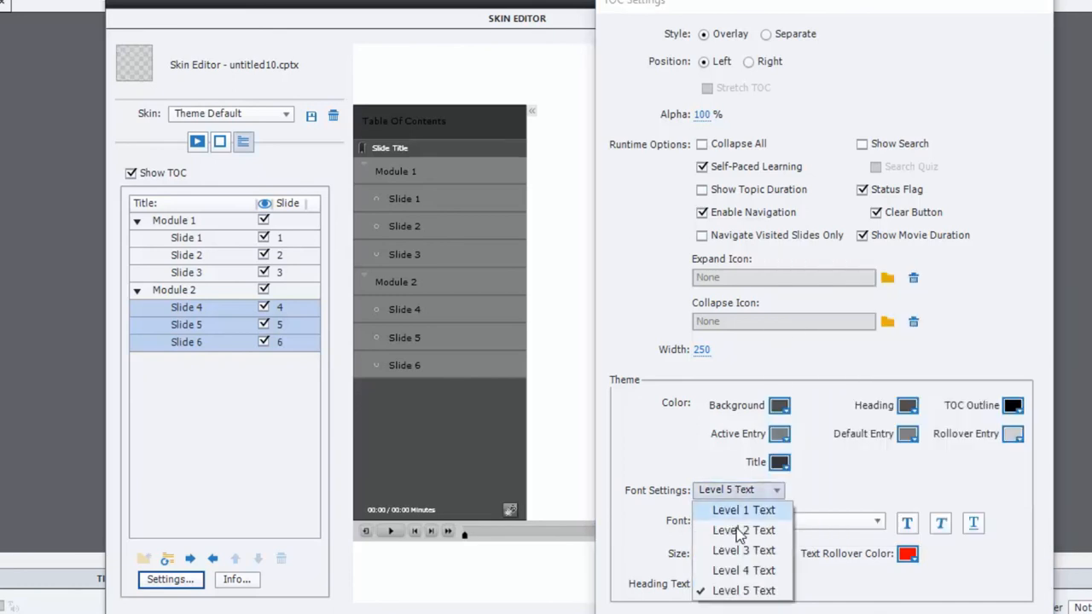
pyautogui.click(744, 570)
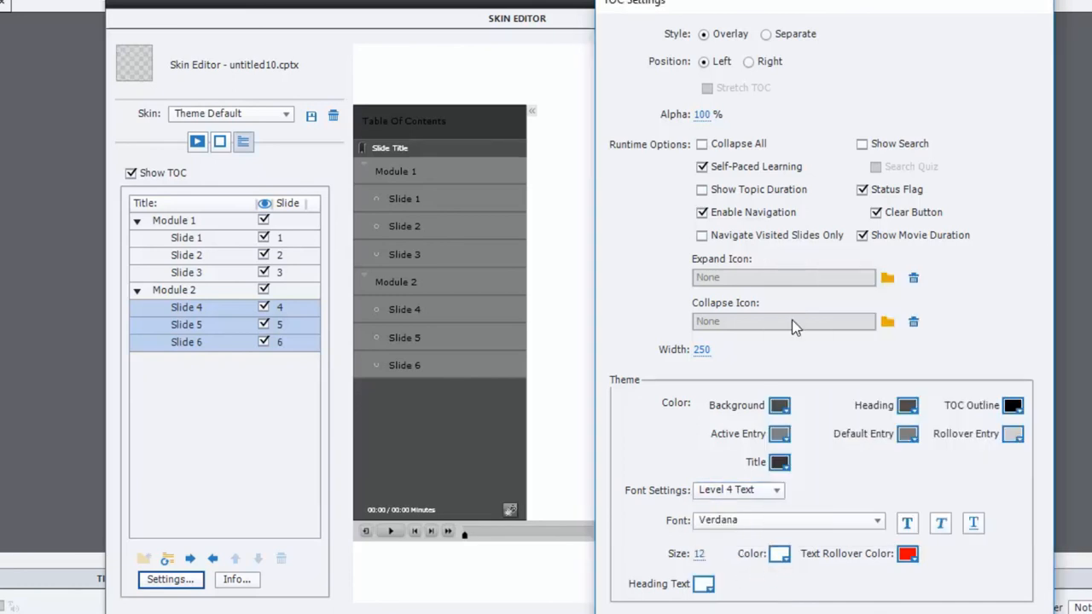
pyautogui.moveTo(874, 589)
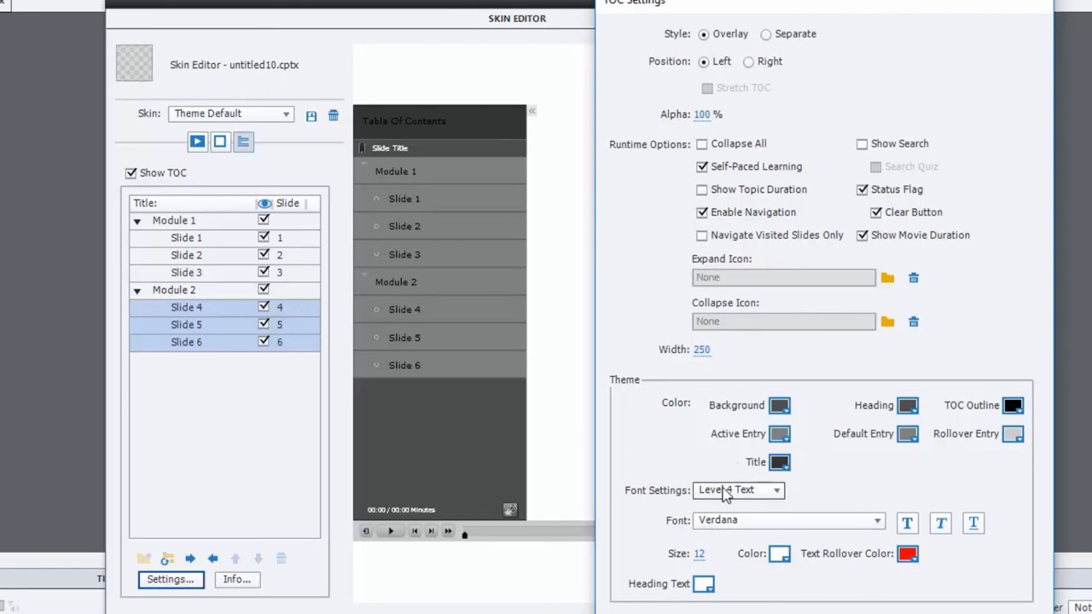
pyautogui.click(737, 490)
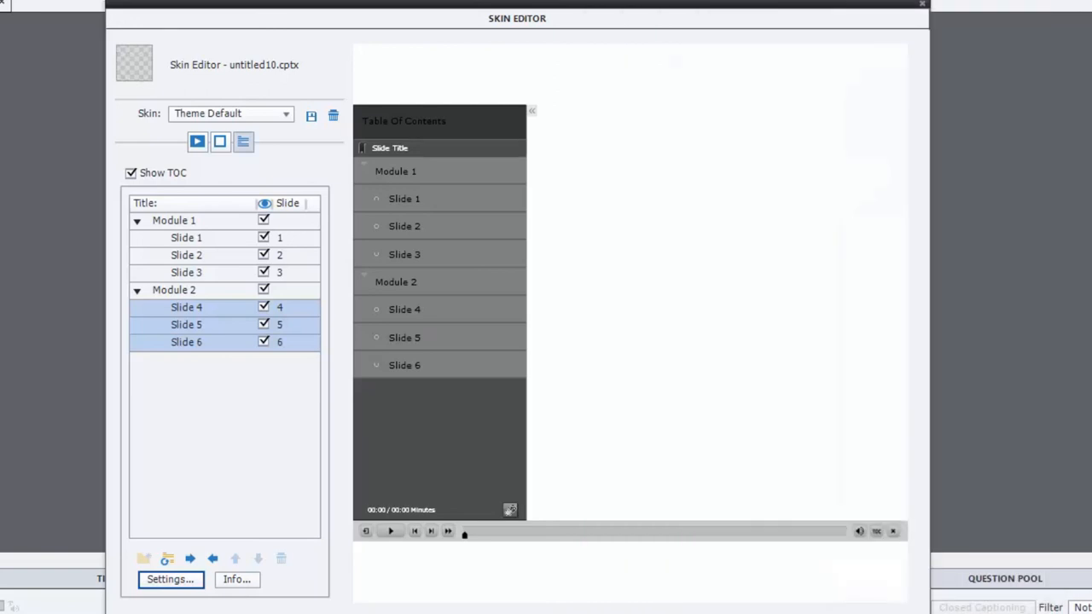
pyautogui.moveTo(386, 532)
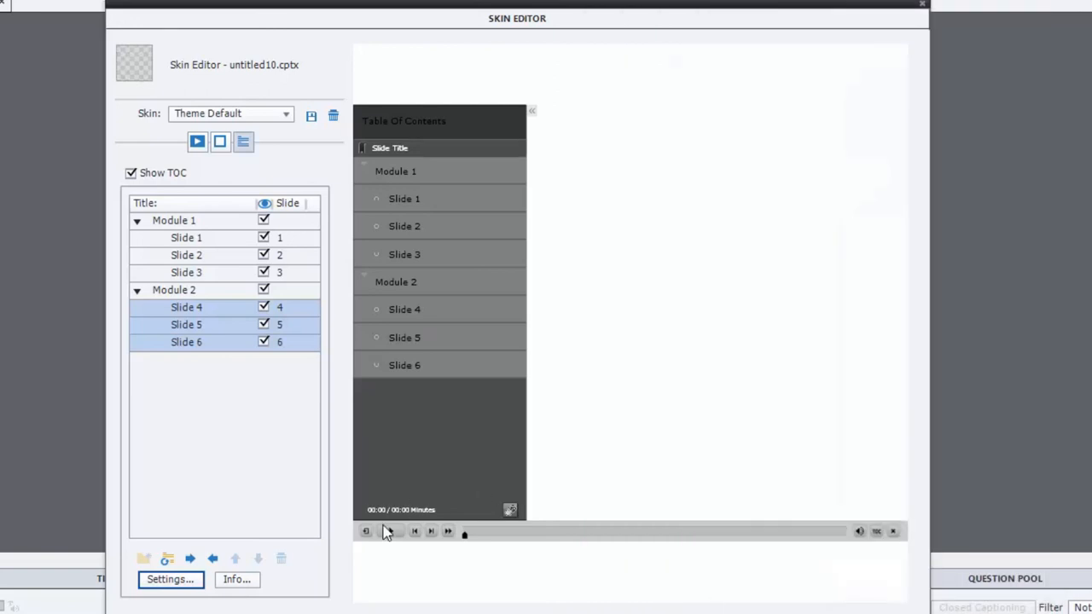
pyautogui.moveTo(236, 580)
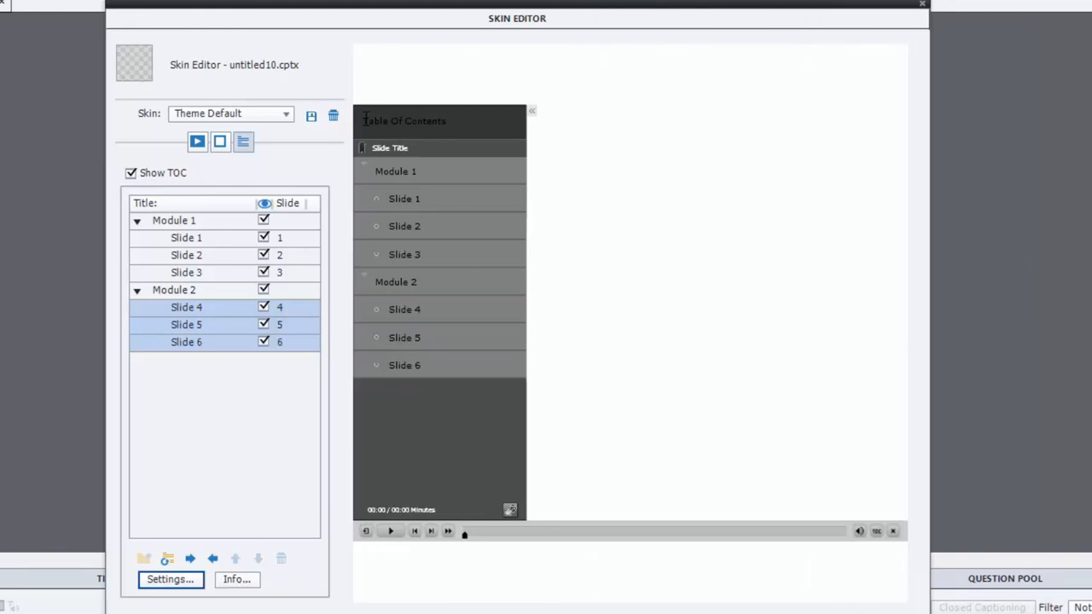
pyautogui.moveTo(474, 519)
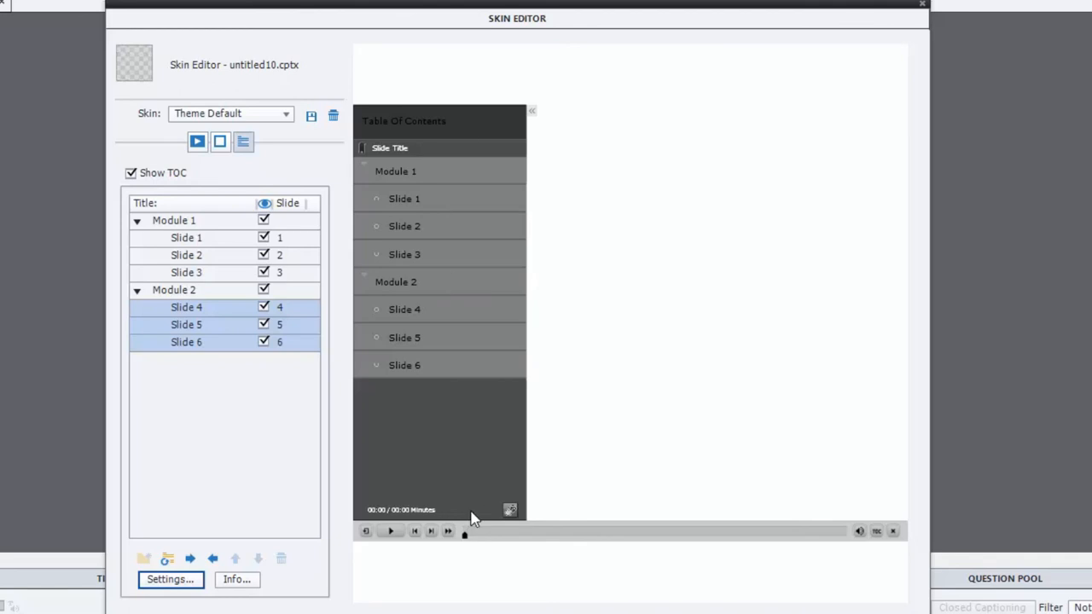
pyautogui.moveTo(237, 580)
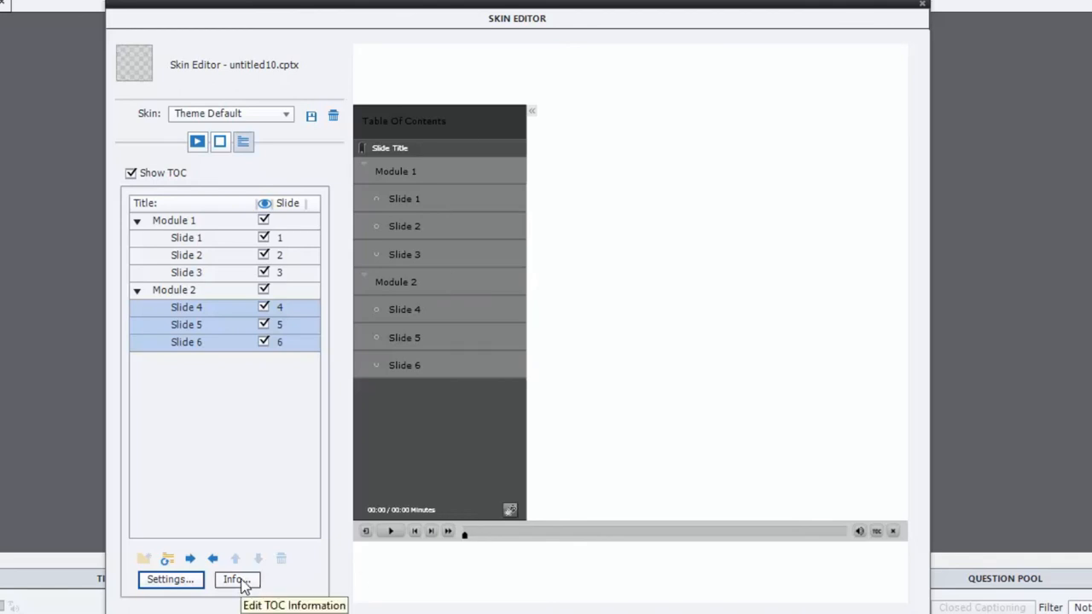
# Enter 'Course title' as the title in the TOC Information
pyautogui.click(232, 580)
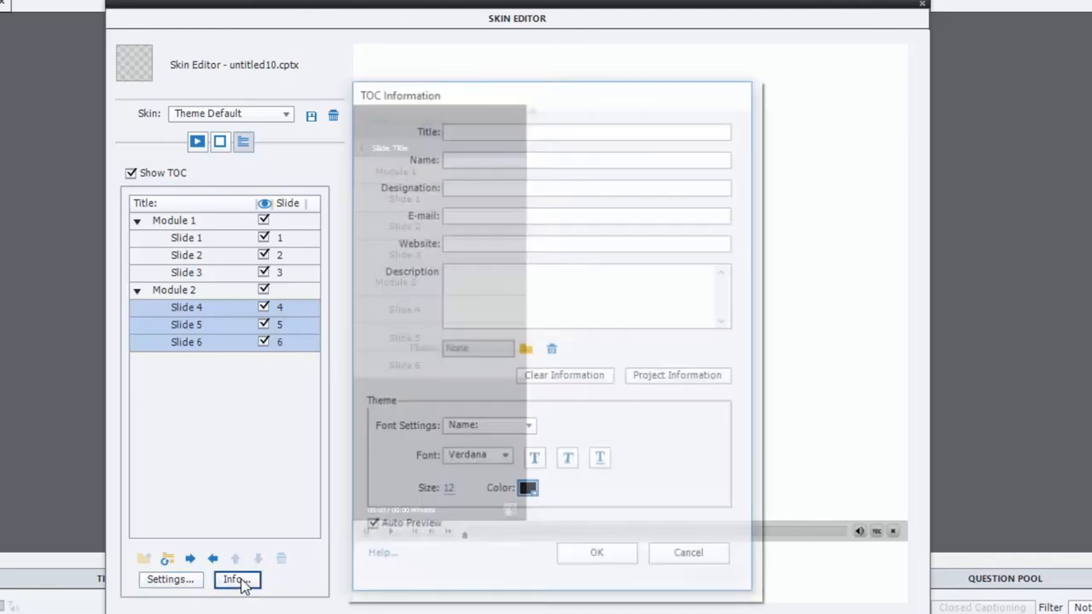
pyautogui.click(235, 580)
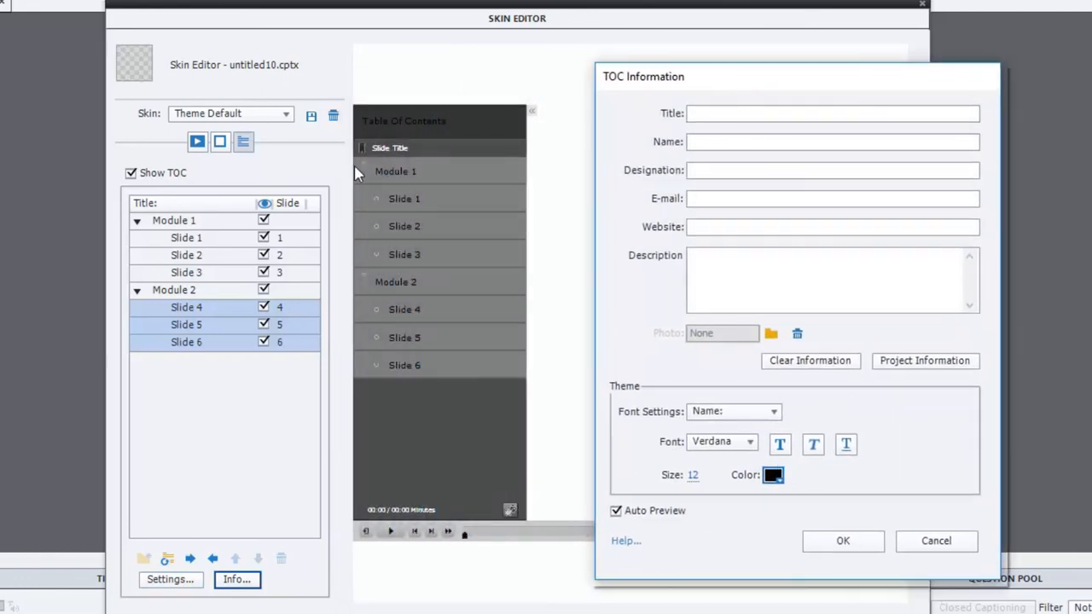
pyautogui.moveTo(498, 147)
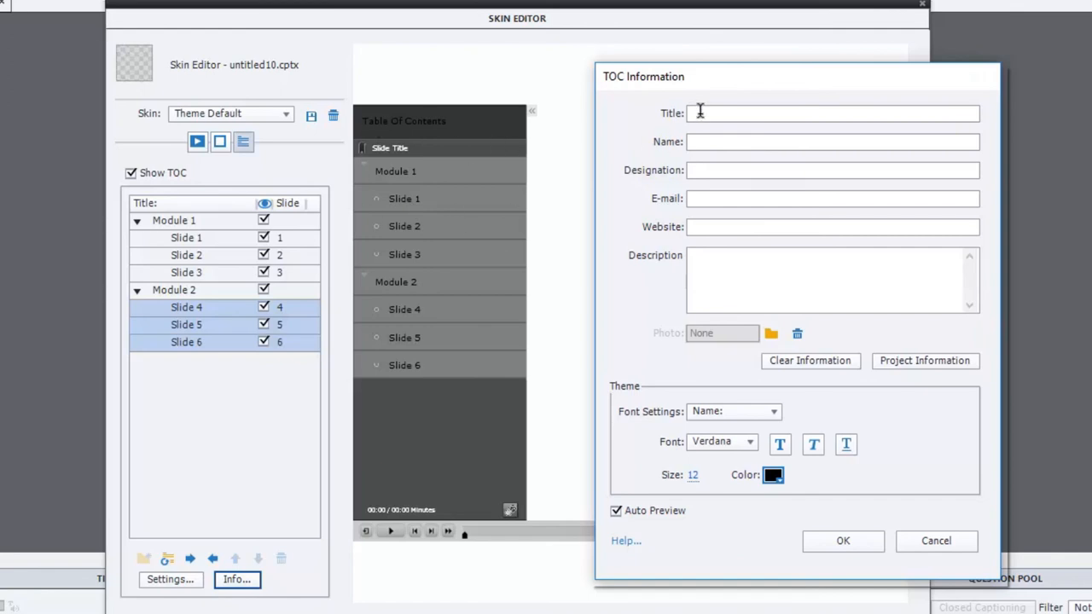
pyautogui.click(832, 112)
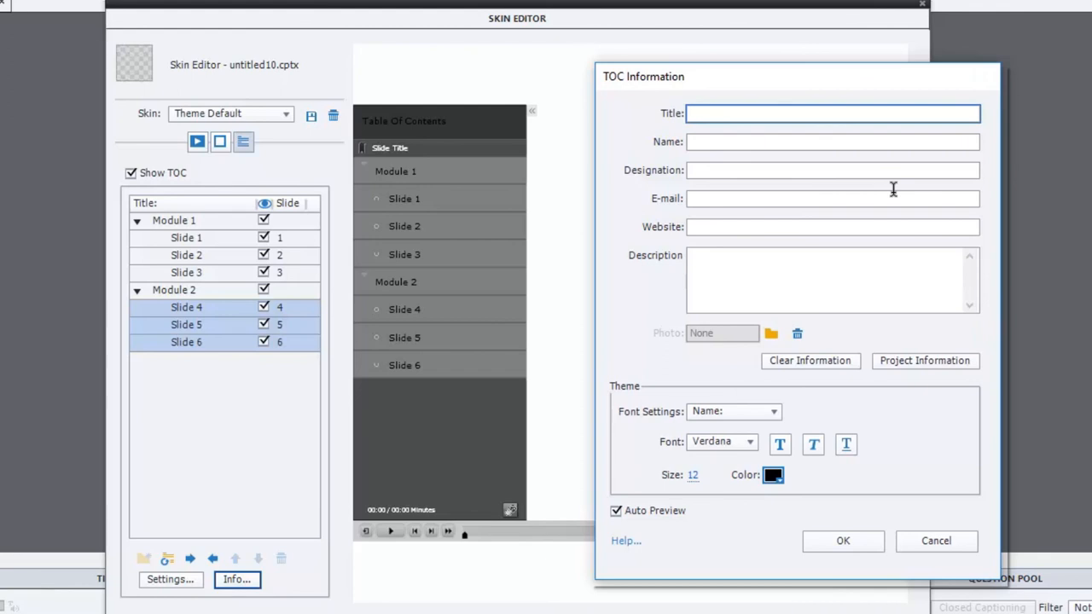
pyautogui.write('Course title')
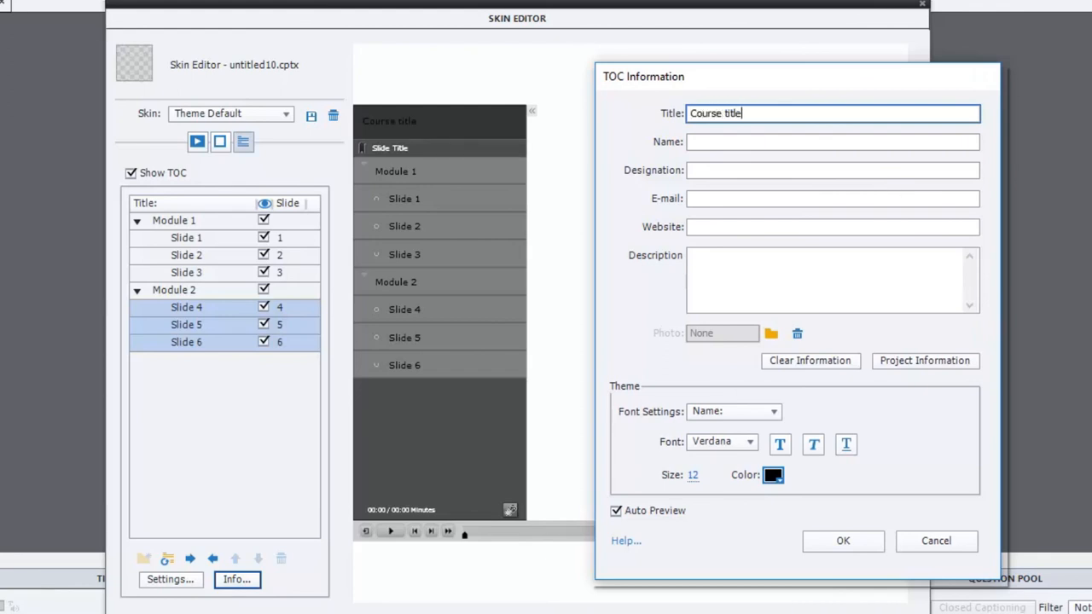
pyautogui.click(833, 142)
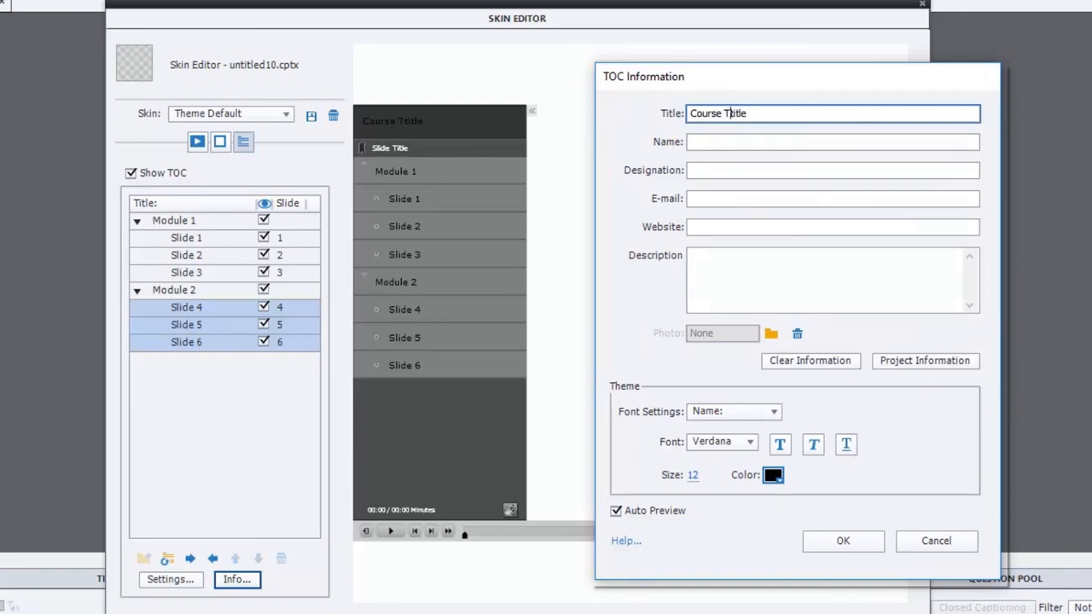
# Enter the name 'Curriculum' and the designation 'Human Resources'
pyautogui.click(833, 142)
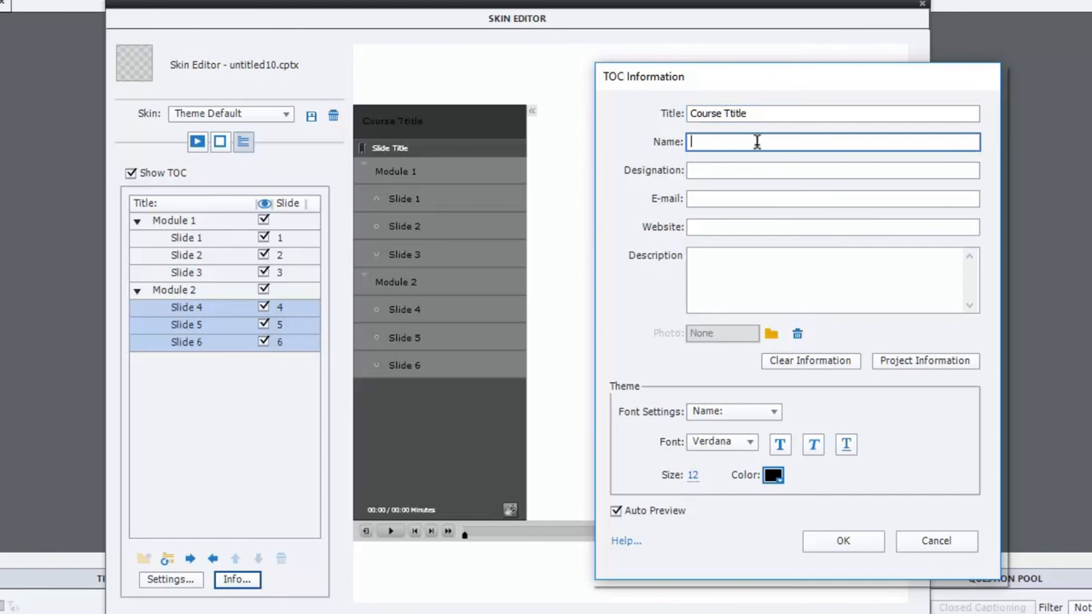
pyautogui.write('Cur')
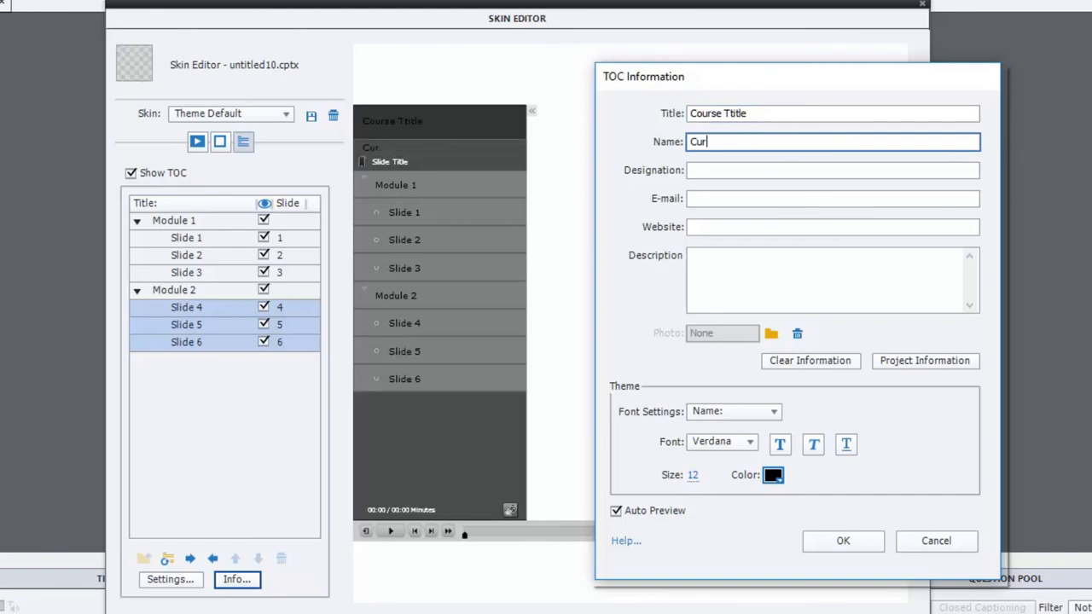
pyautogui.write('riculum')
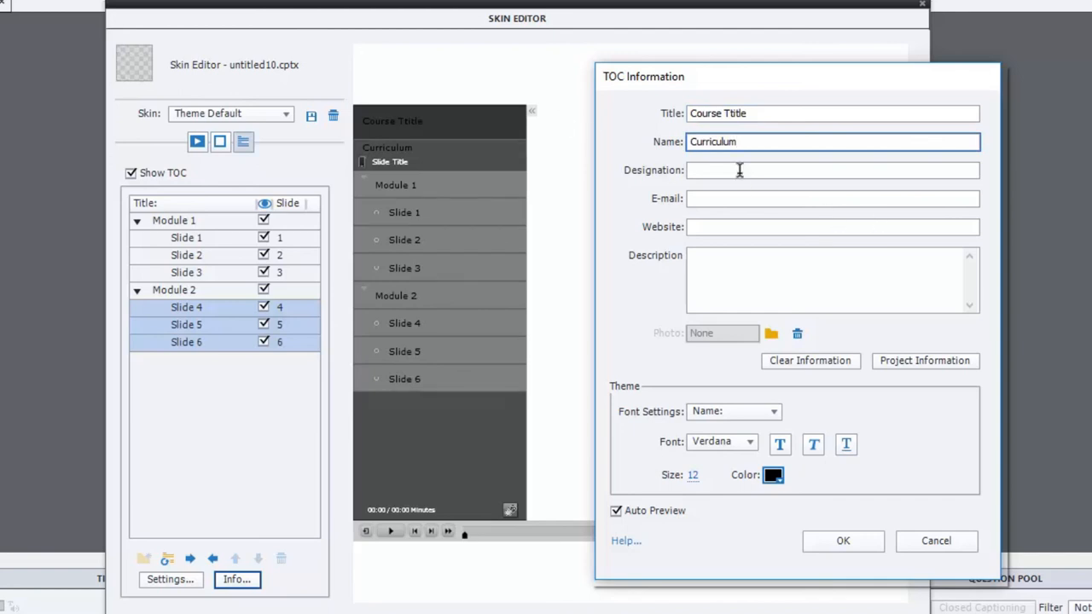
pyautogui.click(833, 170)
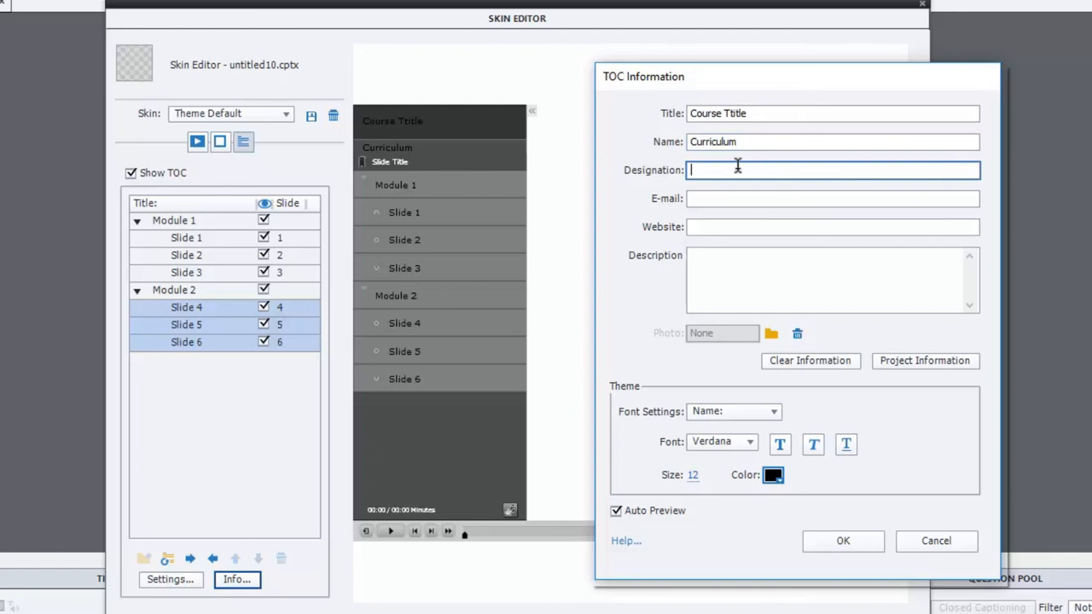
pyautogui.write('Human Resrouces')
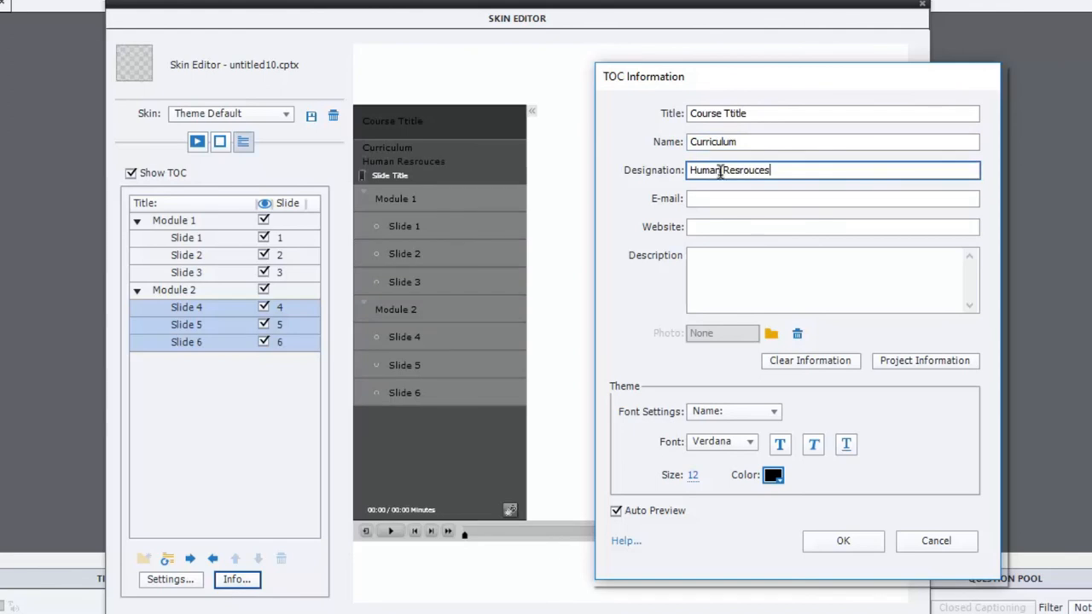
# Enter the HR contact e-mail and the www company website address
pyautogui.click(832, 198)
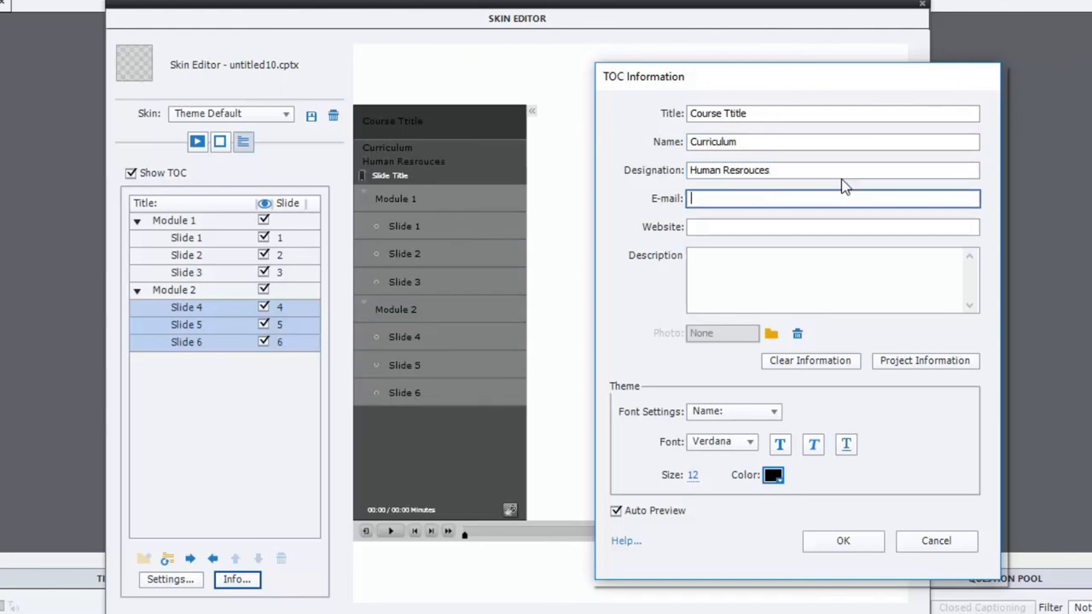
pyautogui.write('HR')
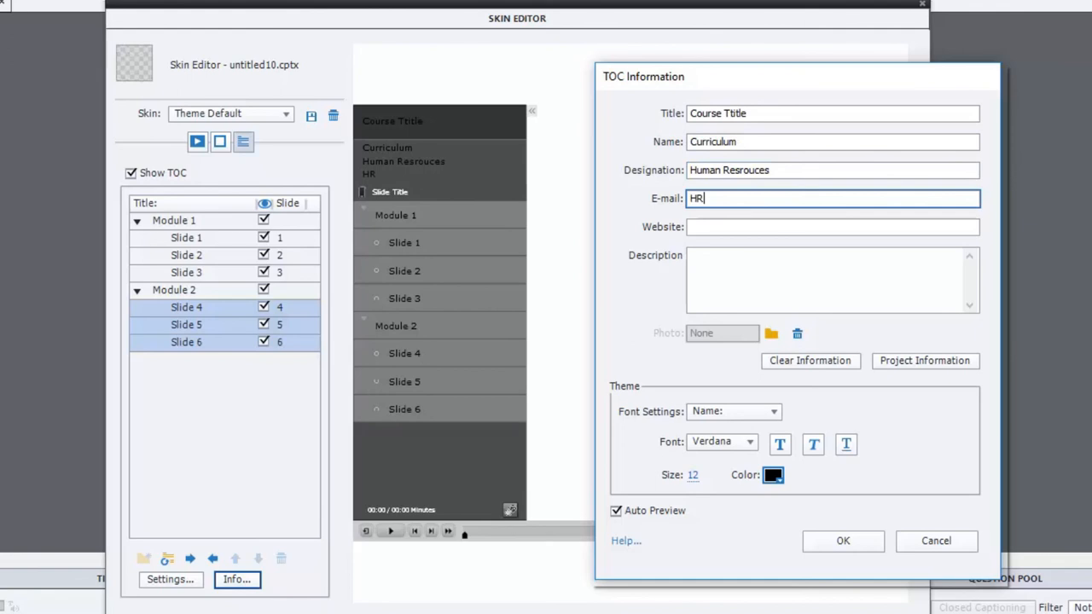
pyautogui.write('#')
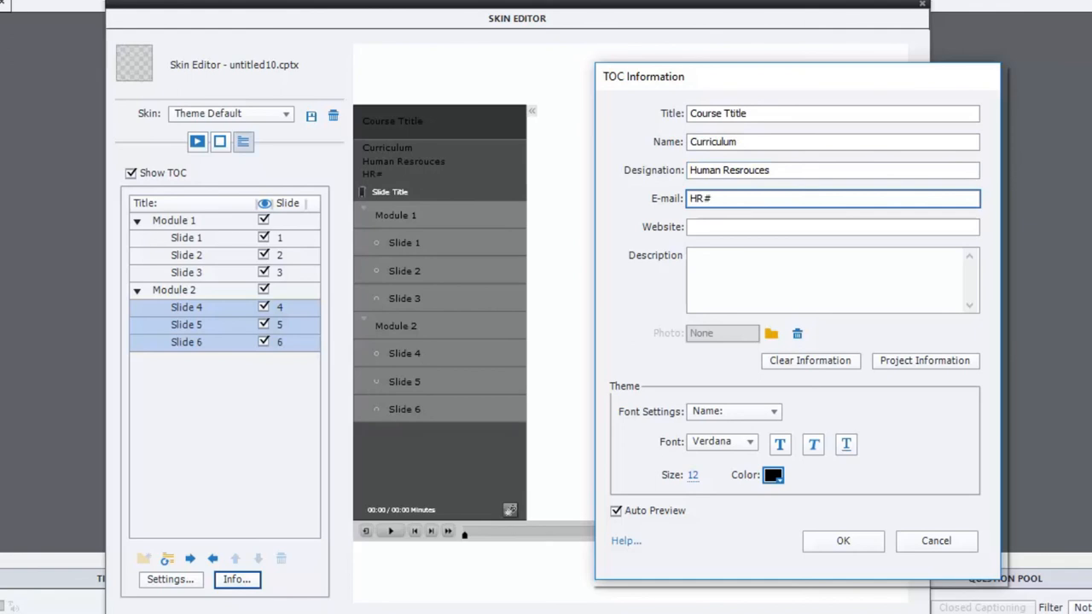
pyautogui.write('hr')
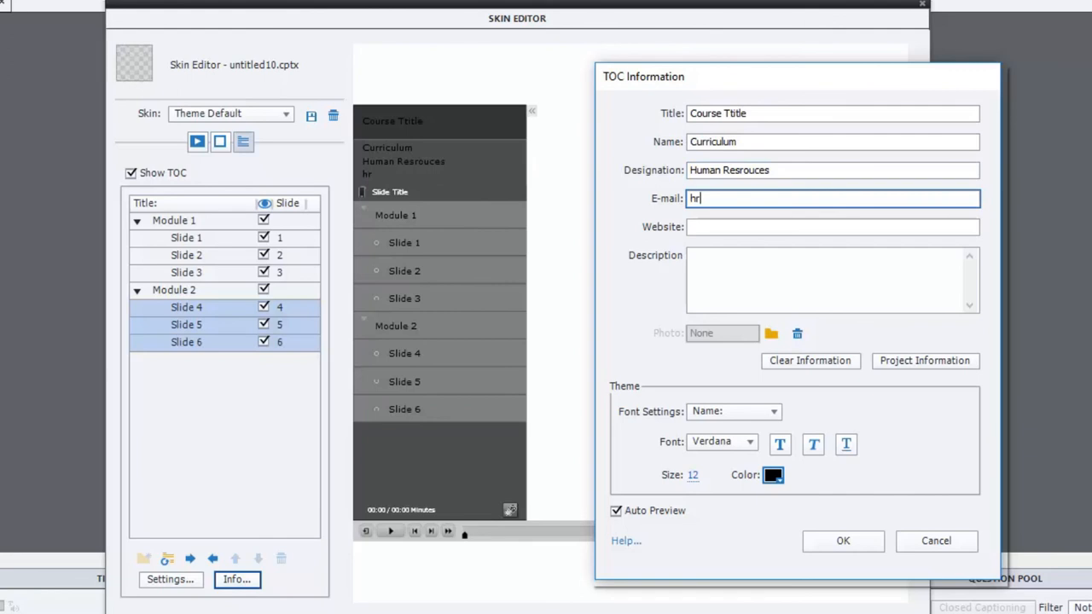
pyautogui.write('@compnay.com')
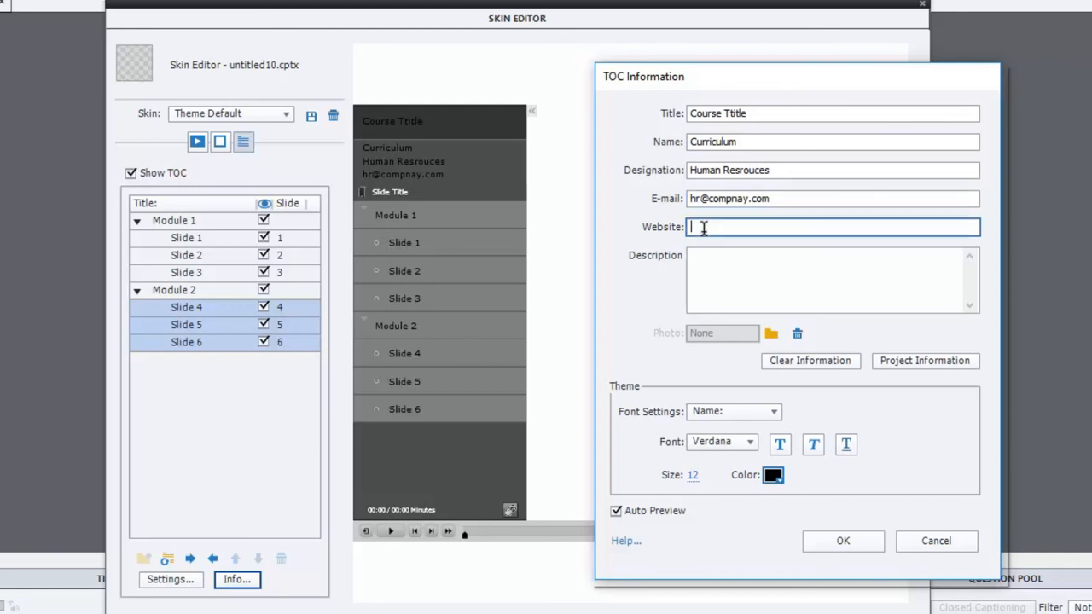
pyautogui.write('ww.')
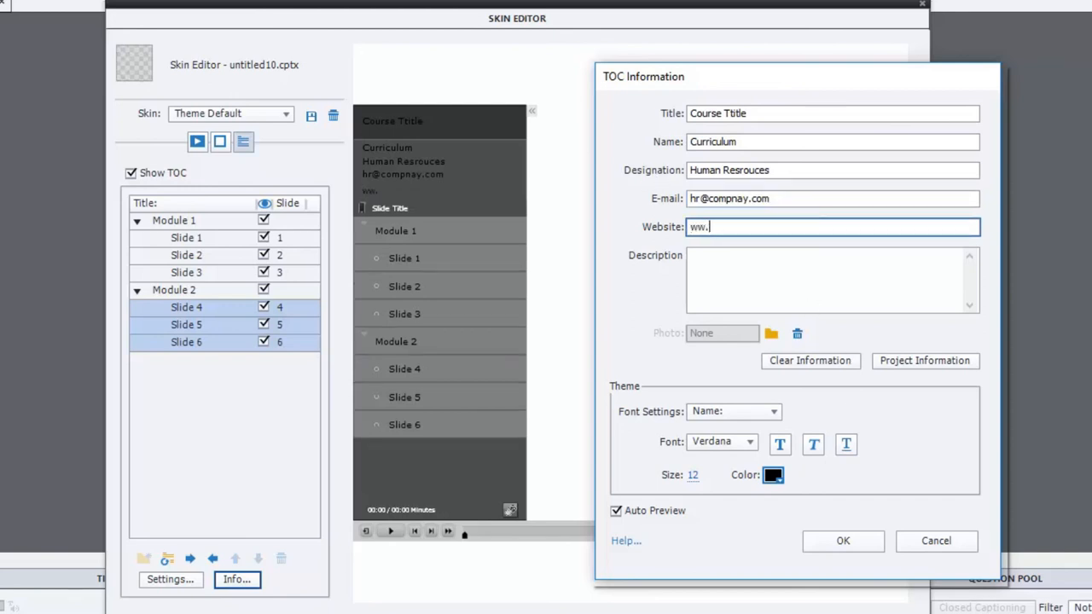
pyautogui.write('www.company.com')
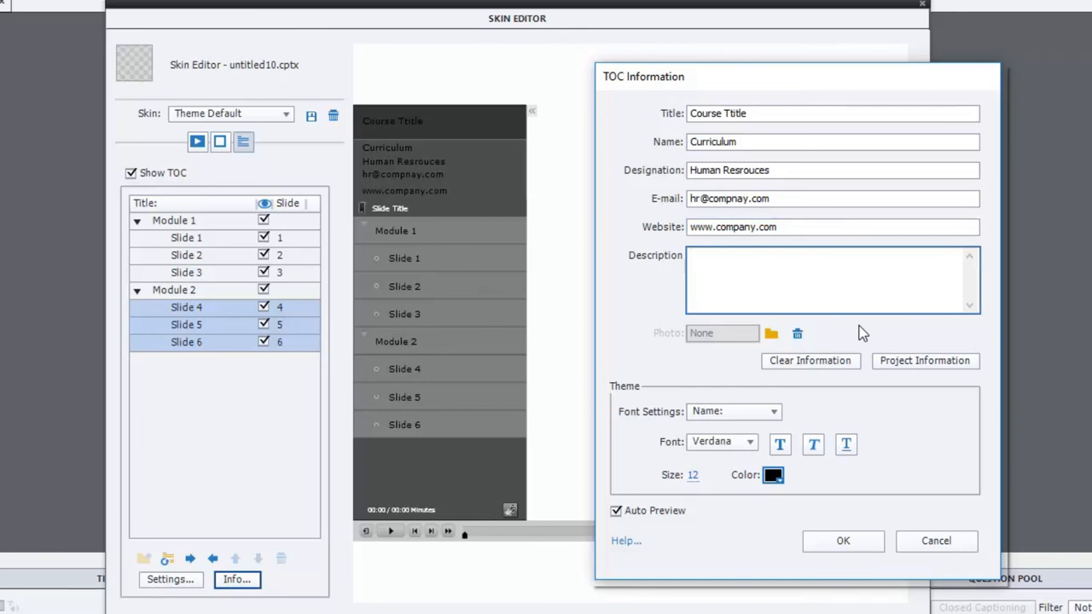
# Write the course description 'This course will show you how to customize...'
pyautogui.write('This course will teach y')
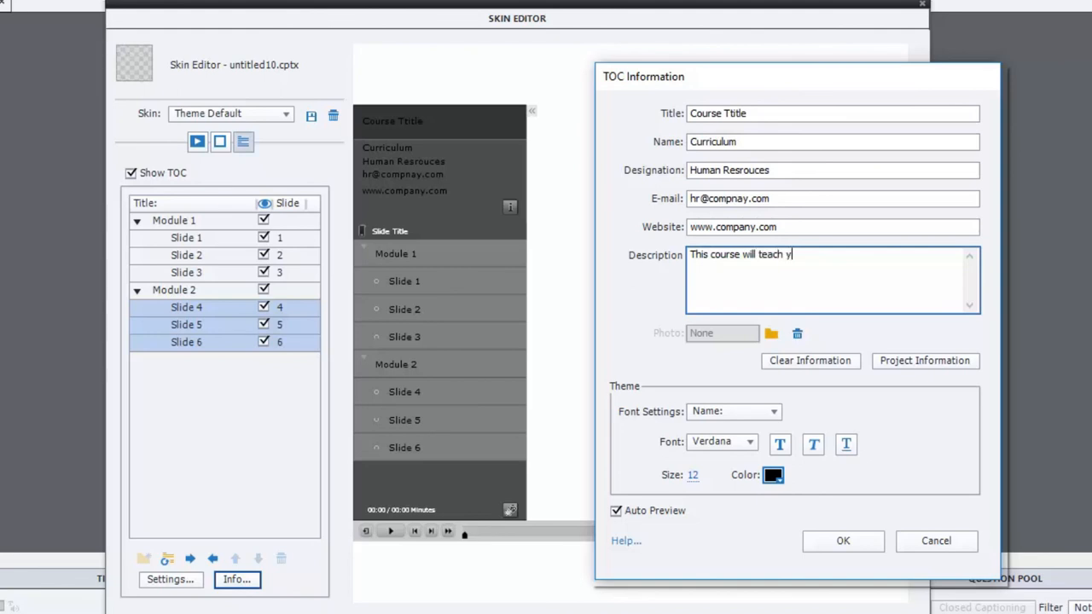
pyautogui.write('ou how to')
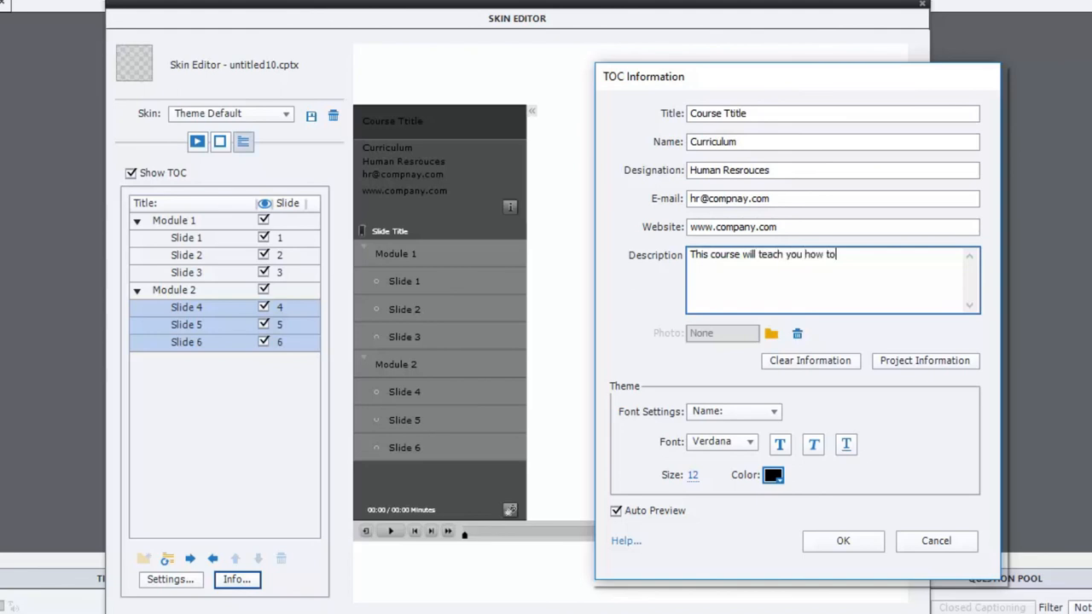
pyautogui.write('customize your table of contents.')
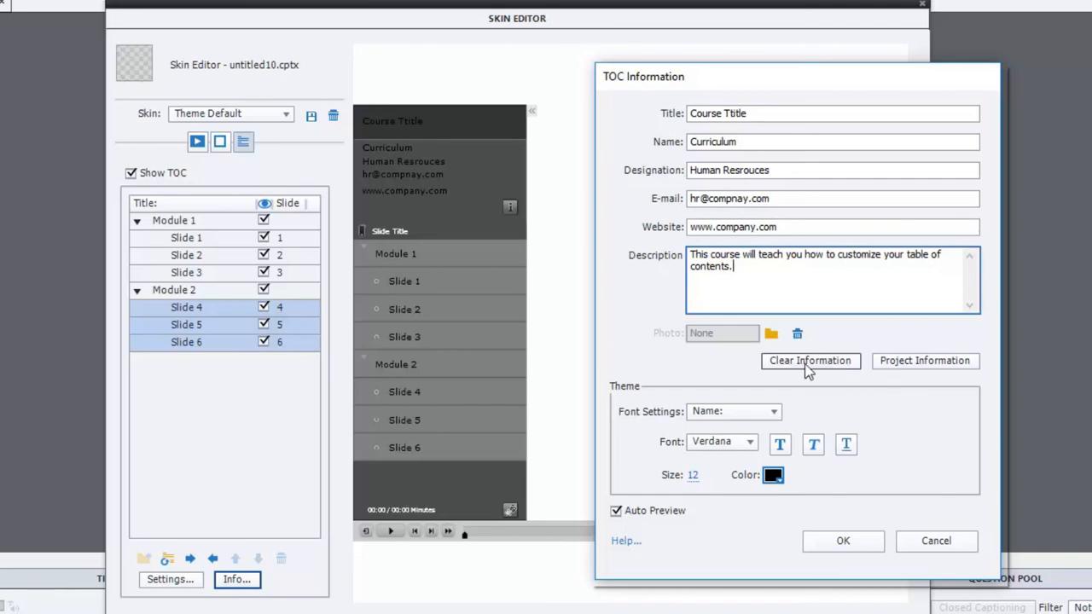
# Attach photo _DSC5141.jpg to the TOC information, accepting the fit-to-stage resize
pyautogui.click(771, 333)
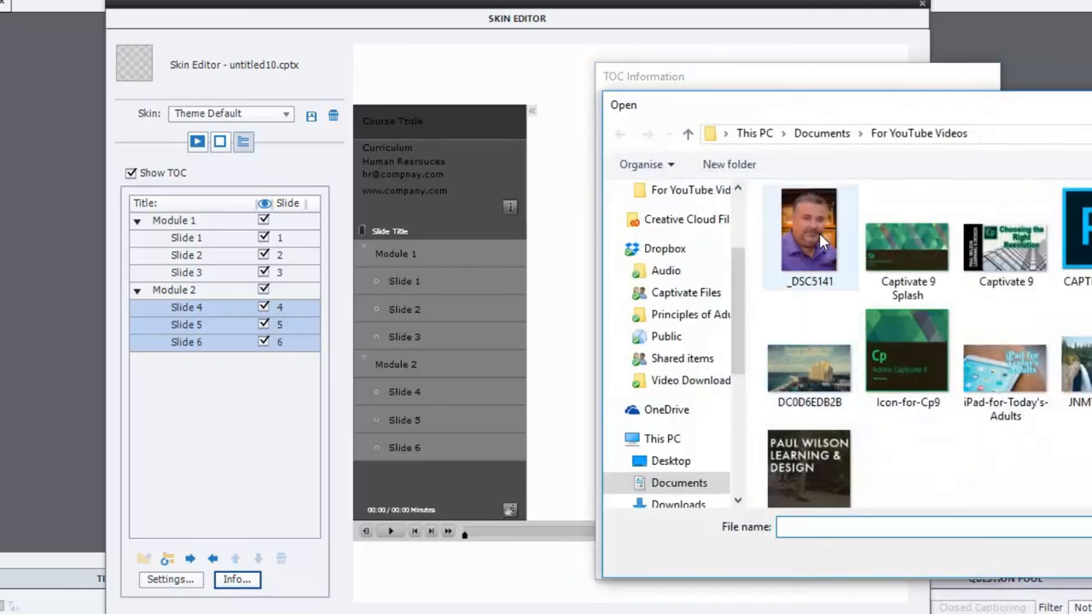
pyautogui.click(809, 235)
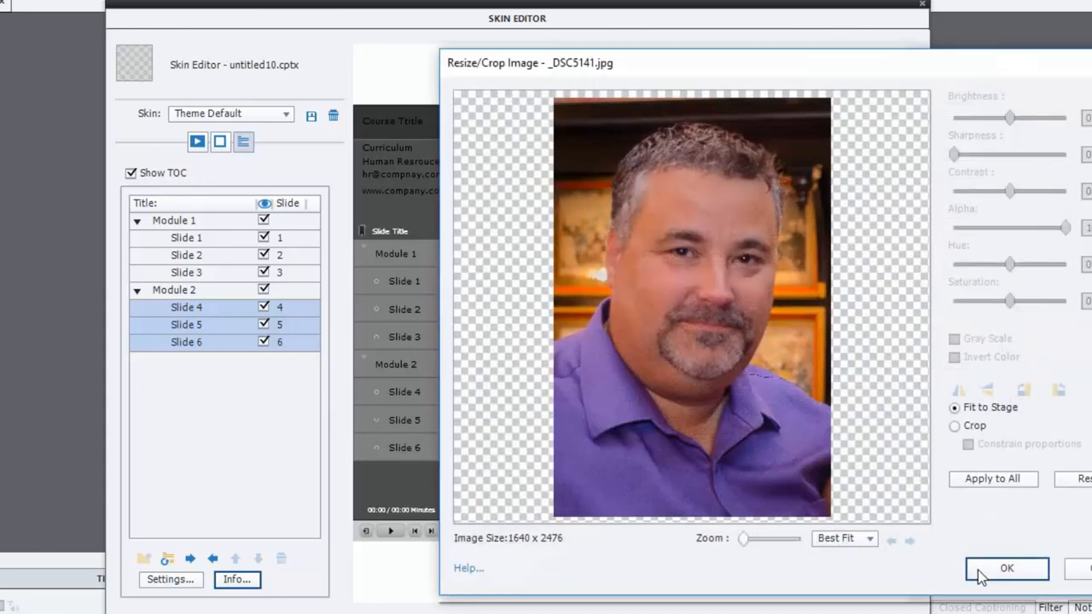
pyautogui.click(1007, 568)
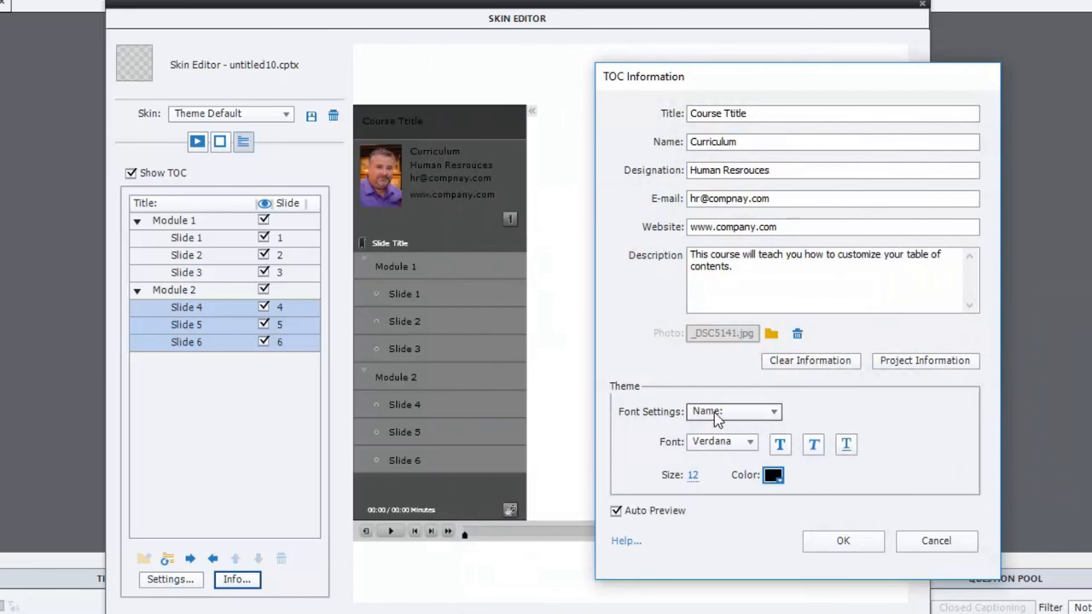
pyautogui.moveTo(720, 418)
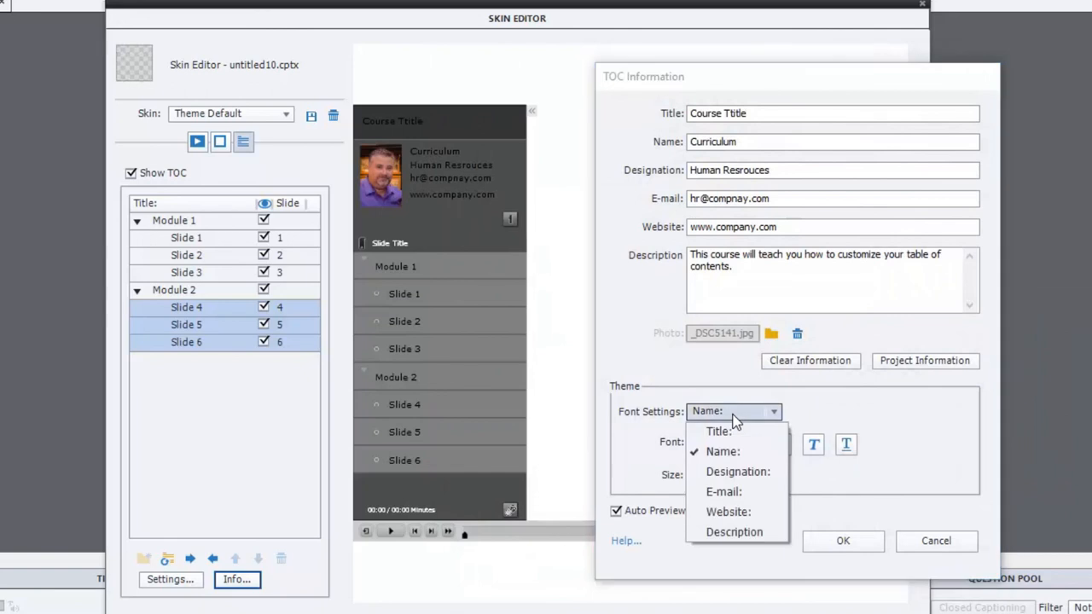
# Set the Title, Designation and Description info text to white and apply the changes
pyautogui.click(718, 430)
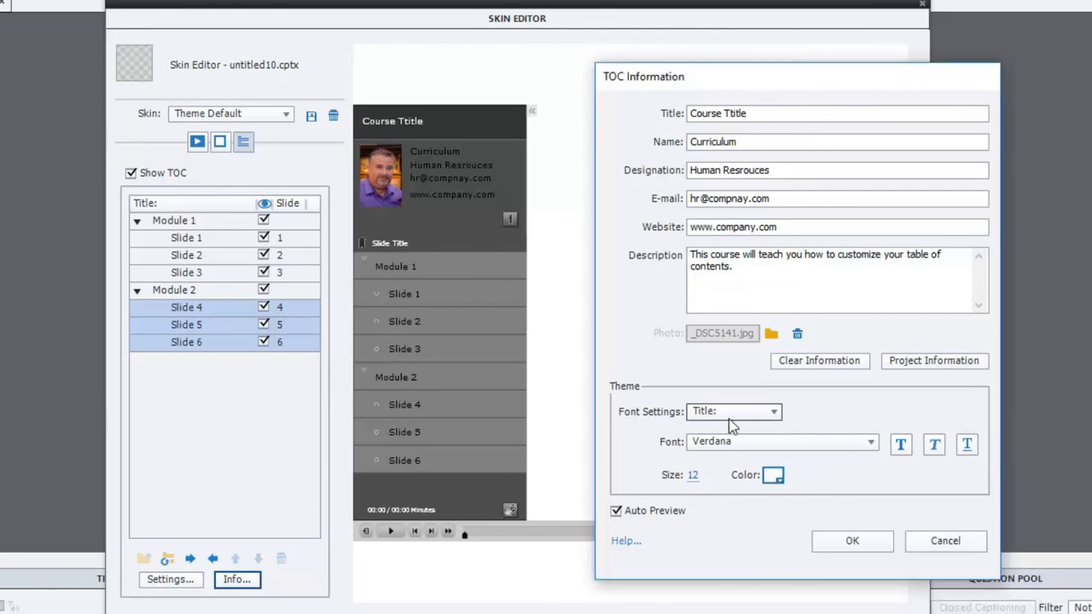
pyautogui.click(771, 474)
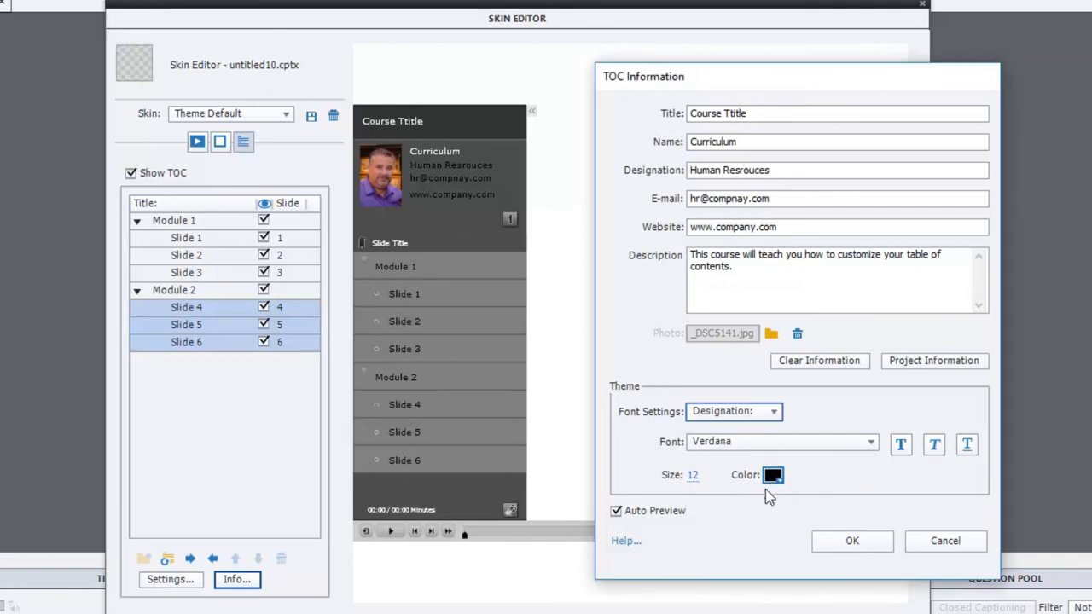
pyautogui.click(732, 411)
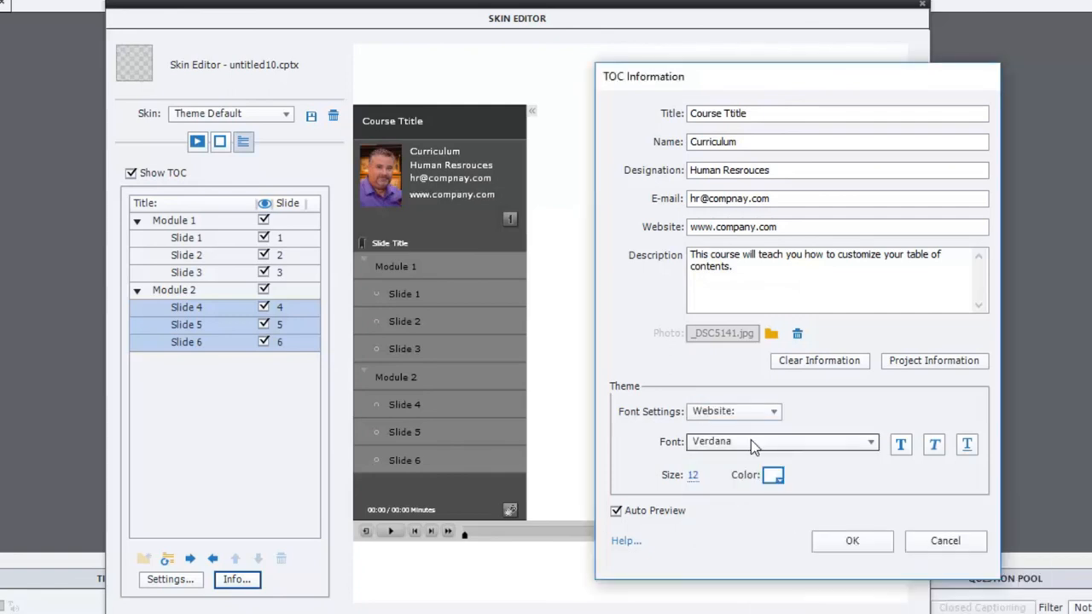
pyautogui.click(734, 411)
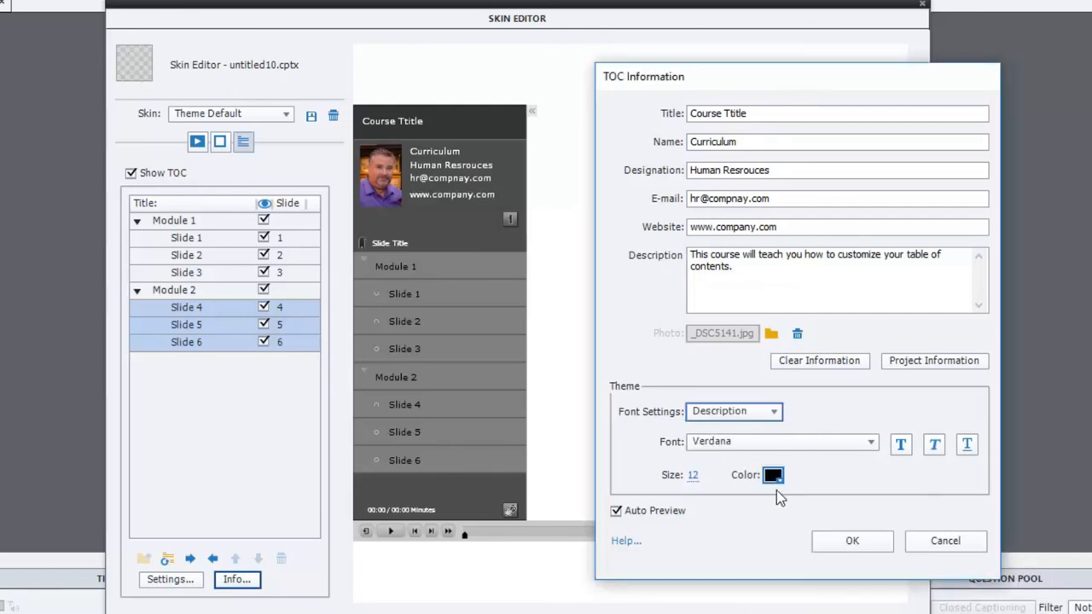
pyautogui.click(772, 474)
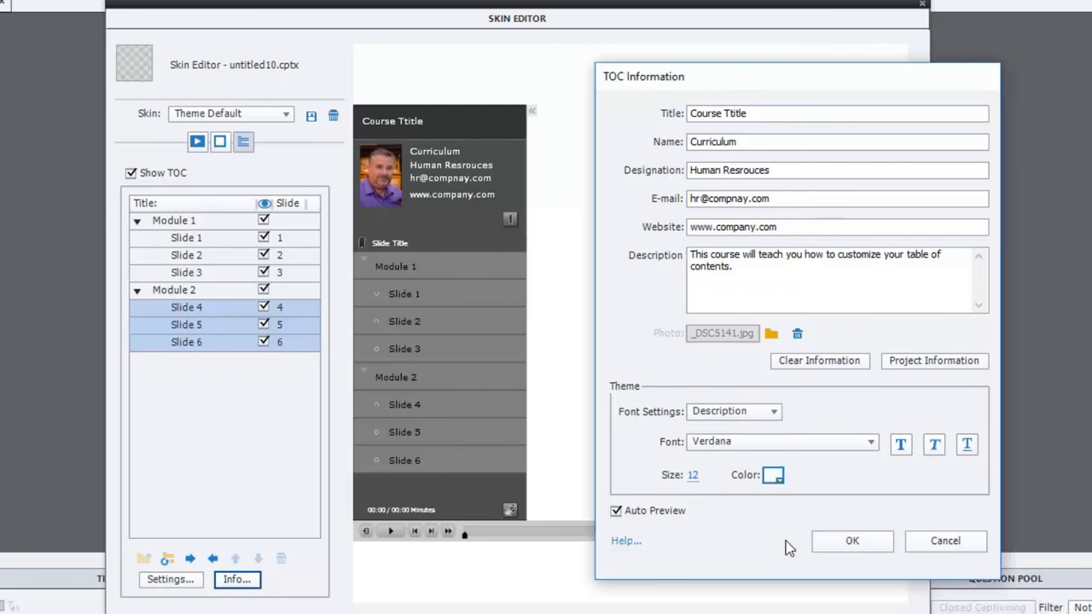
pyautogui.moveTo(539, 259)
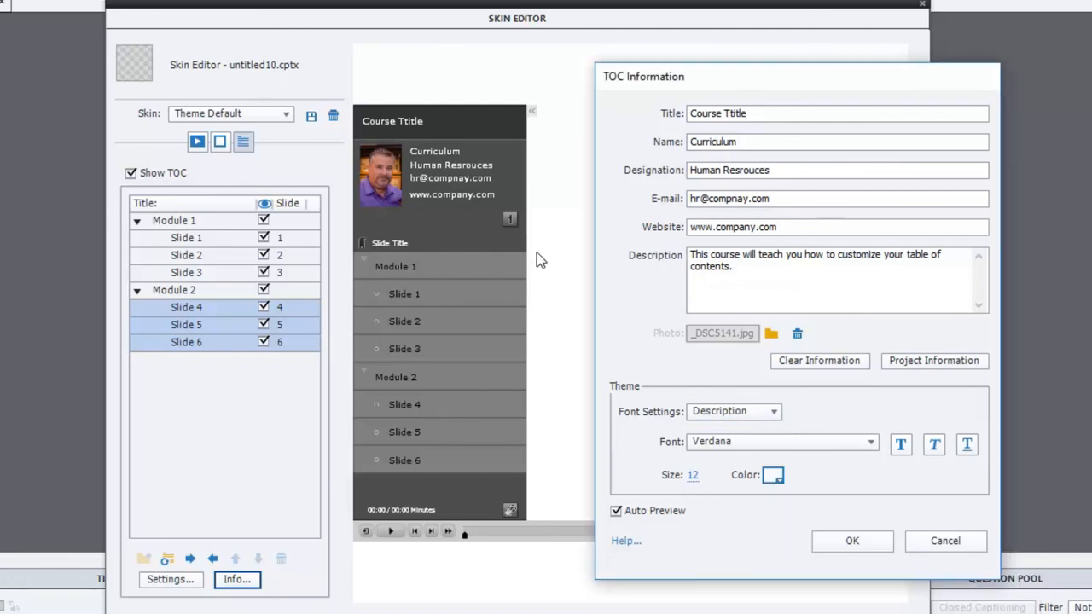
pyautogui.moveTo(512, 229)
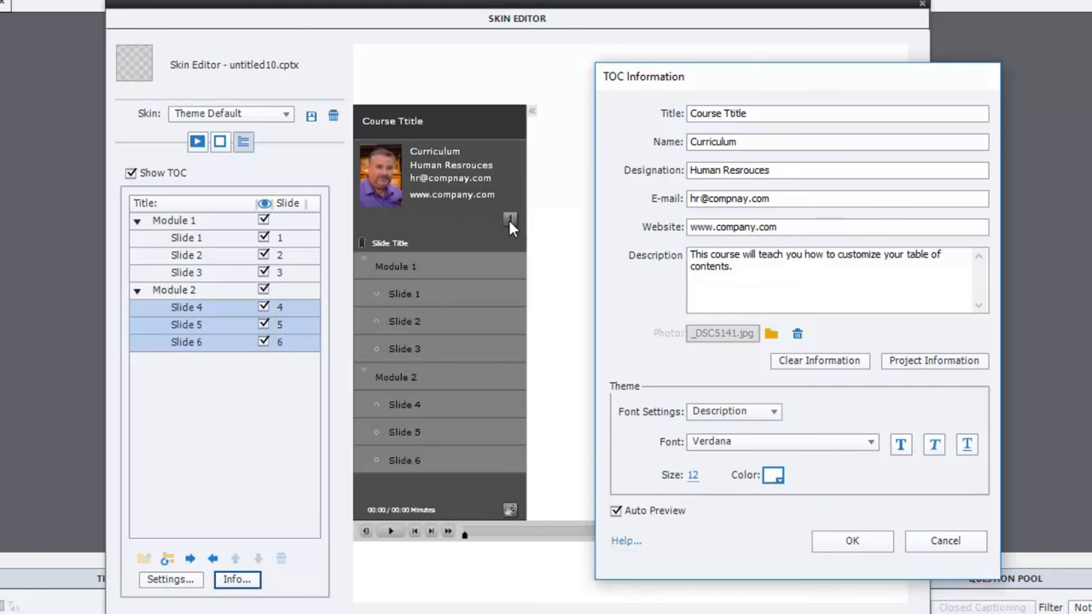
pyautogui.moveTo(515, 239)
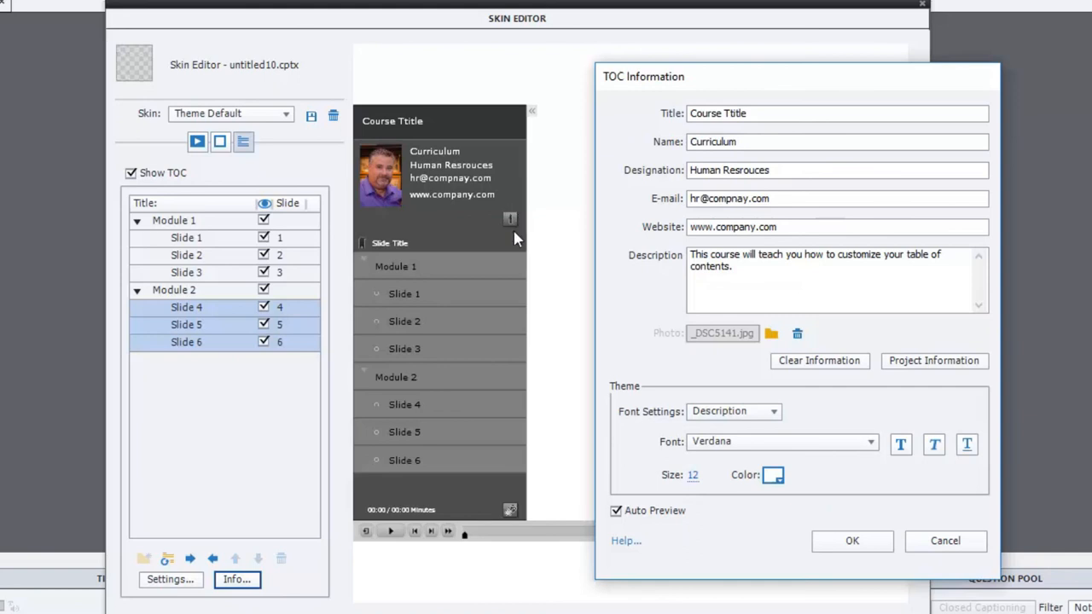
pyautogui.moveTo(767, 270)
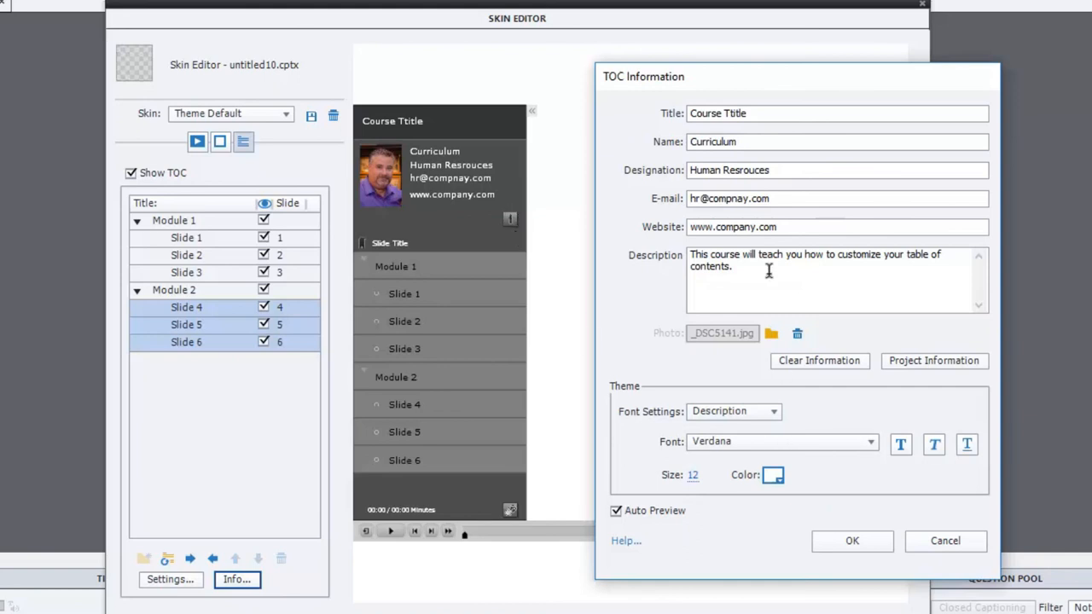
pyautogui.moveTo(640, 341)
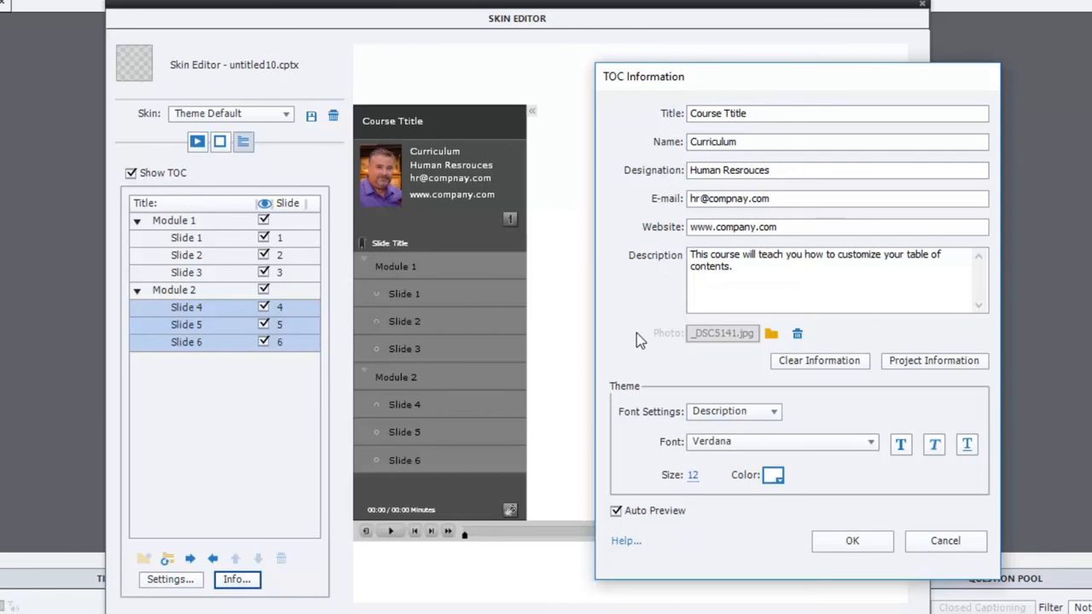
pyautogui.click(852, 541)
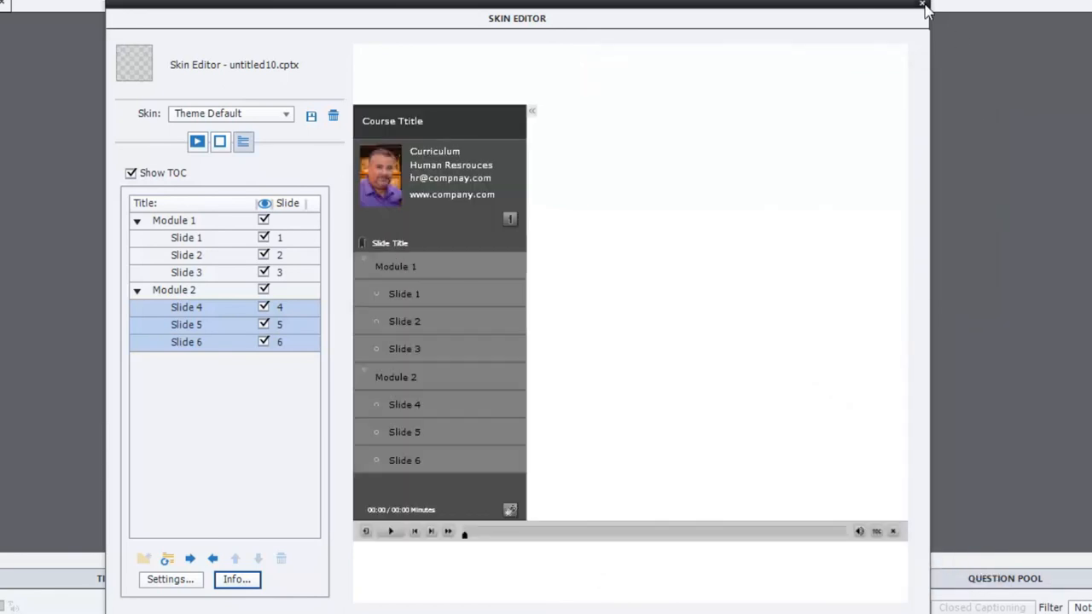
# Close the Skin Editor and launch a preview of the whole project
pyautogui.click(645, 88)
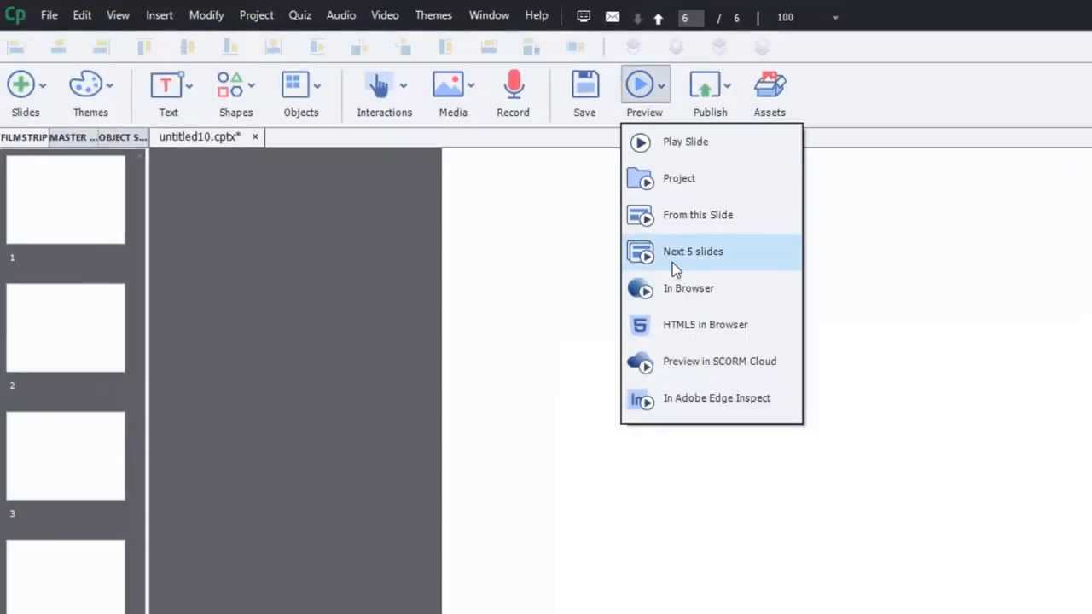
pyautogui.click(692, 251)
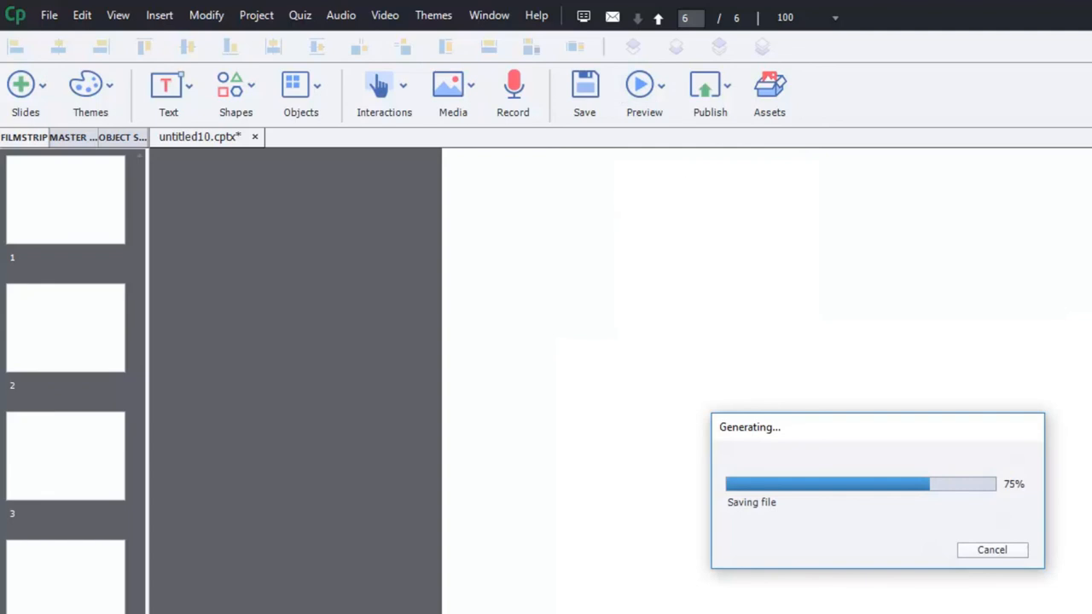
pyautogui.click(645, 85)
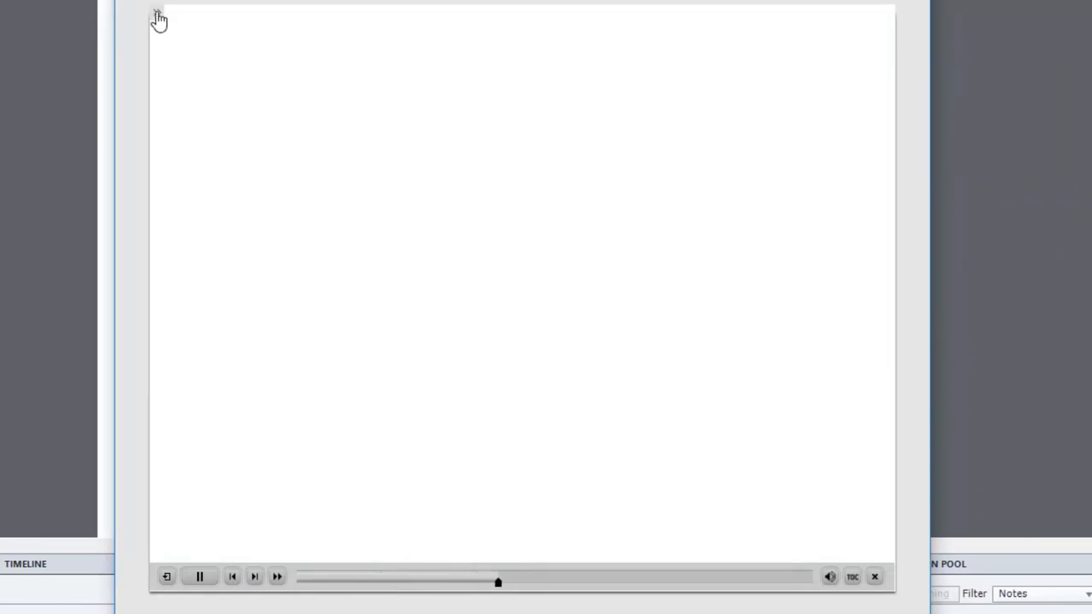
pyautogui.moveTo(853, 577)
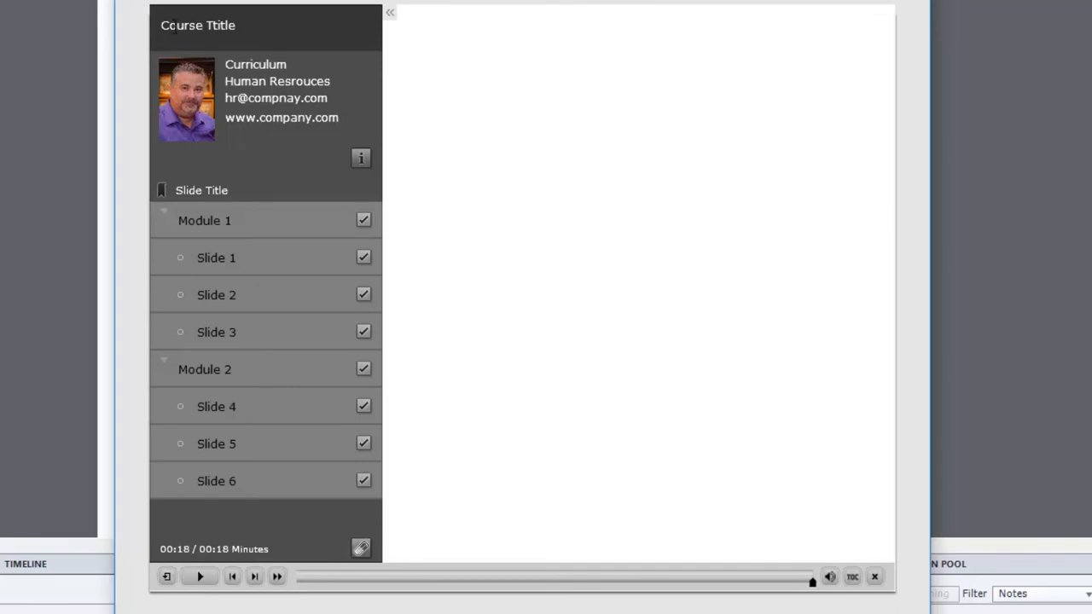
pyautogui.moveTo(305, 123)
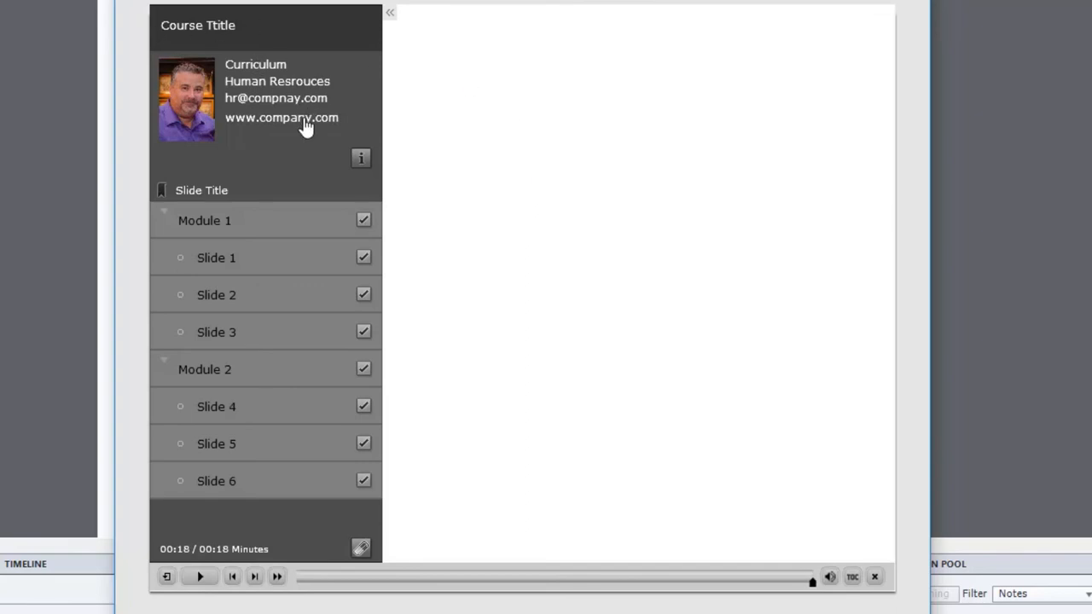
pyautogui.moveTo(274, 133)
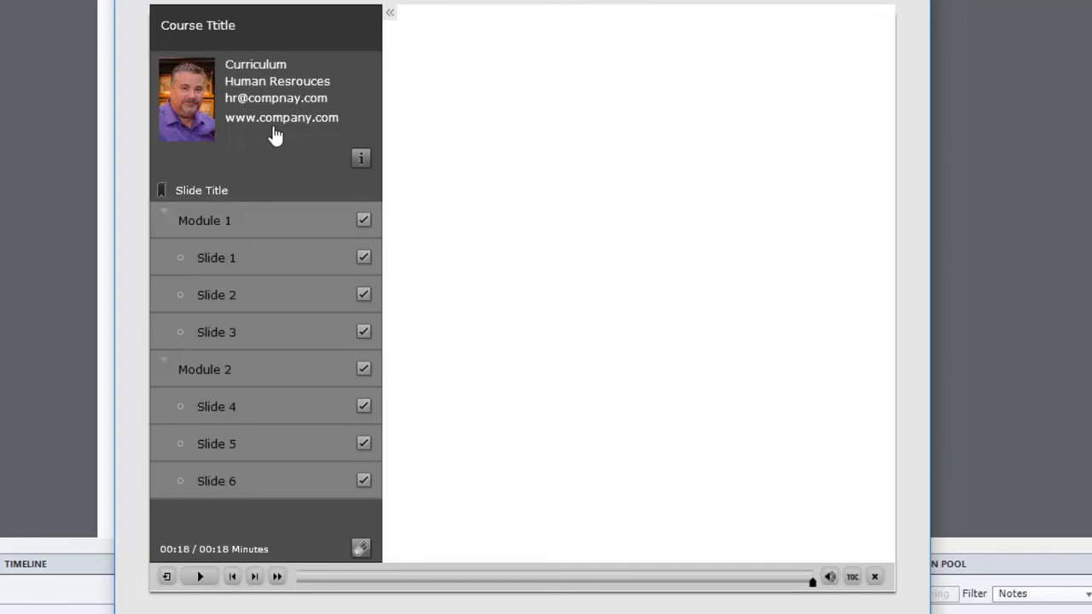
pyautogui.moveTo(305, 129)
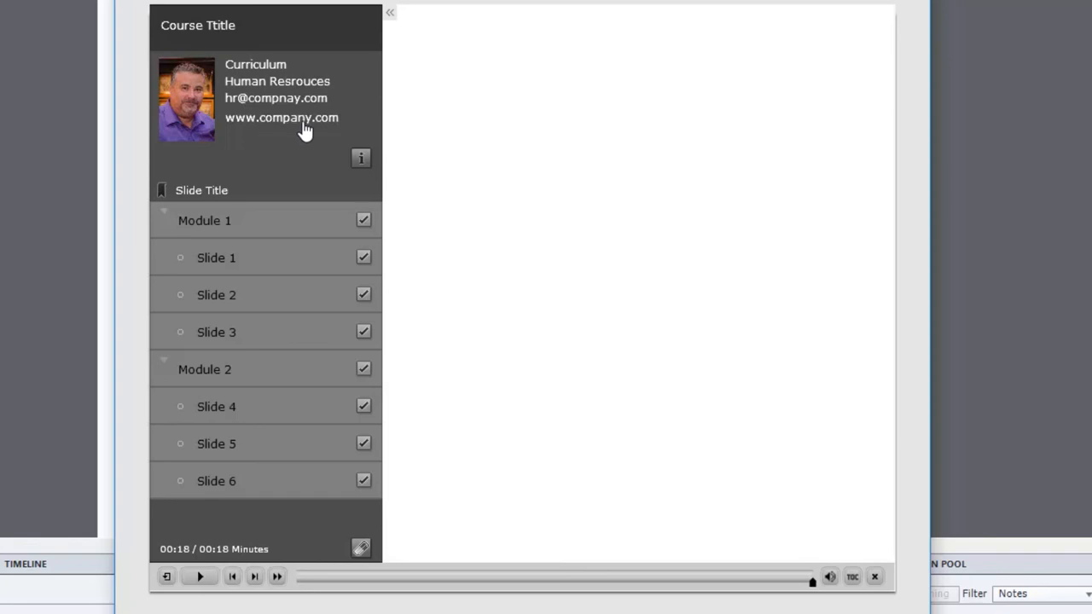
pyautogui.moveTo(294, 128)
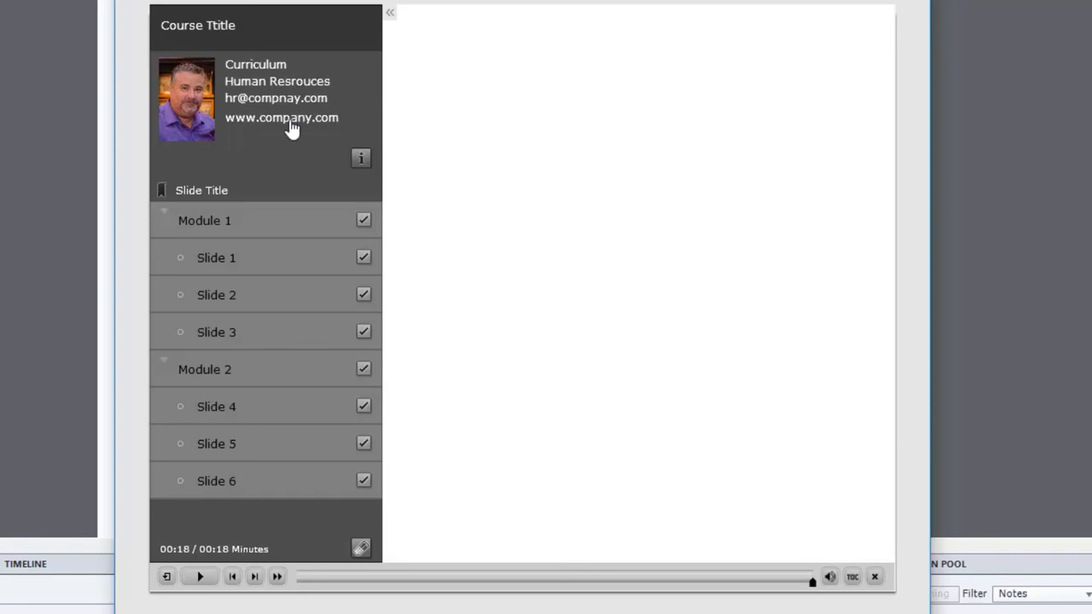
pyautogui.moveTo(273, 133)
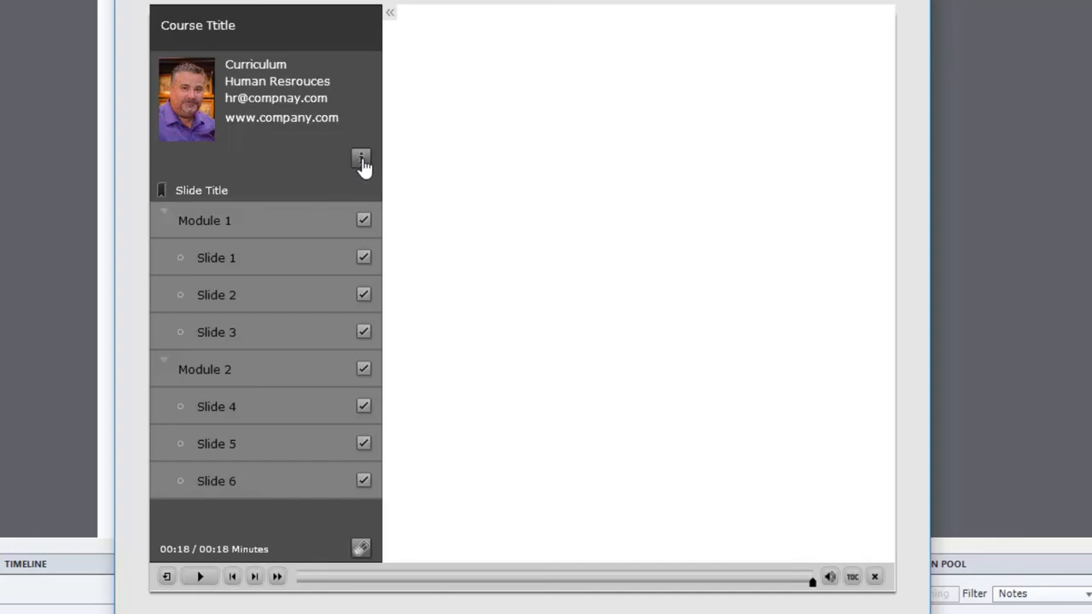
pyautogui.click(362, 160)
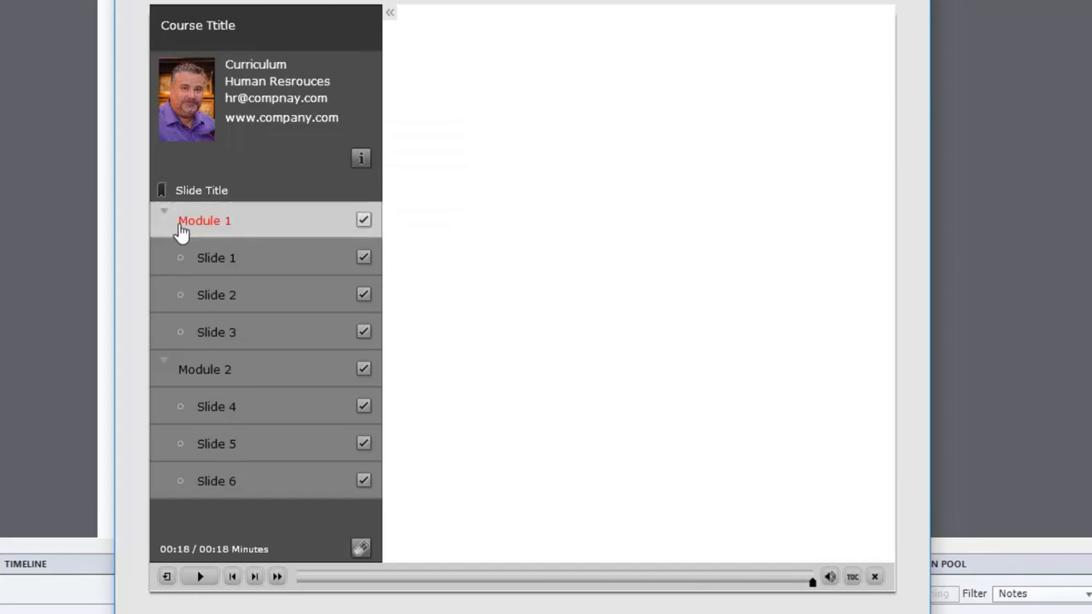
pyautogui.click(164, 211)
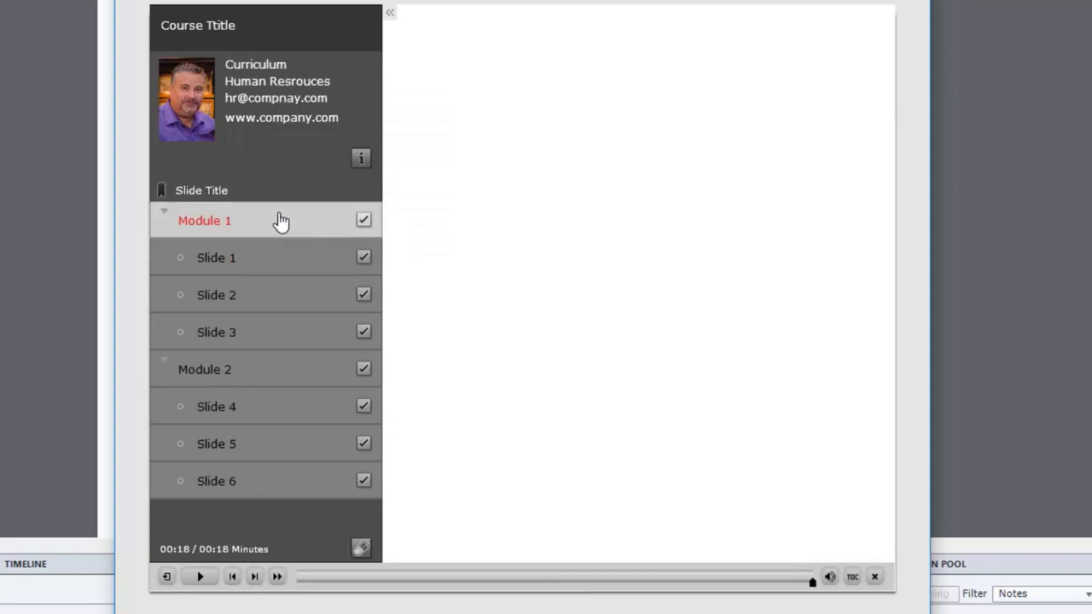
pyautogui.click(215, 481)
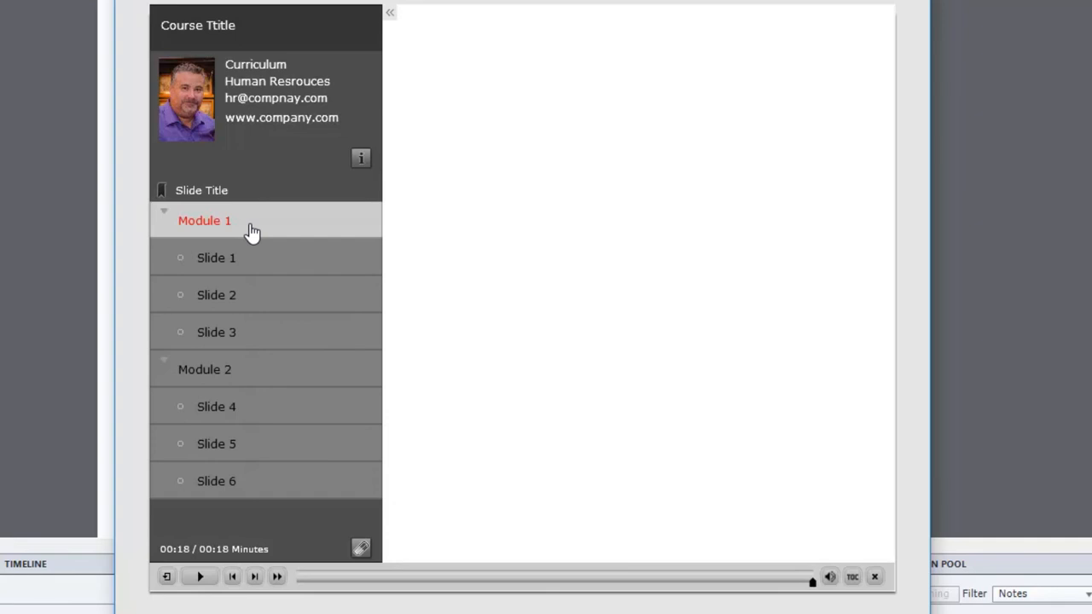
pyautogui.moveTo(299, 232)
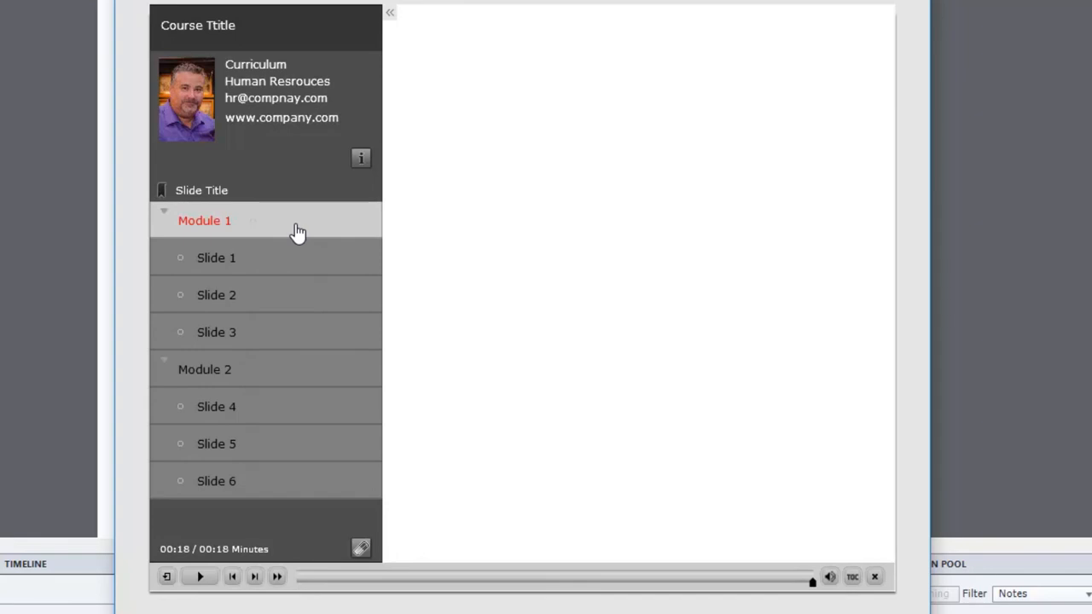